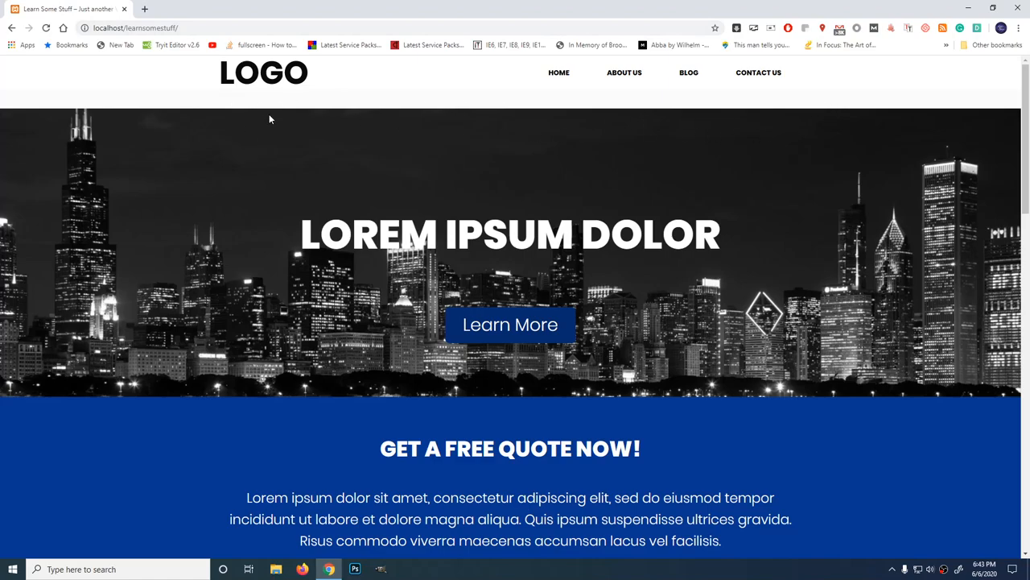
mouse_move(274, 109)
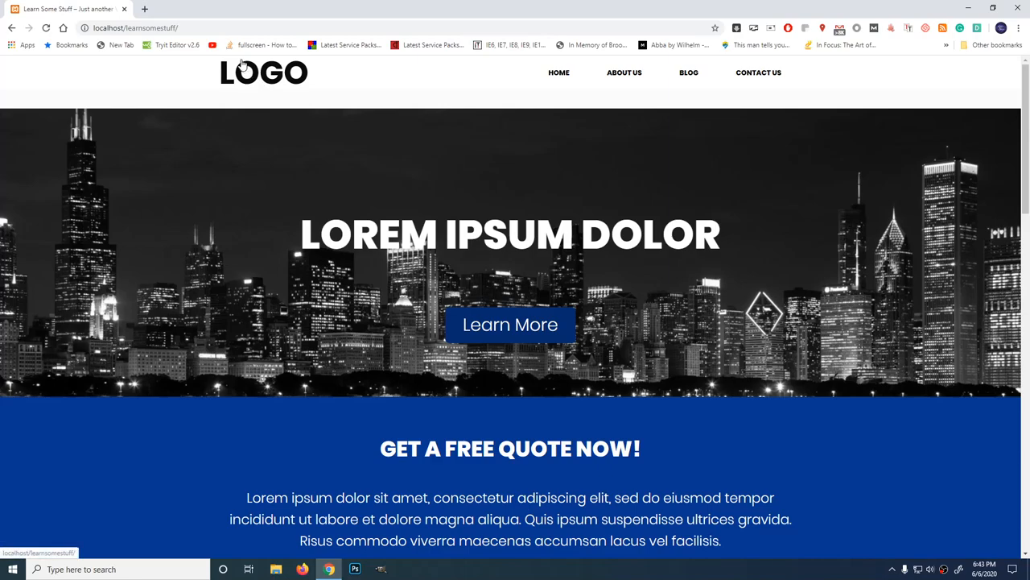
mouse_move(244, 125)
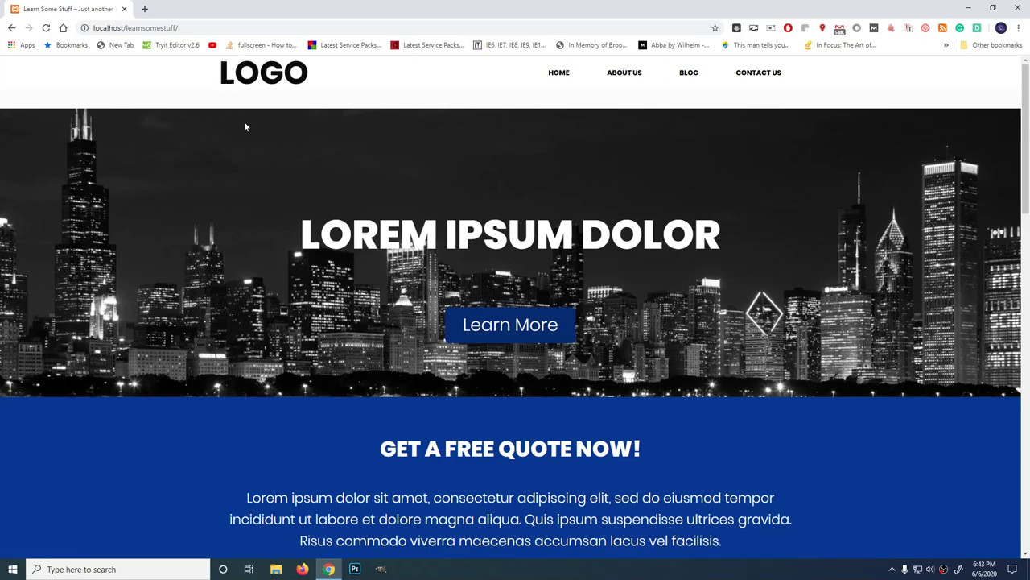
mouse_move(869, 169)
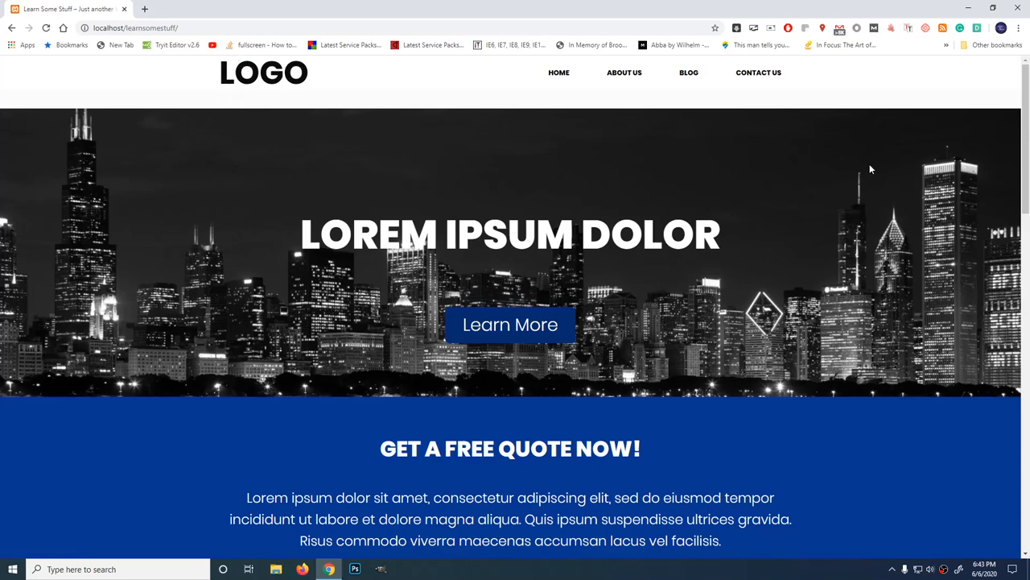
mouse_move(315, 133)
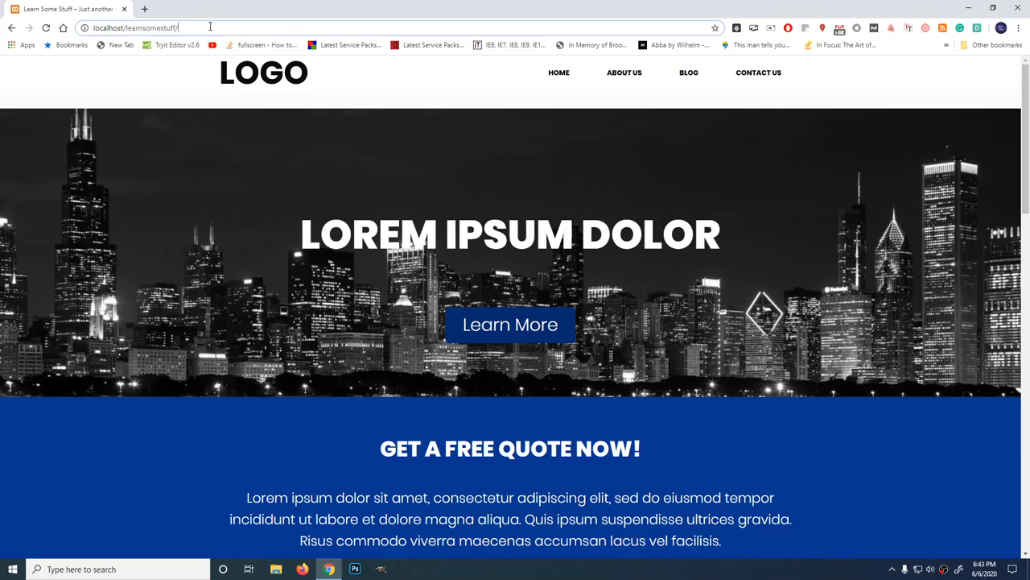
Step: Reach the local site's wp-admin and log in to the WordPress dashboard
text(wp-admin%2F&reauth=1)
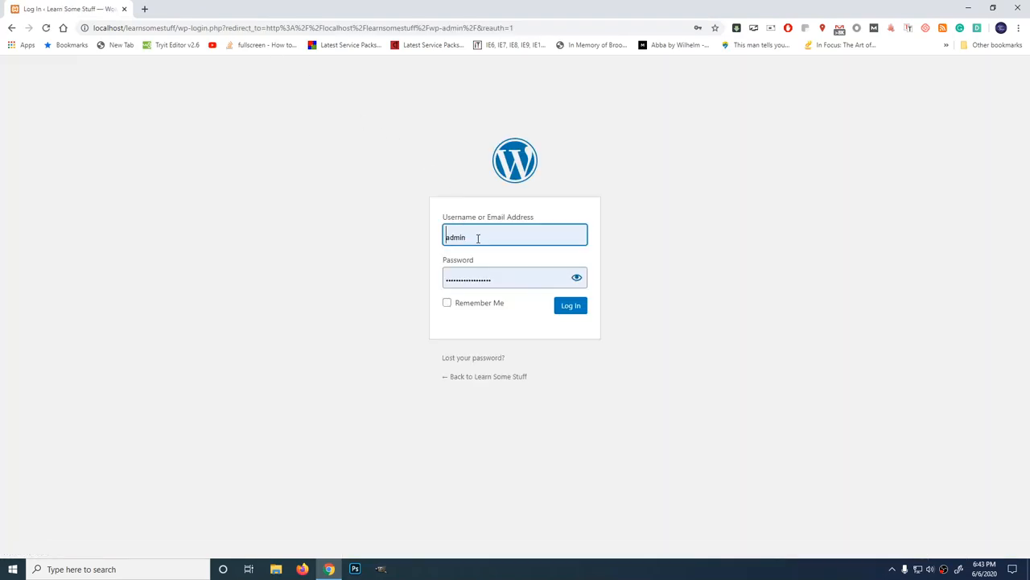
mouse_move(570, 306)
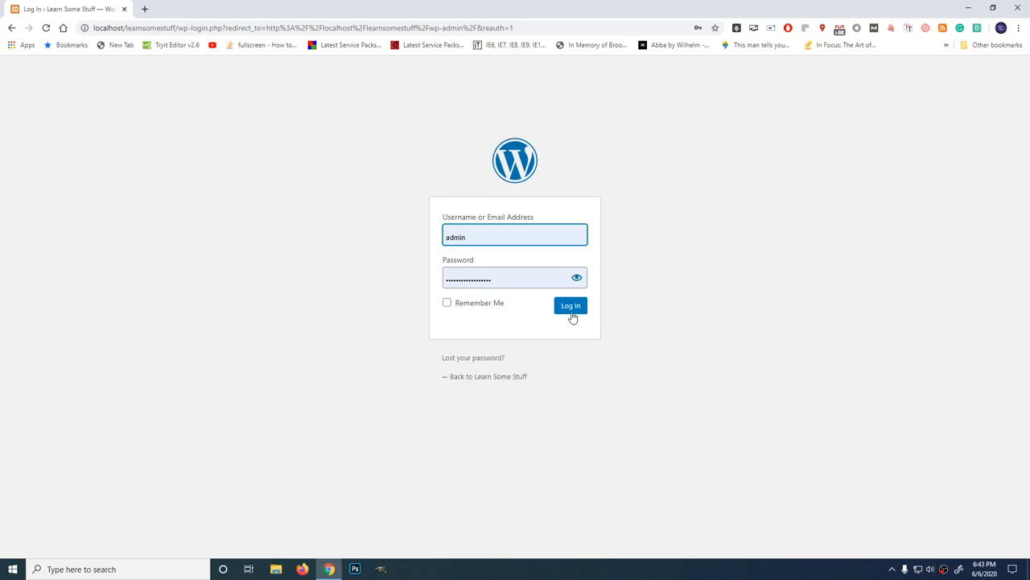
click(569, 306)
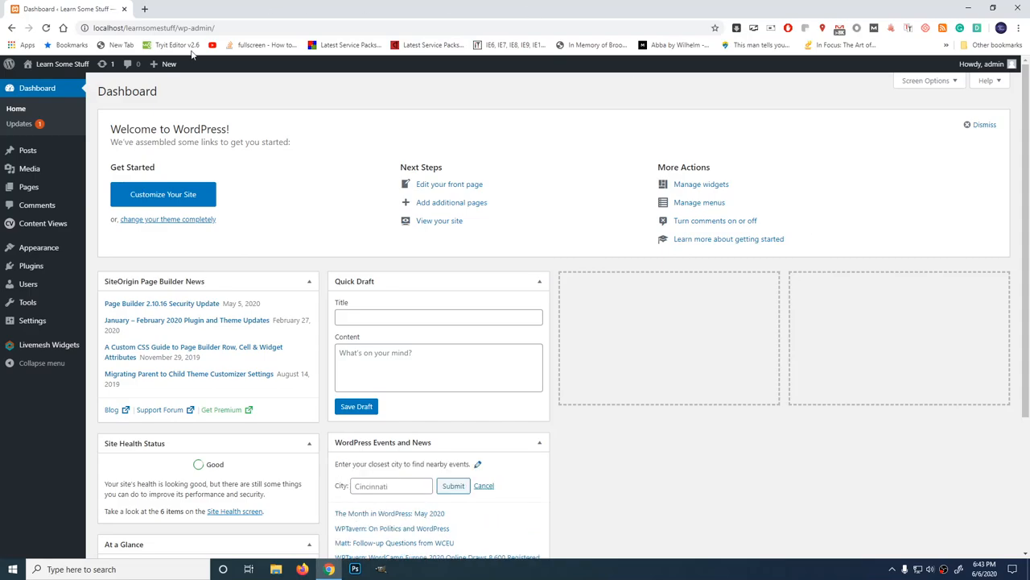
Step: From Pages > All Pages, open the Home Page in the page editor
click(25, 187)
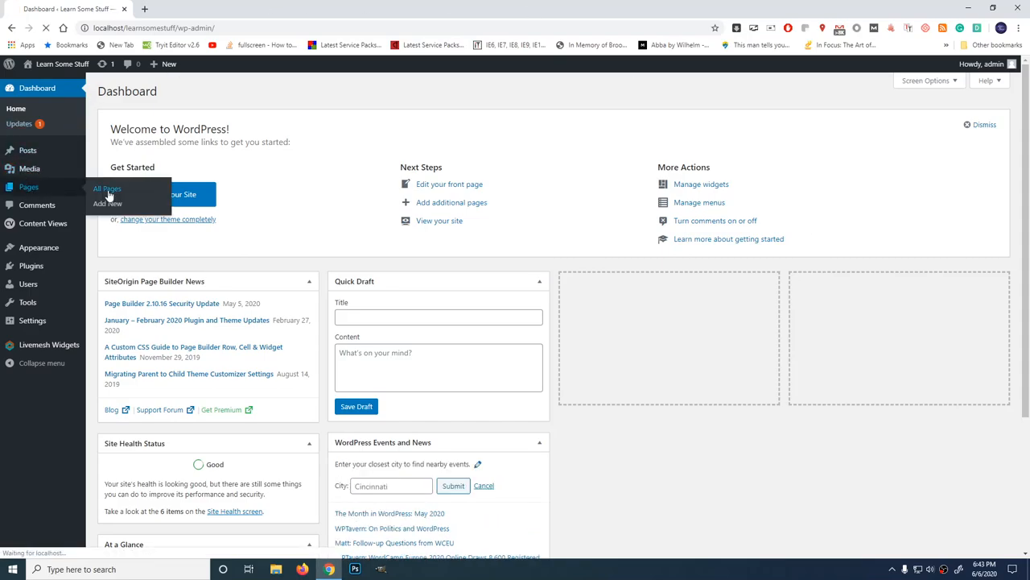
click(105, 189)
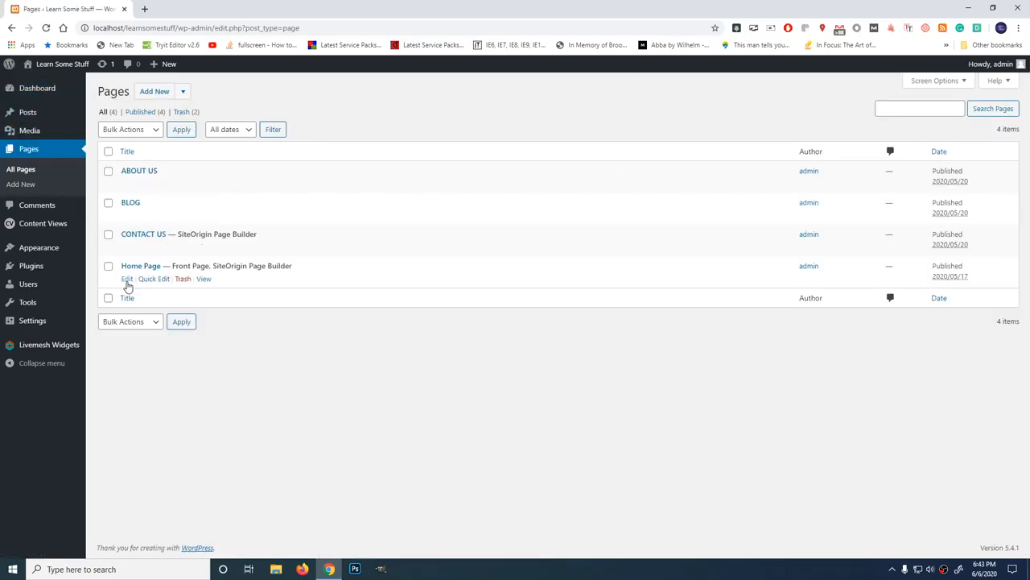
click(125, 278)
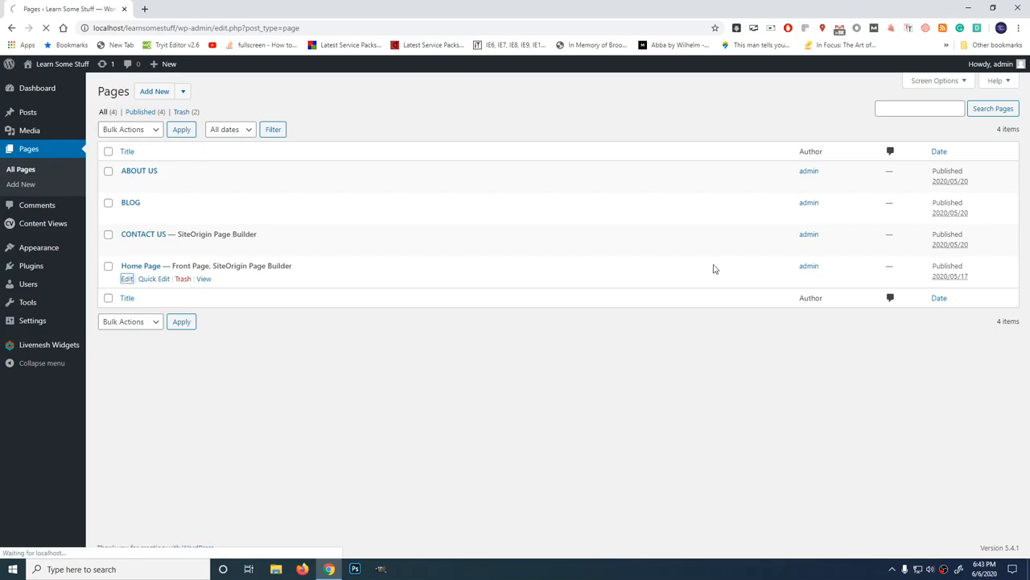
click(126, 279)
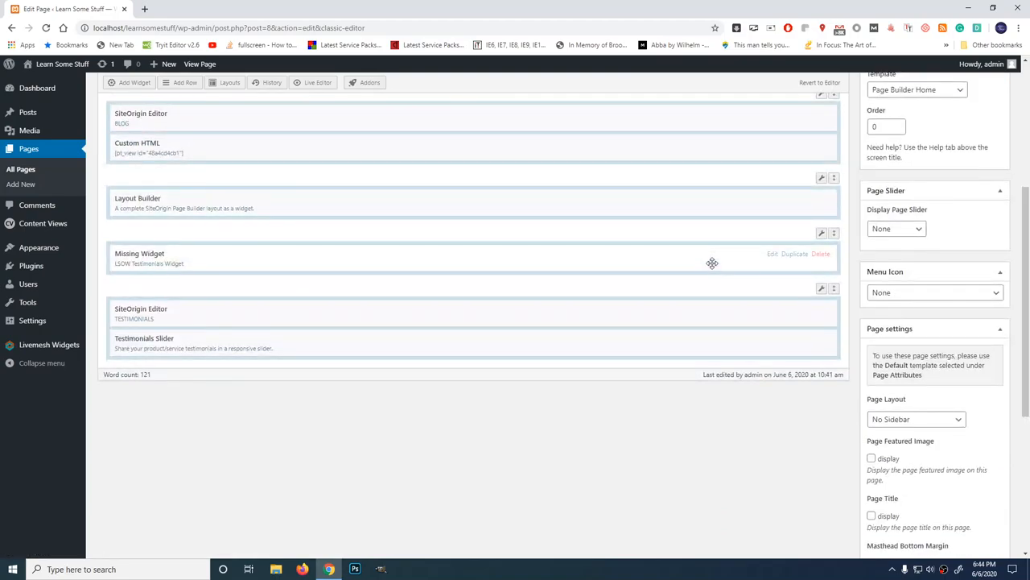
Step: Review the Page settings panel and Update the Home Page with its current settings
scroll(down, 3)
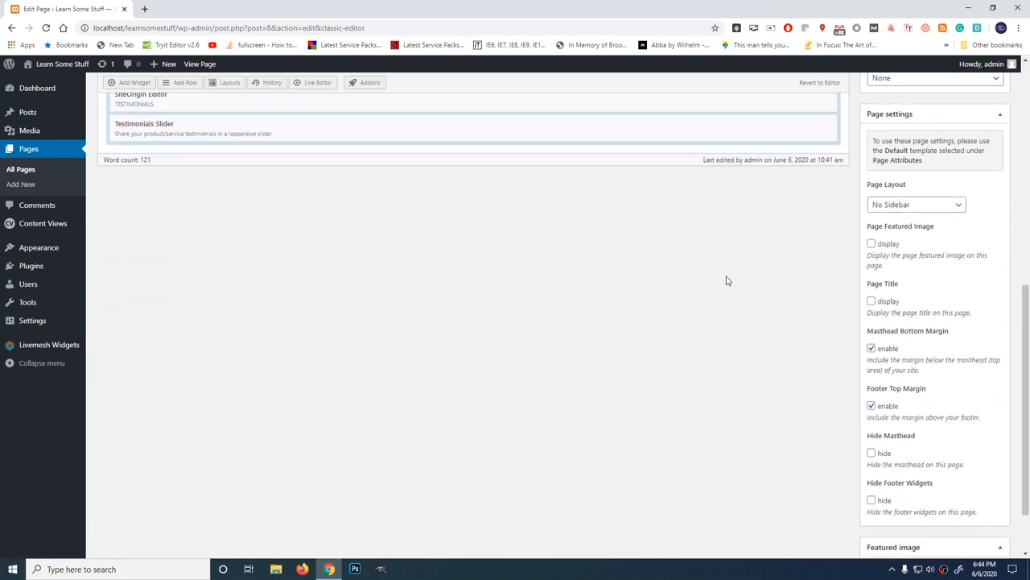
mouse_move(862, 358)
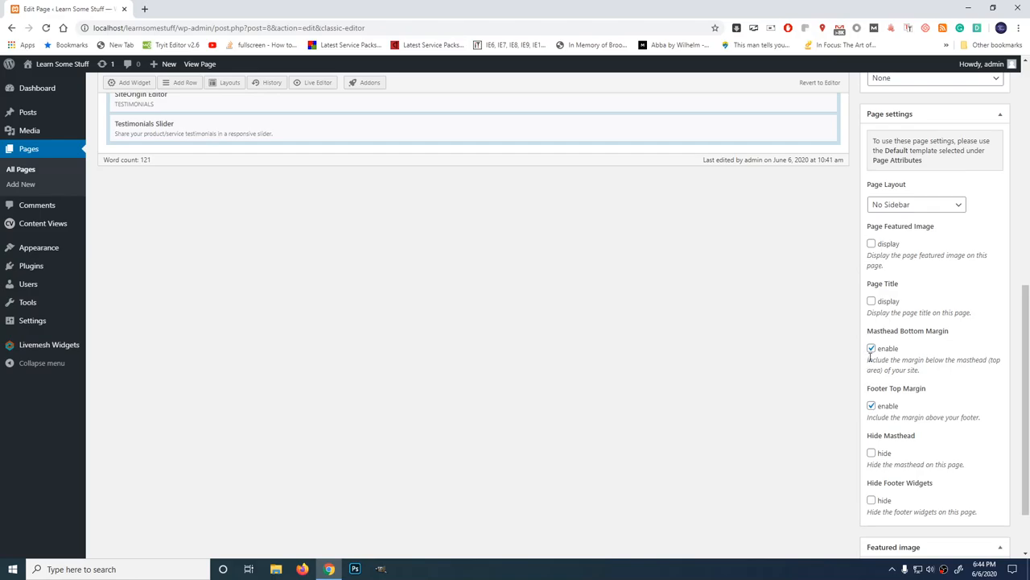
mouse_move(612, 298)
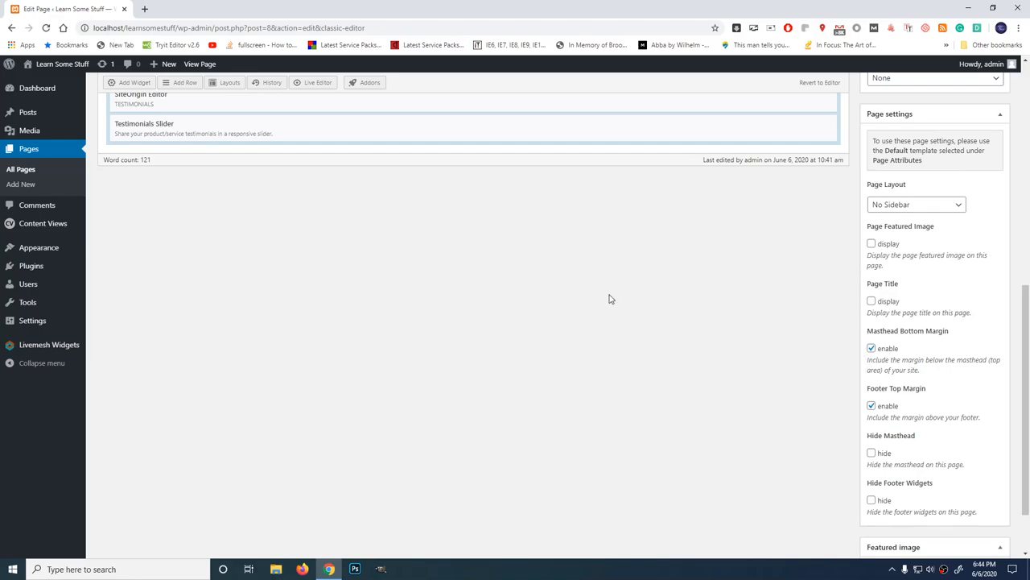
mouse_move(614, 326)
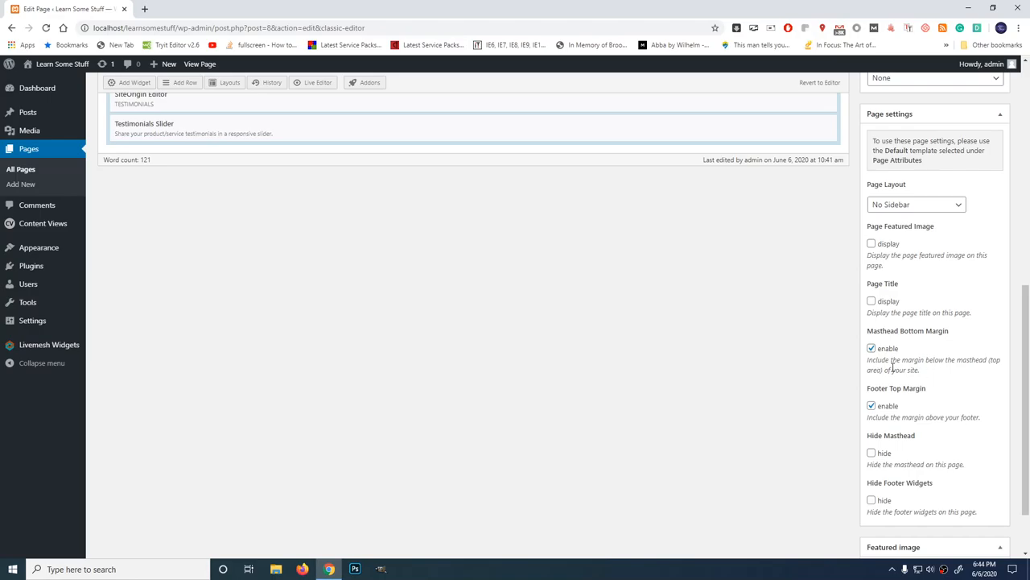
mouse_move(889, 390)
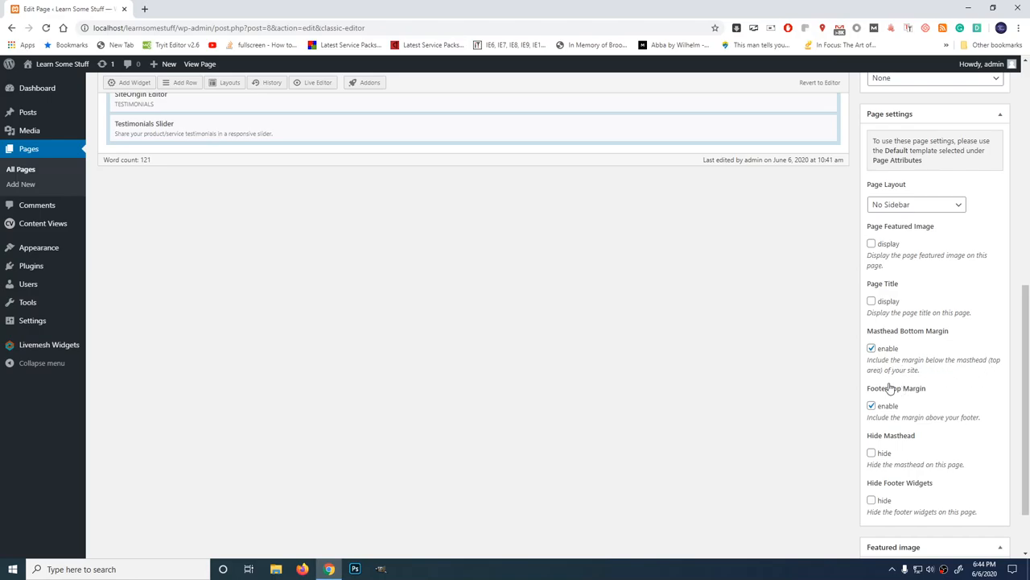
click(869, 347)
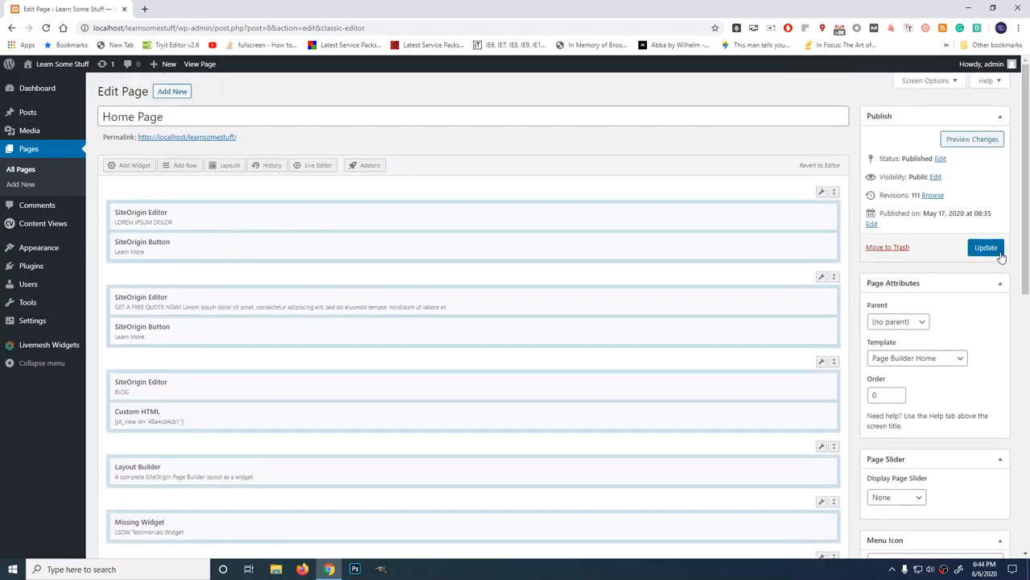
click(985, 248)
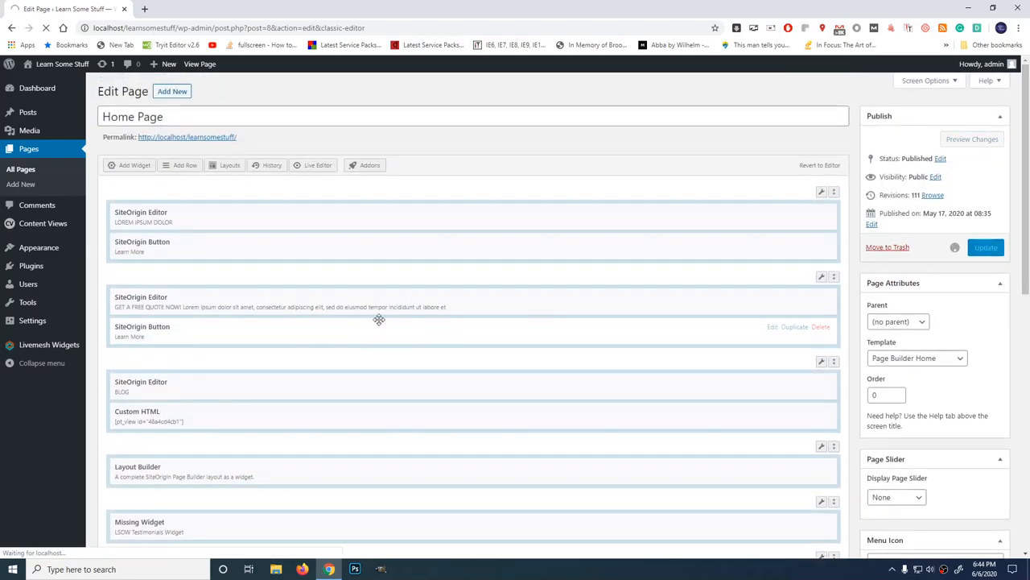
click(986, 248)
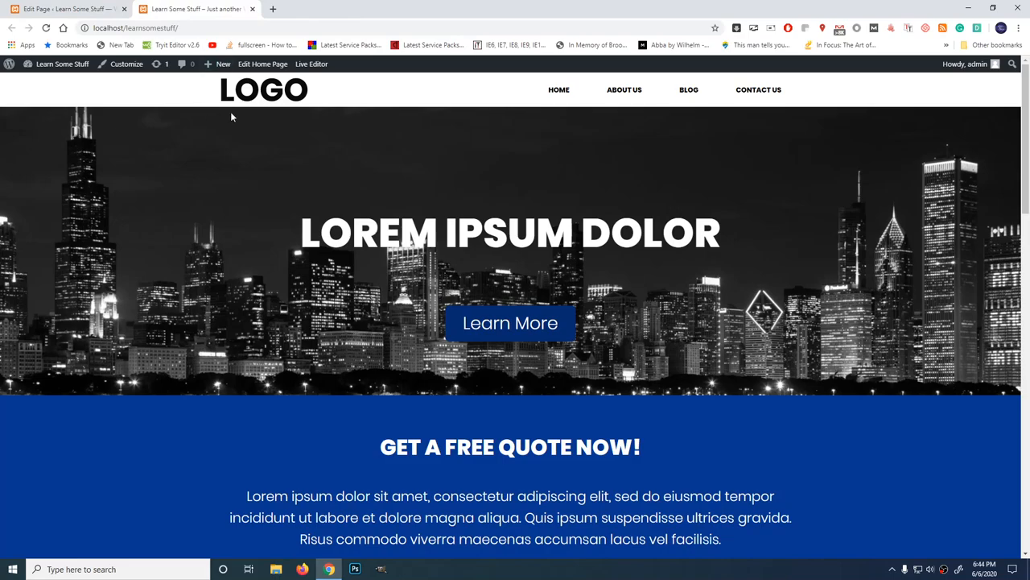
mouse_move(470, 170)
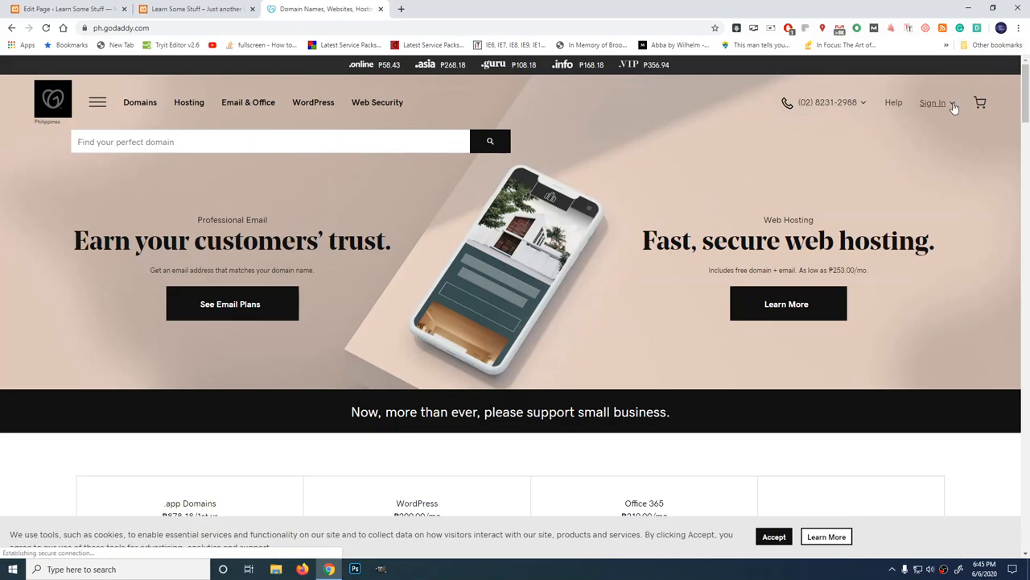
Step: Sign in to the GoDaddy account and land on My Products
click(932, 103)
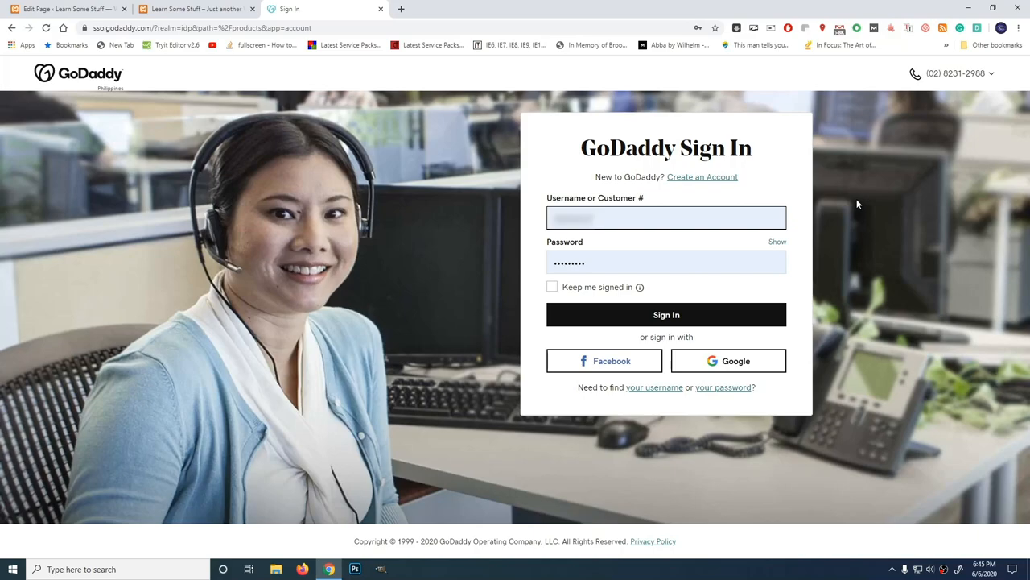
mouse_move(512, 289)
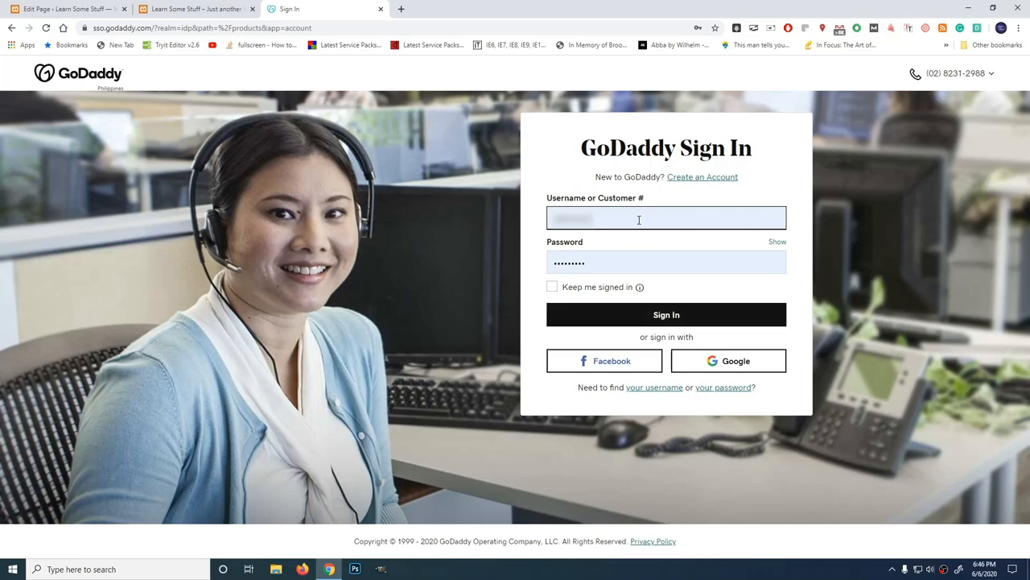
click(667, 314)
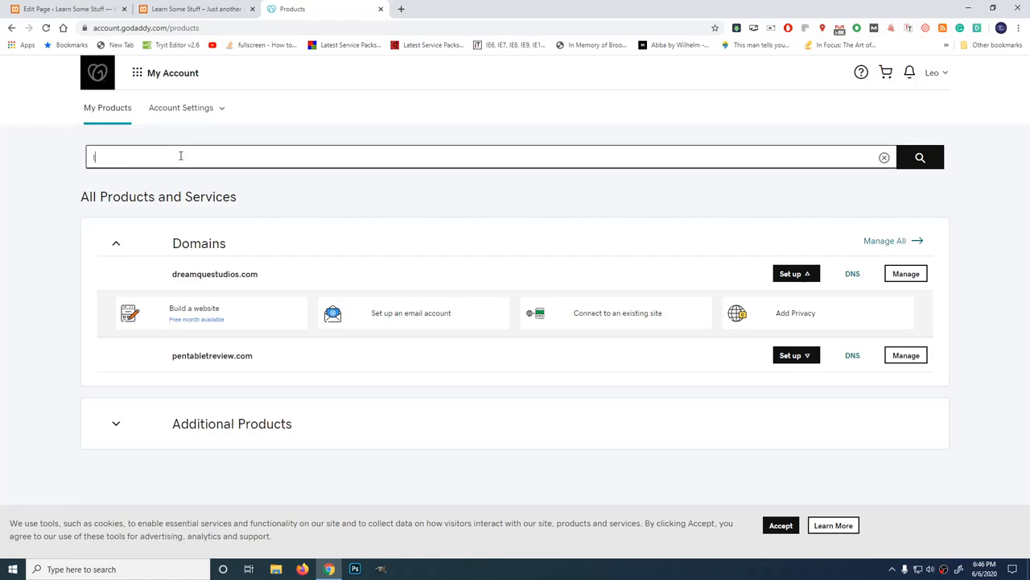
Step: Search My Products for learnbasicstuff.com to check its availability
text(learn)
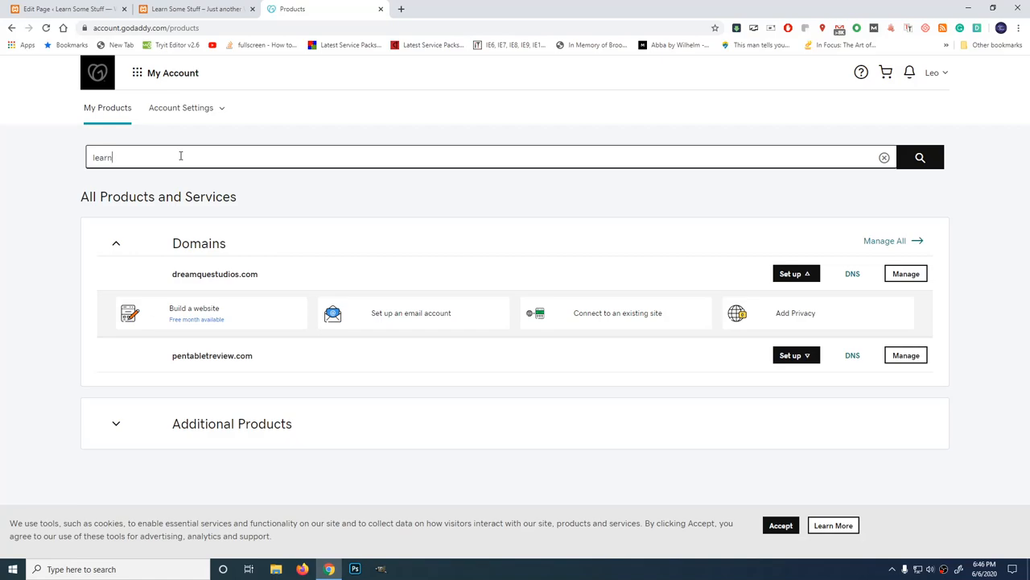
text(basicstuff)
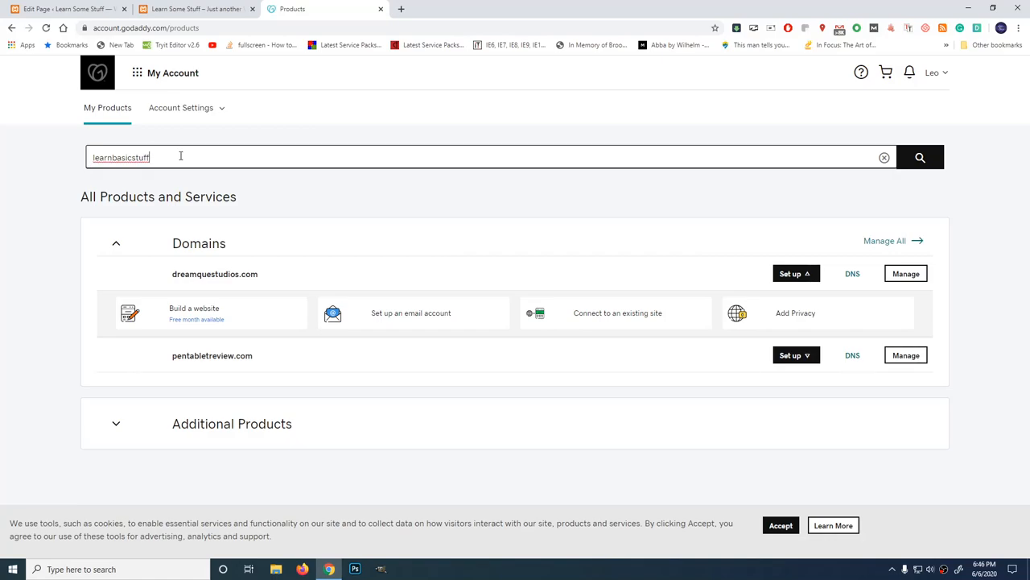
text(.co)
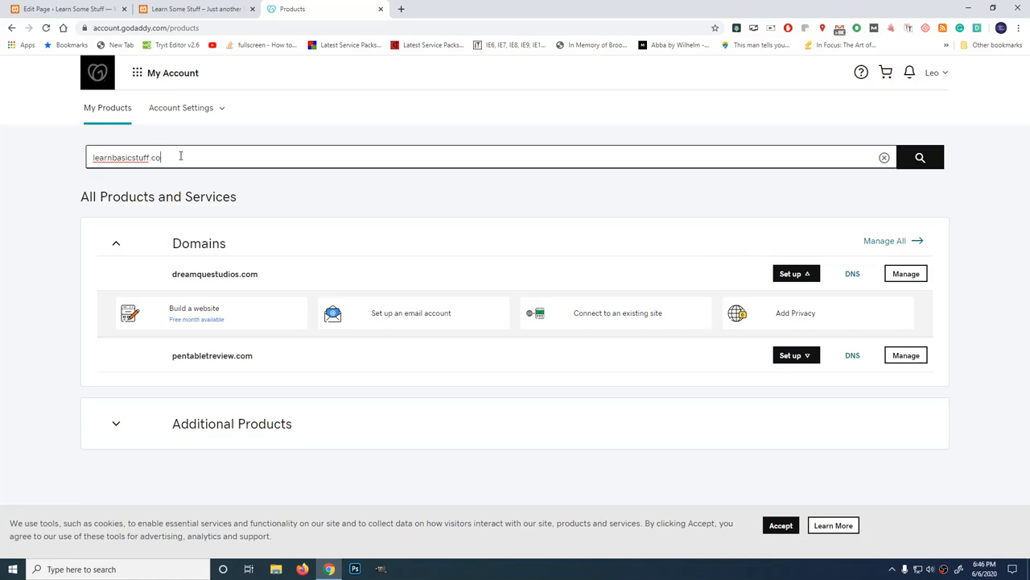
text(m)
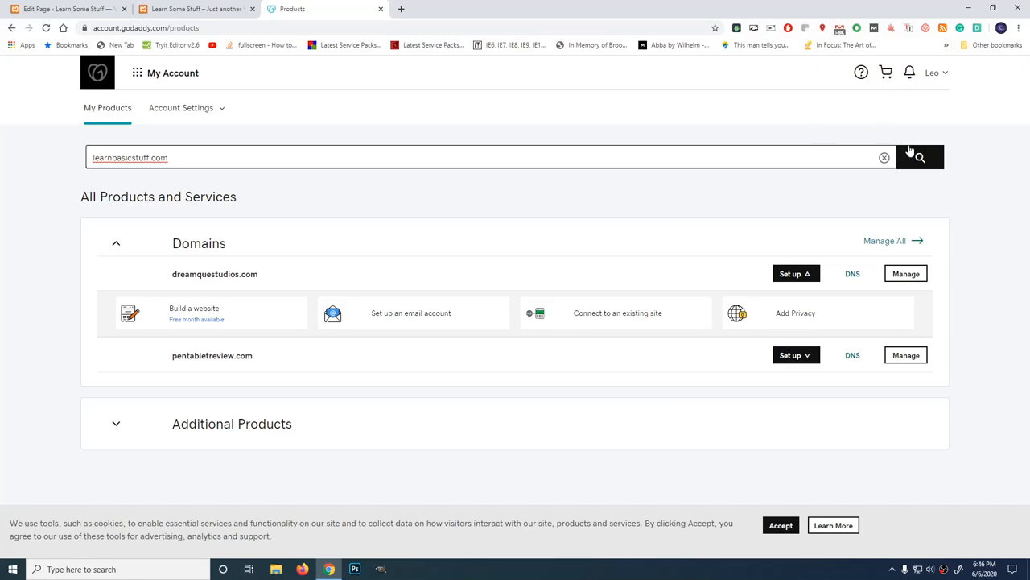
click(921, 156)
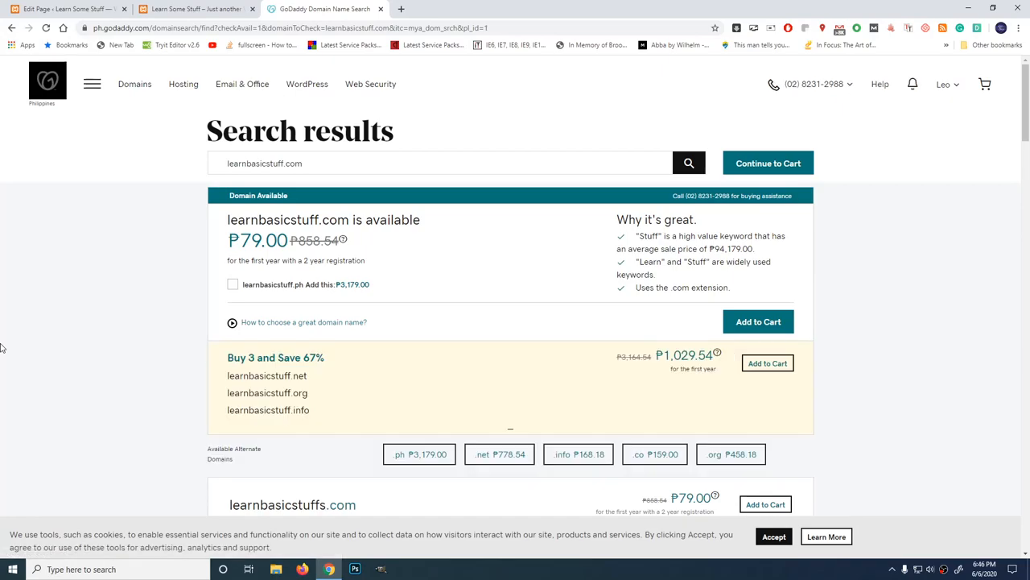
mouse_move(52, 337)
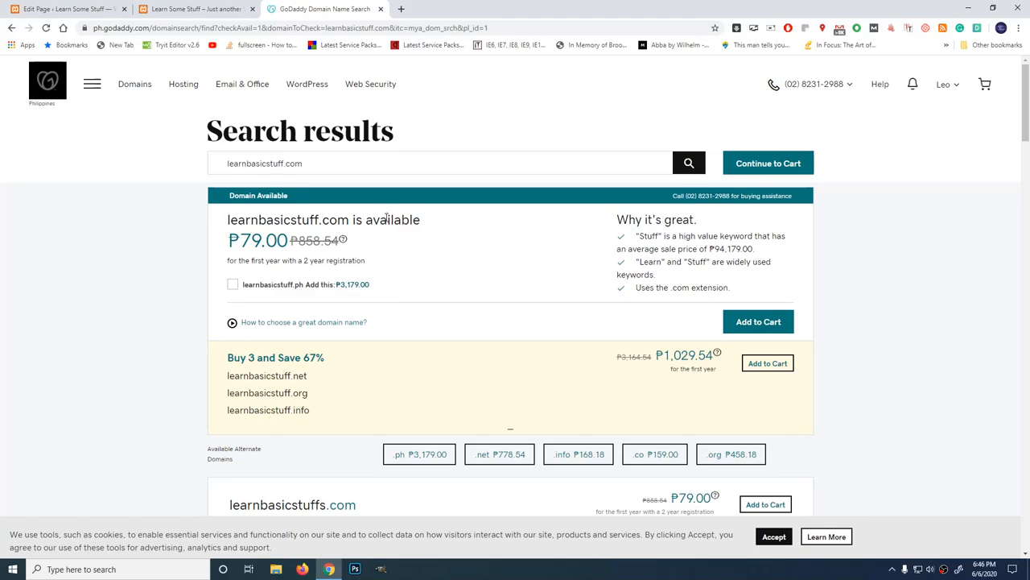
mouse_move(305, 210)
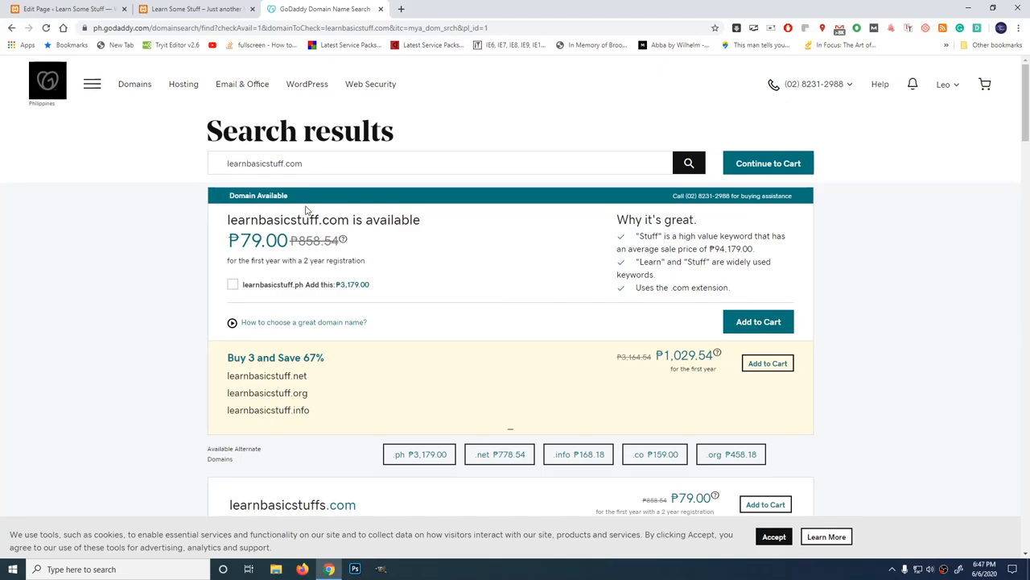
mouse_move(915, 410)
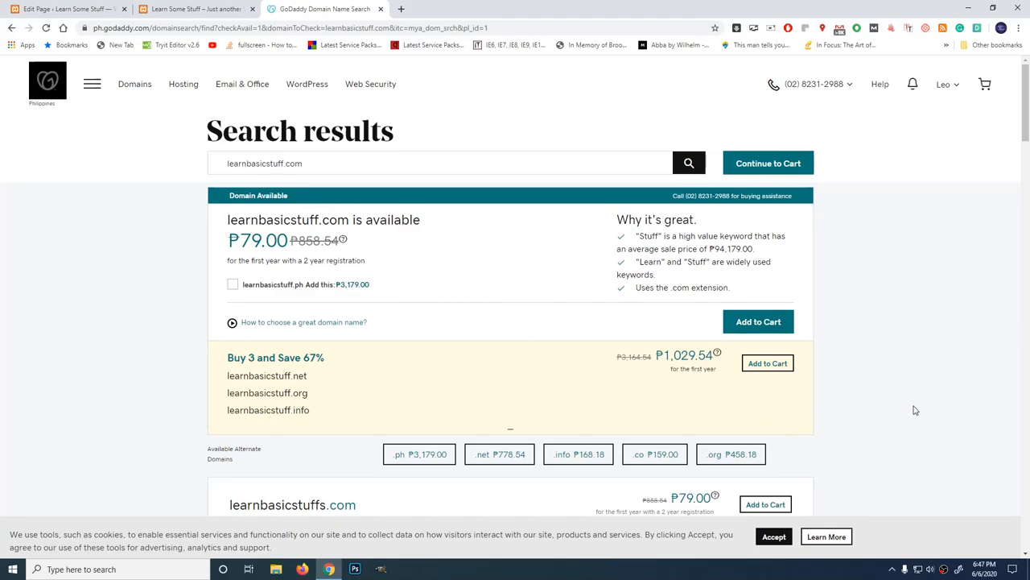
Step: Add learnbasicstuff.com to the cart for 1 Year and continue to the checkout add-ons
click(758, 322)
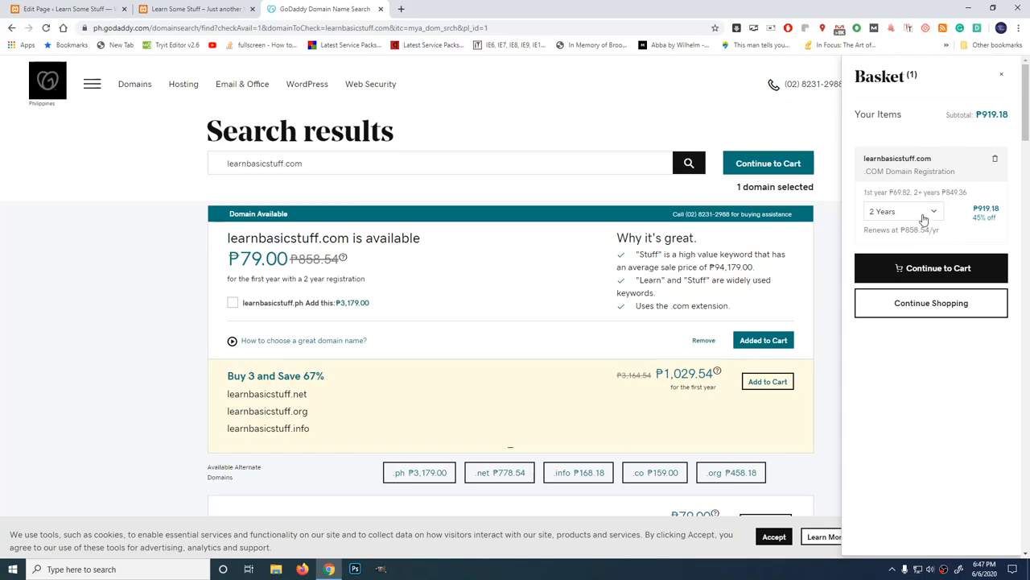
click(905, 211)
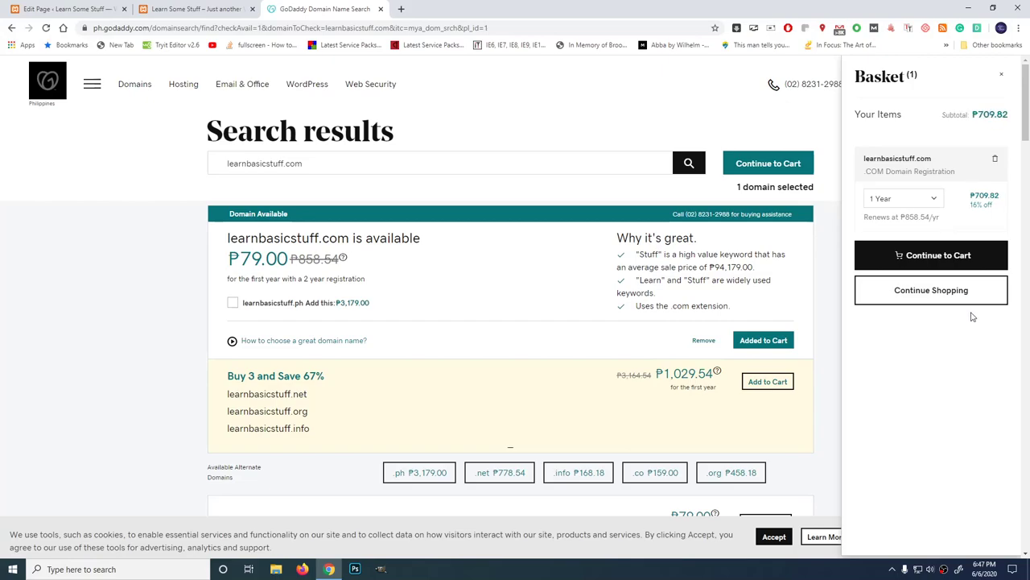
mouse_move(996, 125)
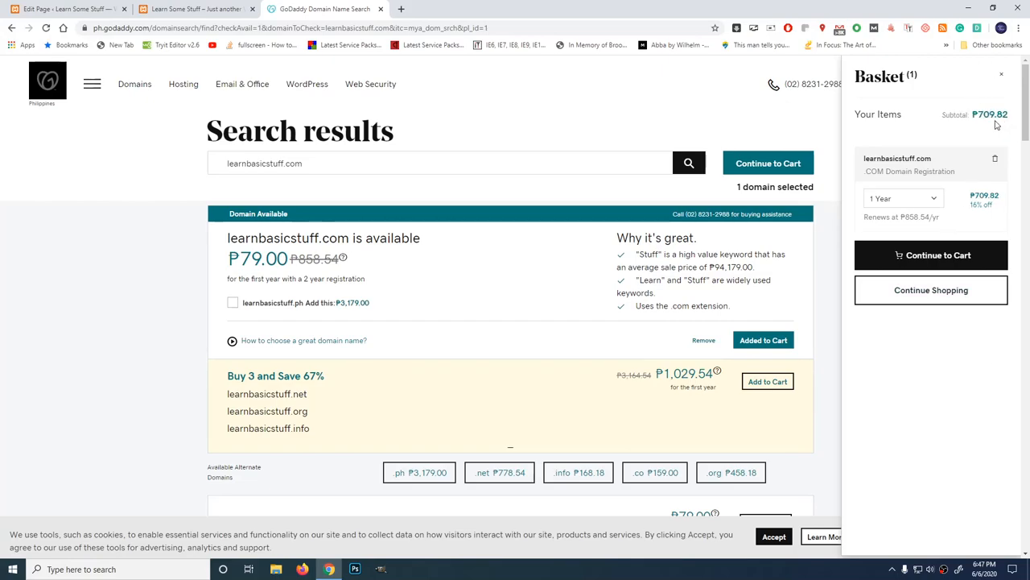
mouse_move(664, 204)
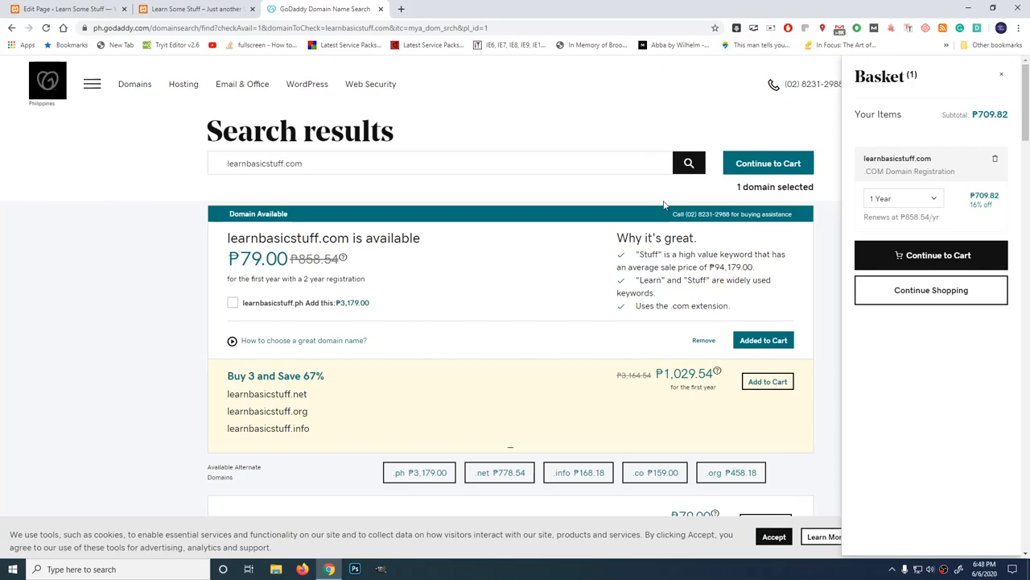
mouse_move(931, 254)
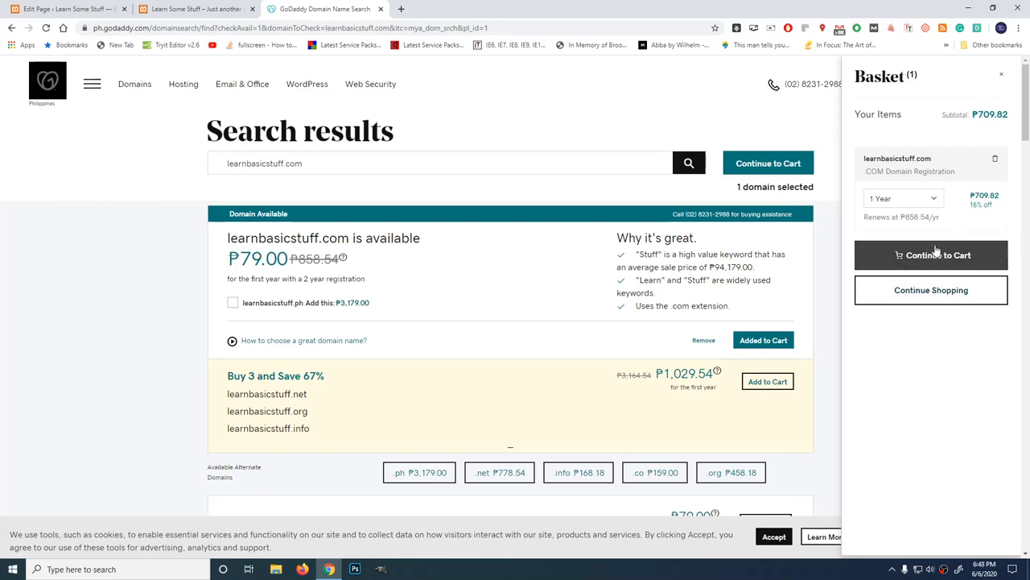
click(930, 255)
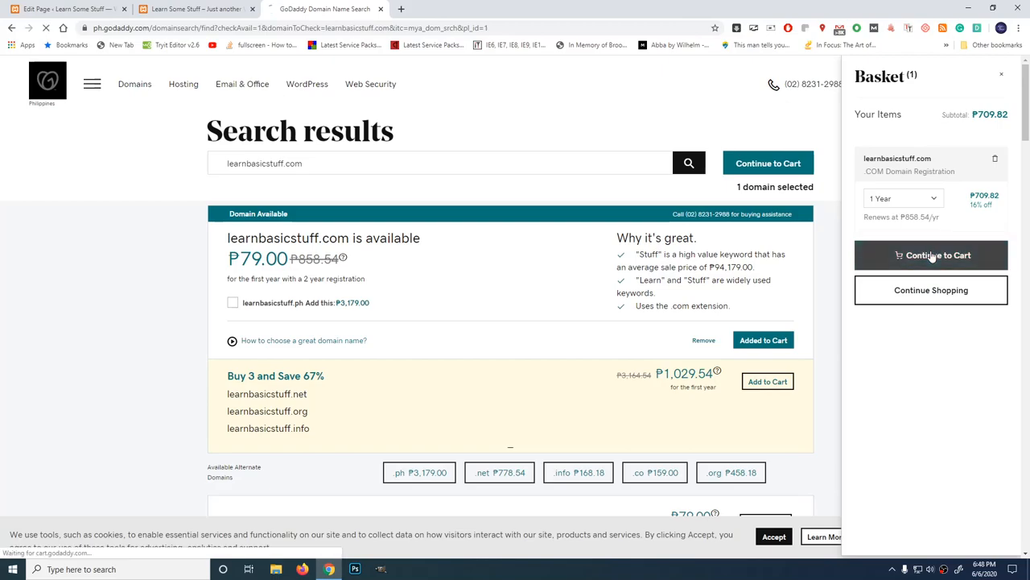
click(931, 254)
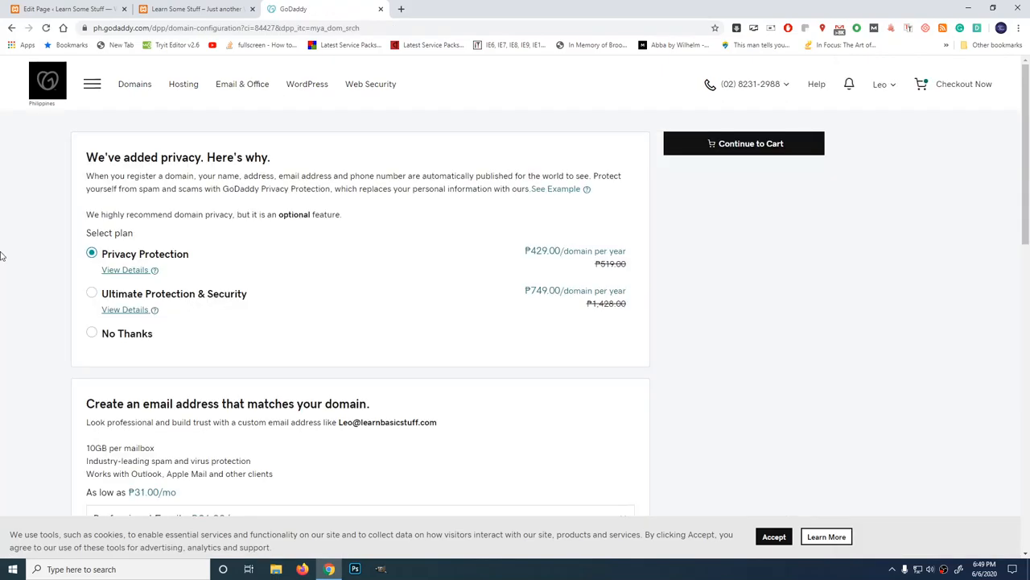
mouse_move(309, 144)
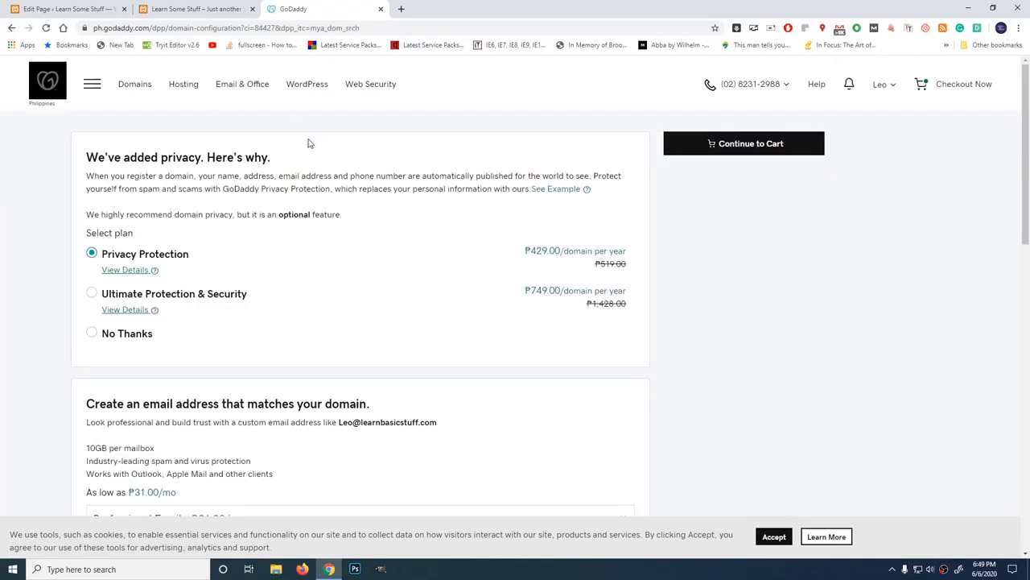
mouse_move(151, 170)
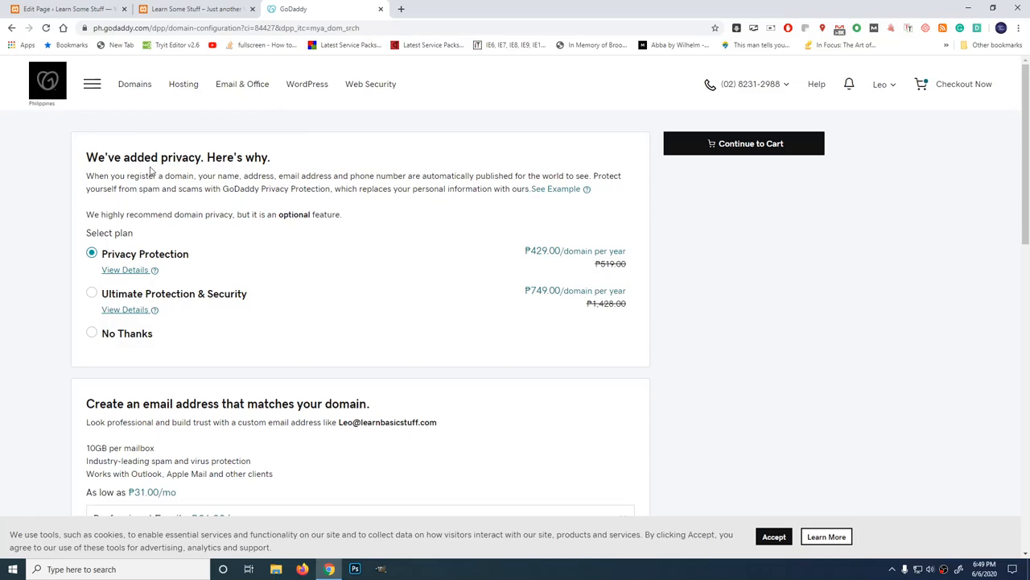
mouse_move(190, 187)
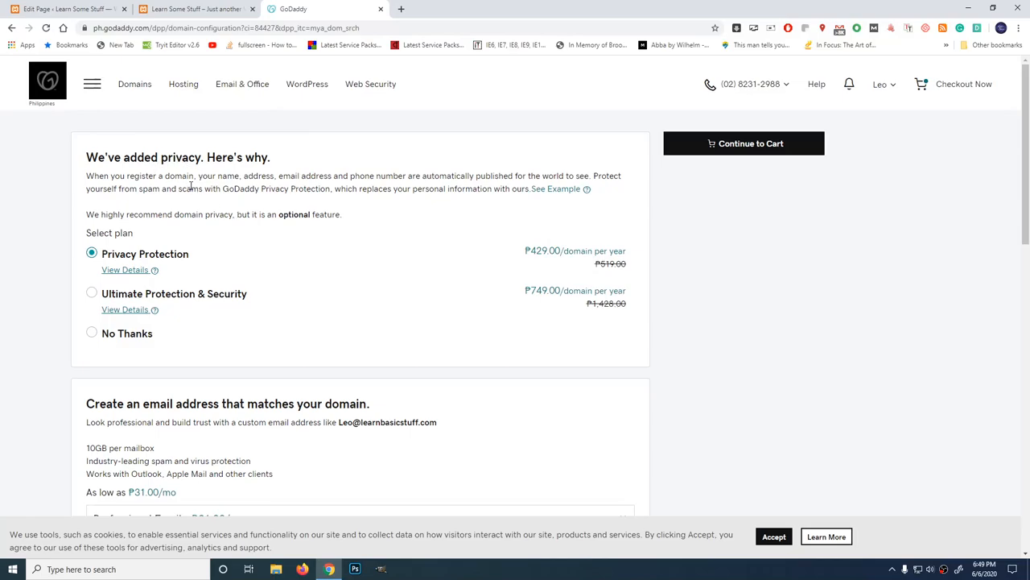
mouse_move(409, 187)
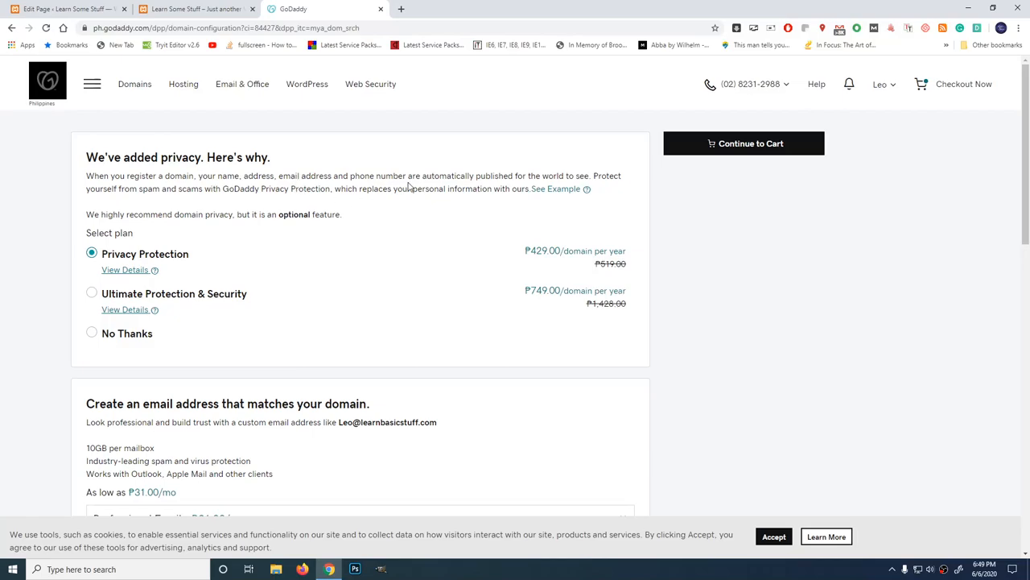
mouse_move(680, 206)
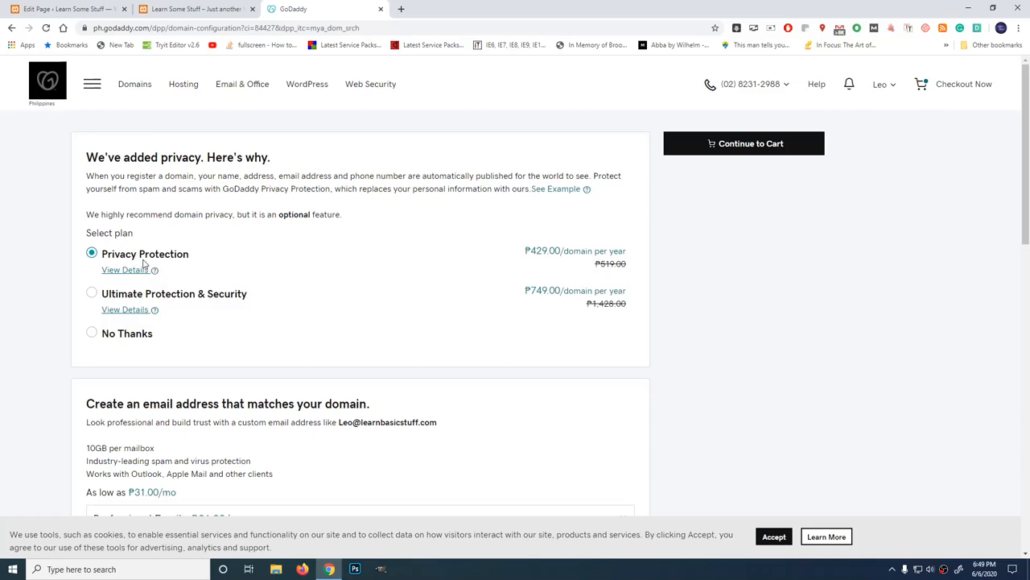
mouse_move(383, 272)
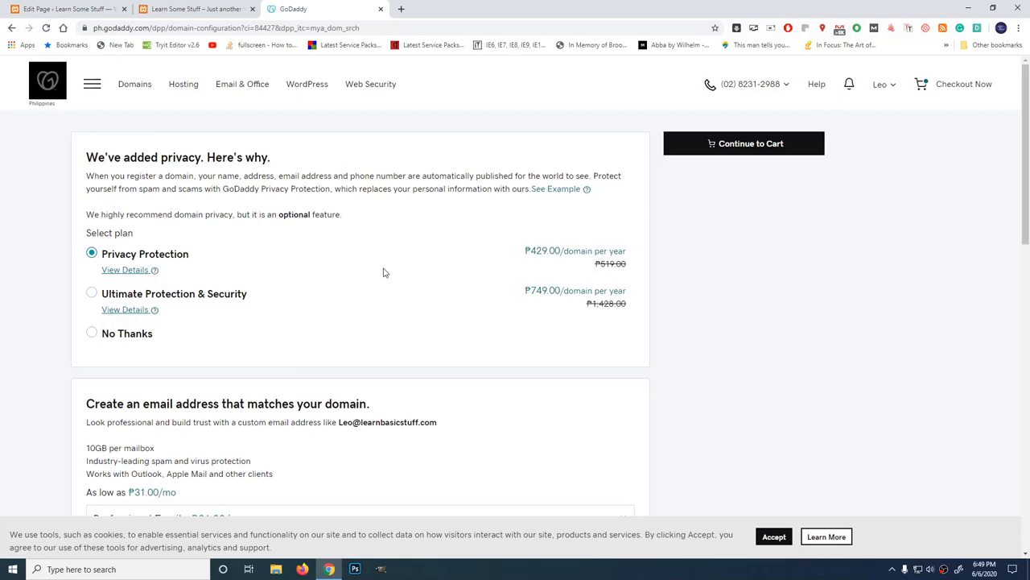
mouse_move(540, 270)
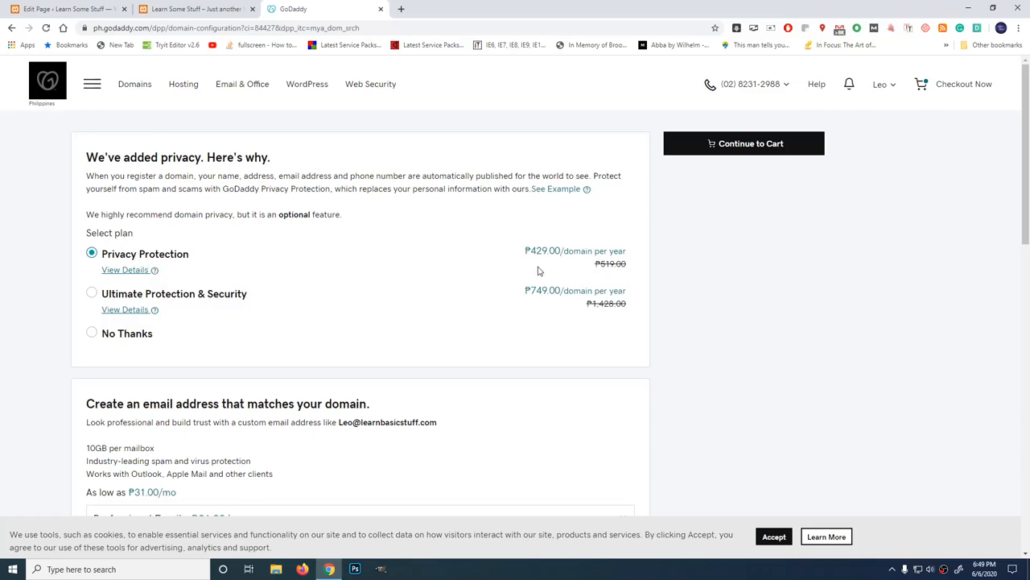
mouse_move(193, 230)
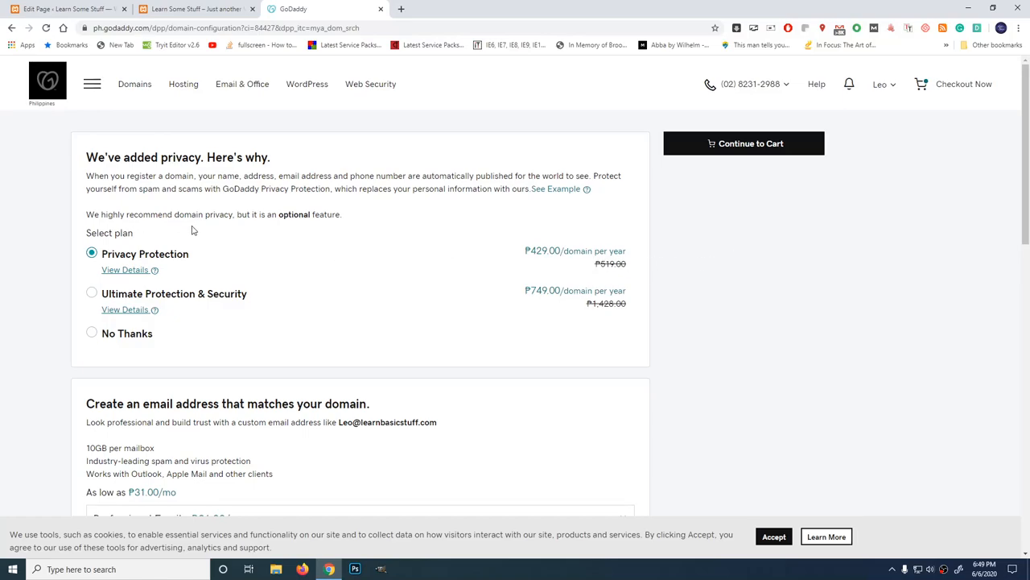
mouse_move(78, 290)
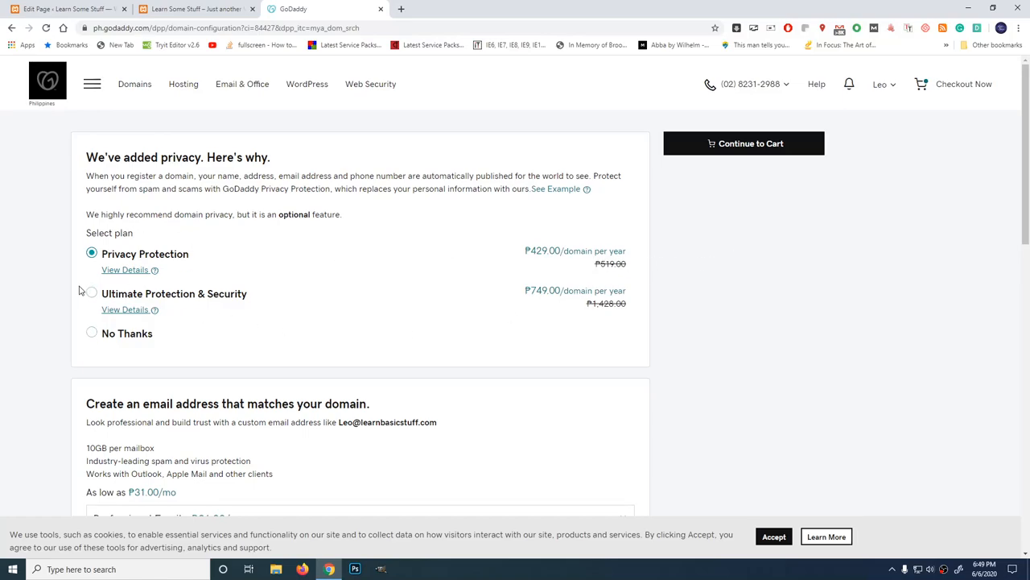
mouse_move(469, 318)
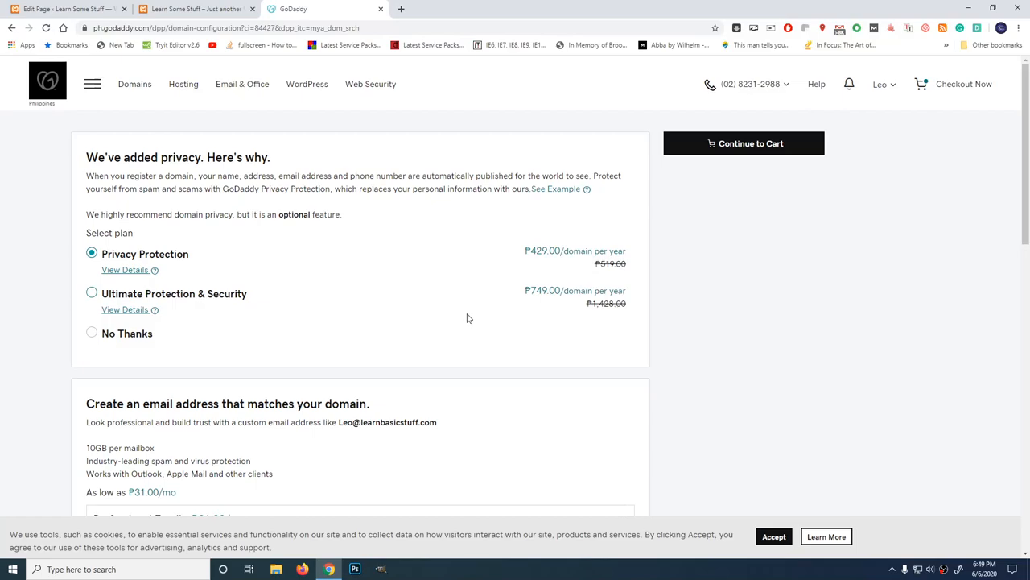
mouse_move(418, 295)
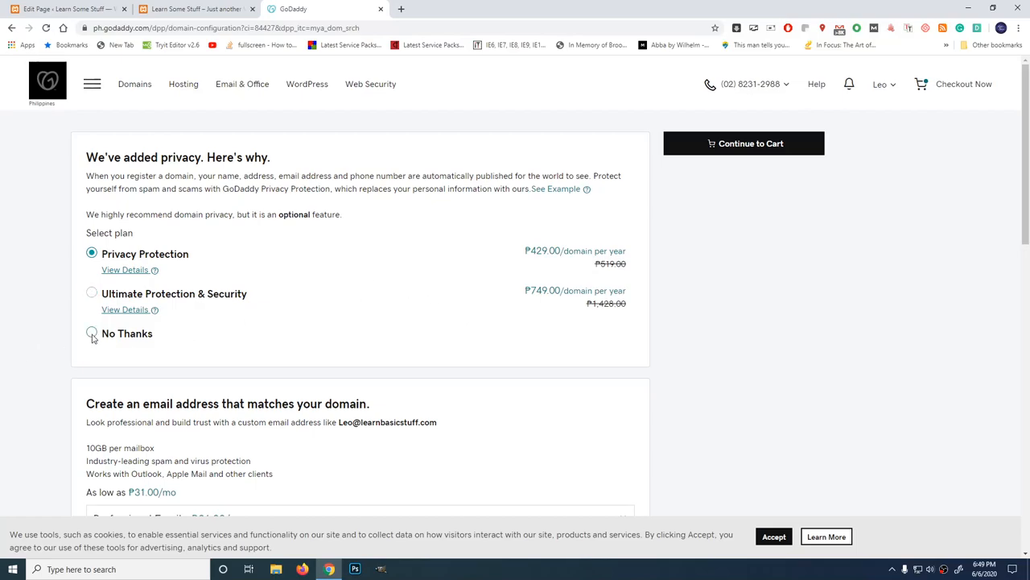
Step: Choose No Thanks for privacy protection on learnbasicstuff.com and review the add-ons
click(91, 333)
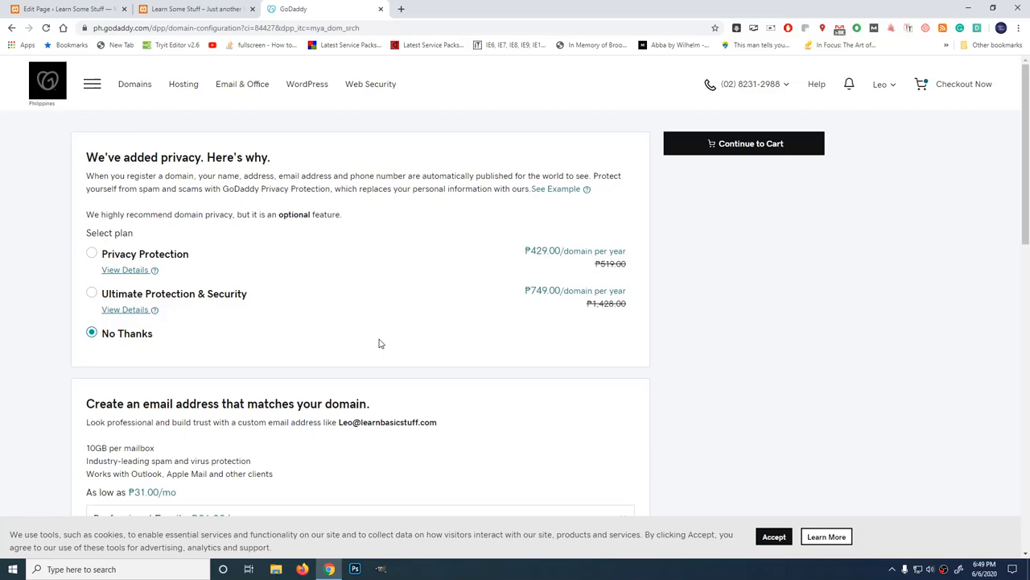
mouse_move(370, 348)
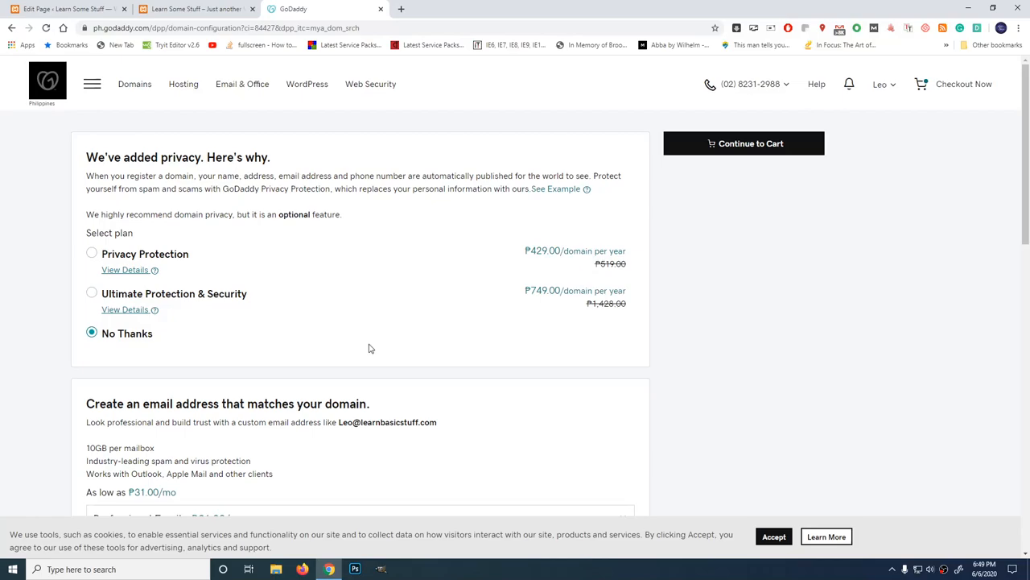
mouse_move(863, 374)
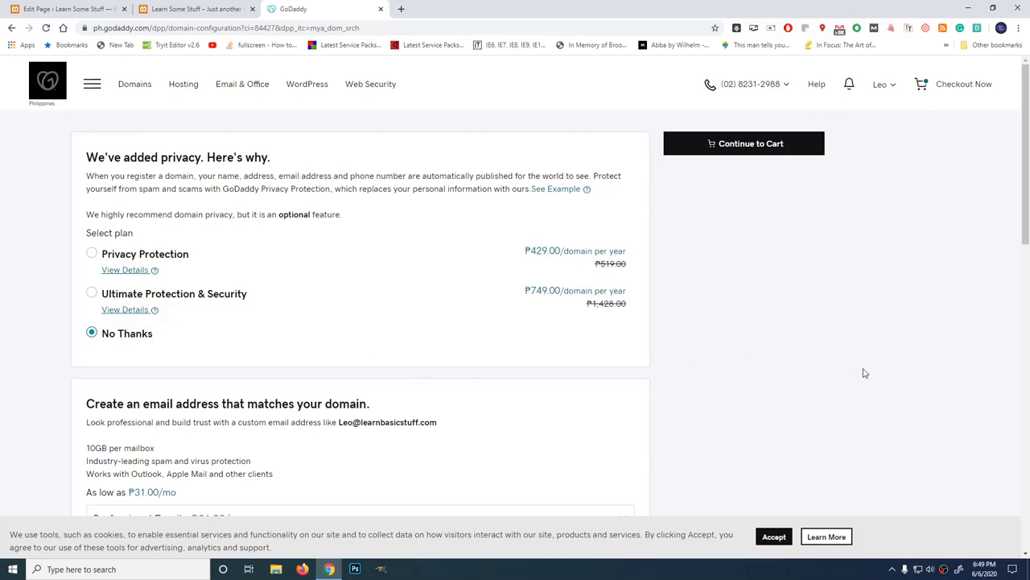
scroll(down, 3)
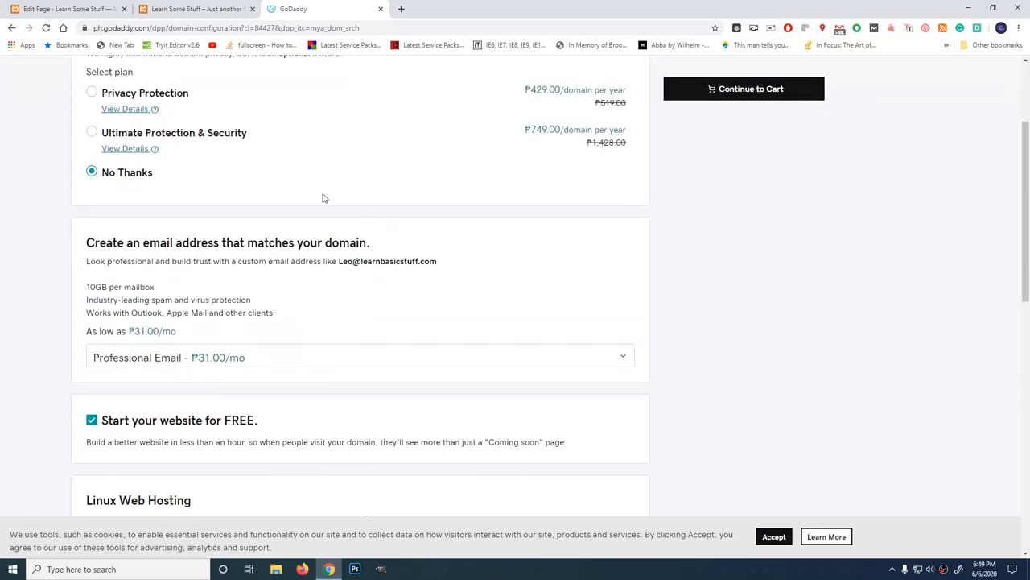
scroll(up, 3)
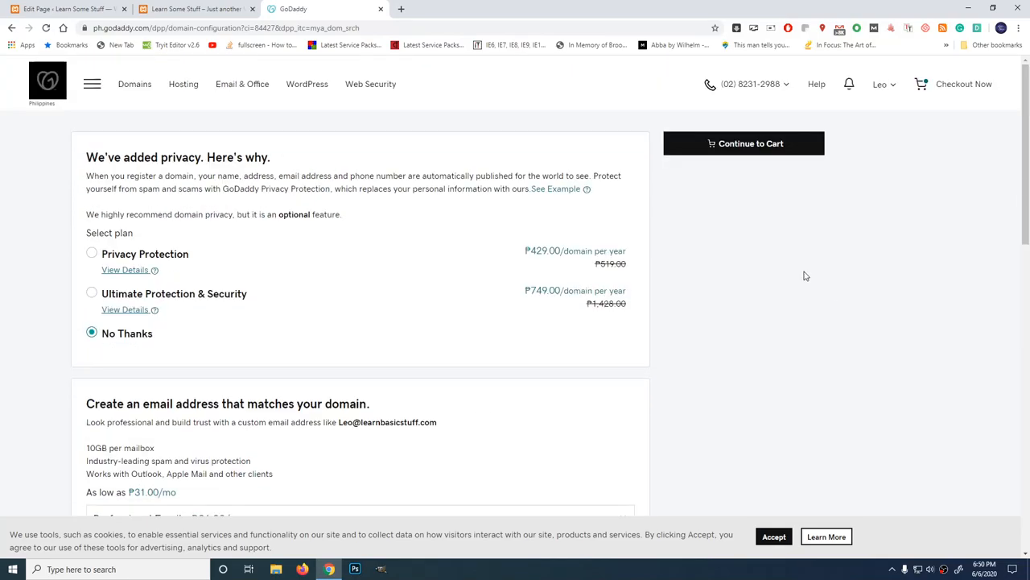
click(743, 143)
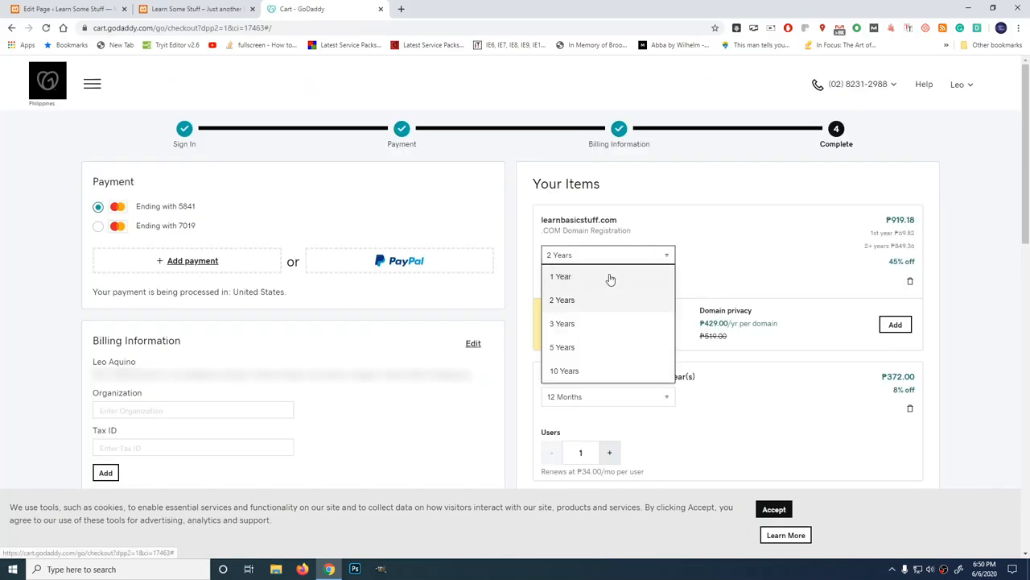
click(560, 277)
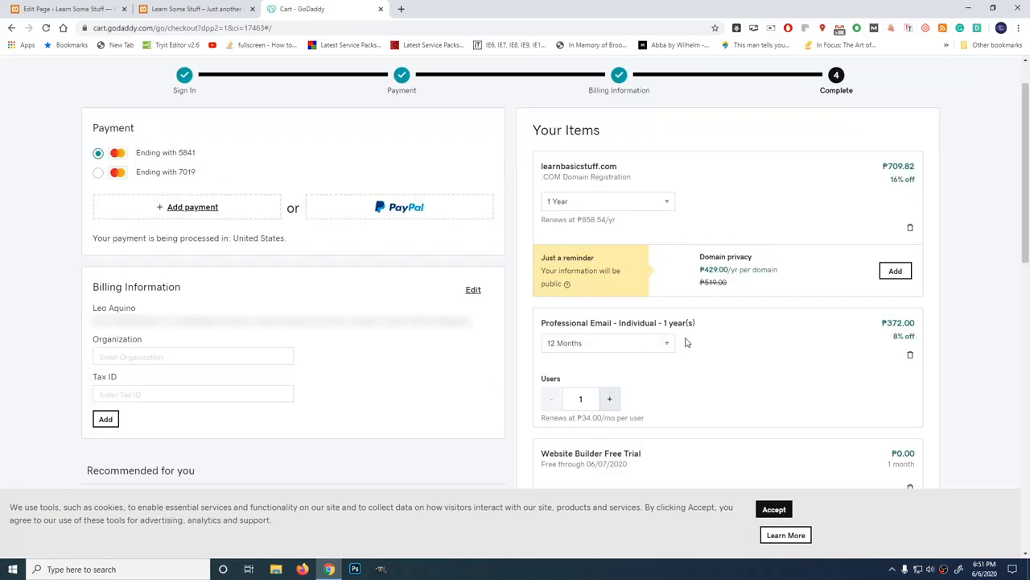
mouse_move(912, 356)
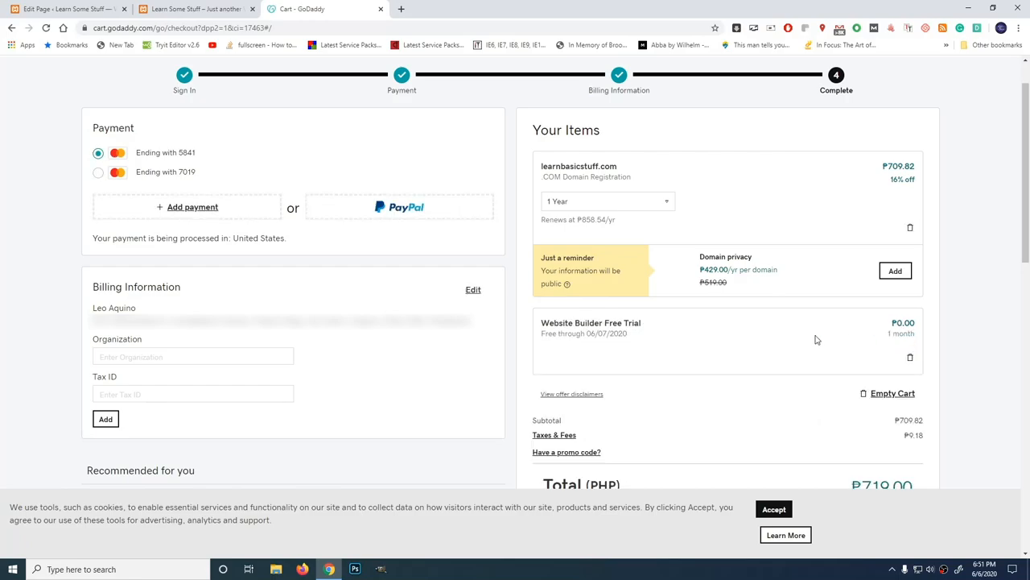
scroll(down, 3)
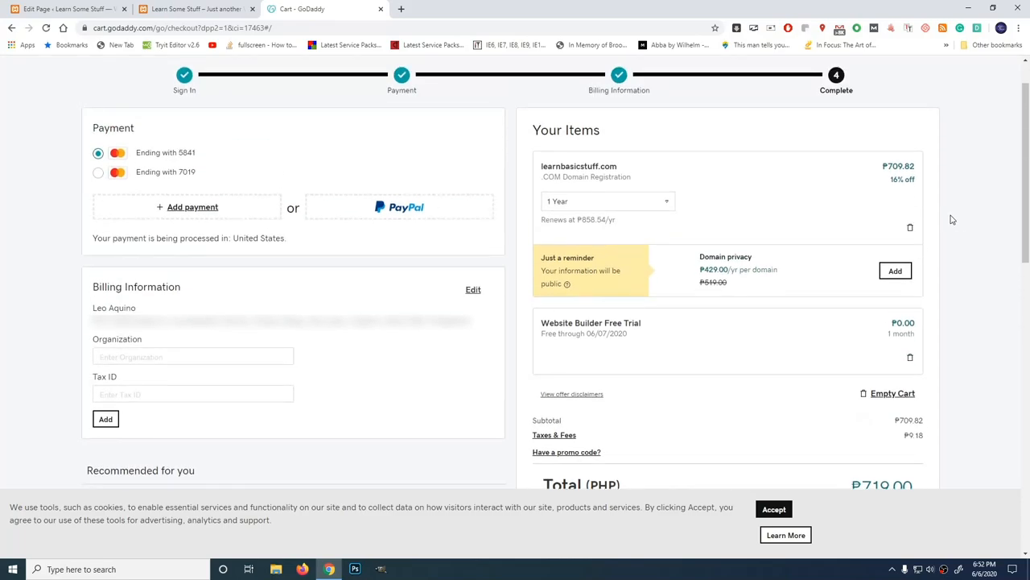
mouse_move(784, 322)
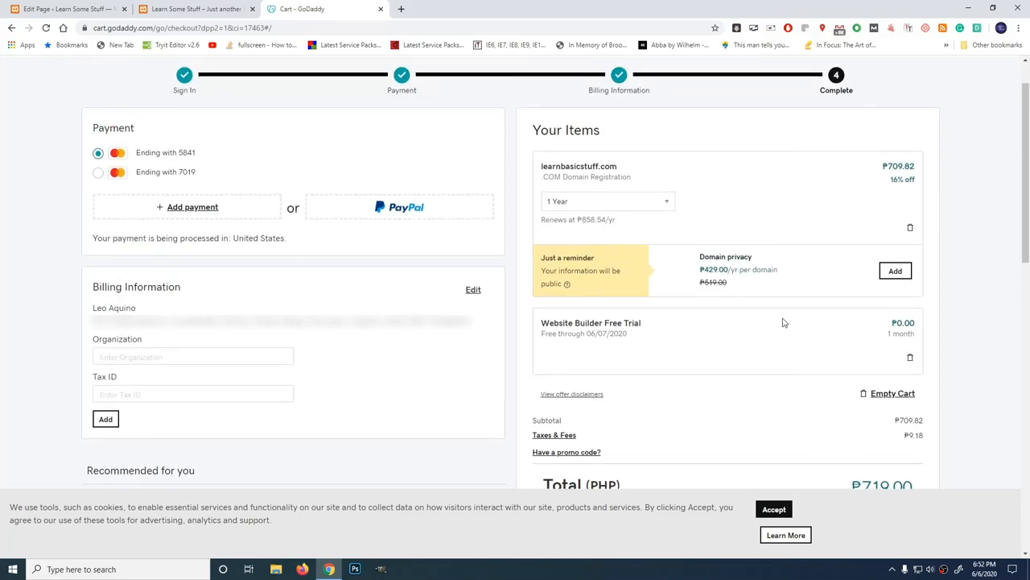
scroll(down, 3)
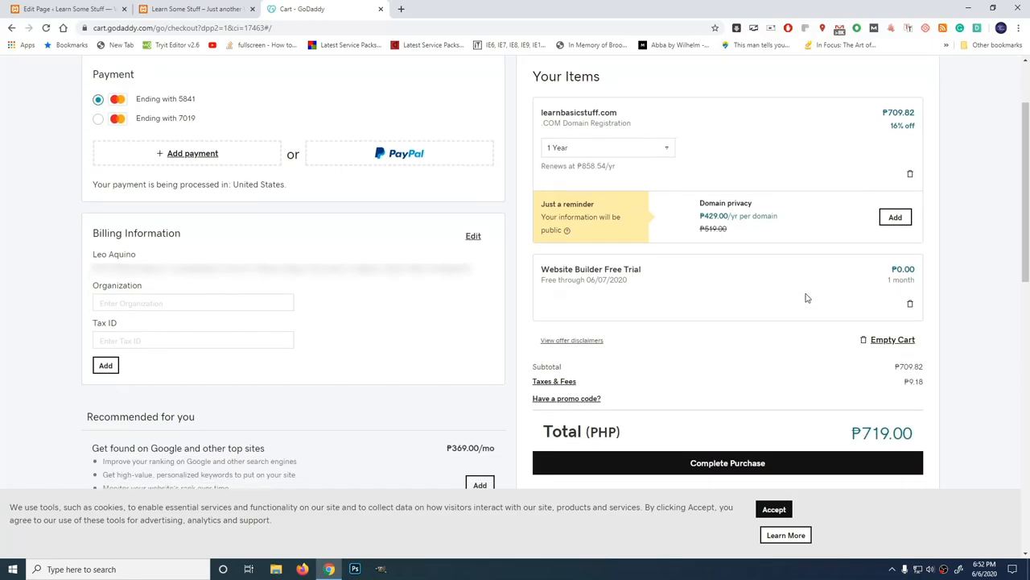
mouse_move(811, 296)
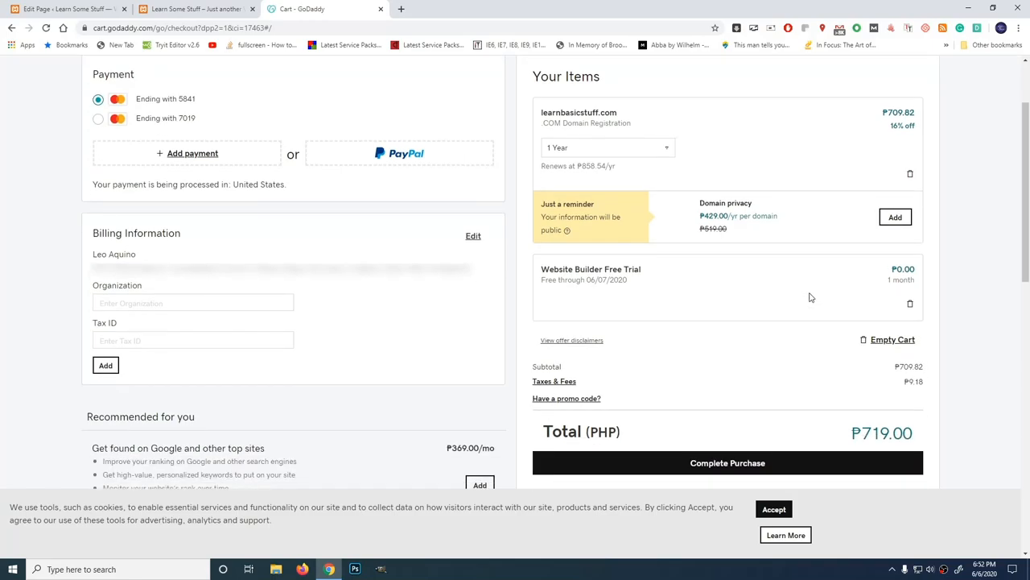
mouse_move(816, 287)
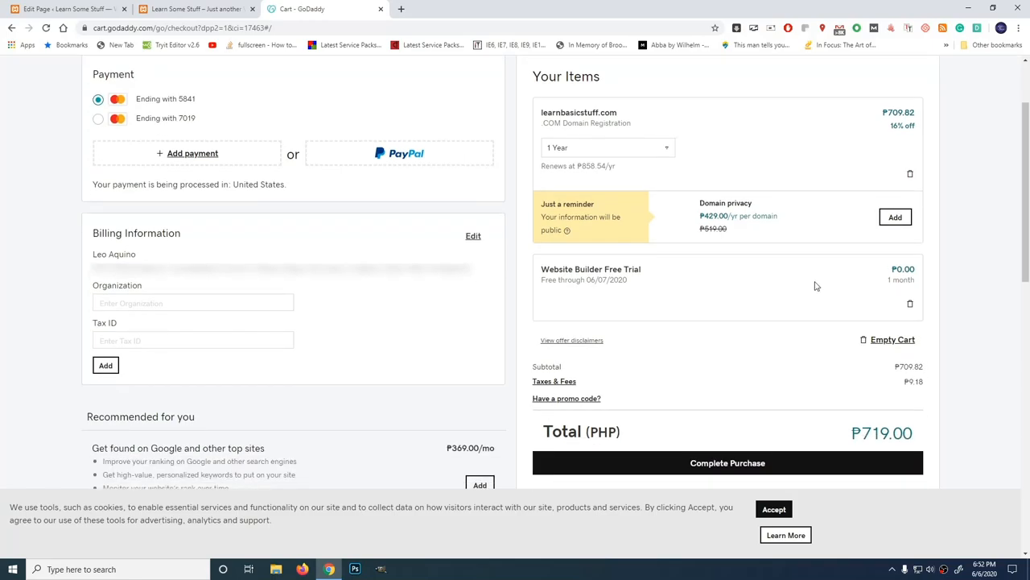
scroll(up, 3)
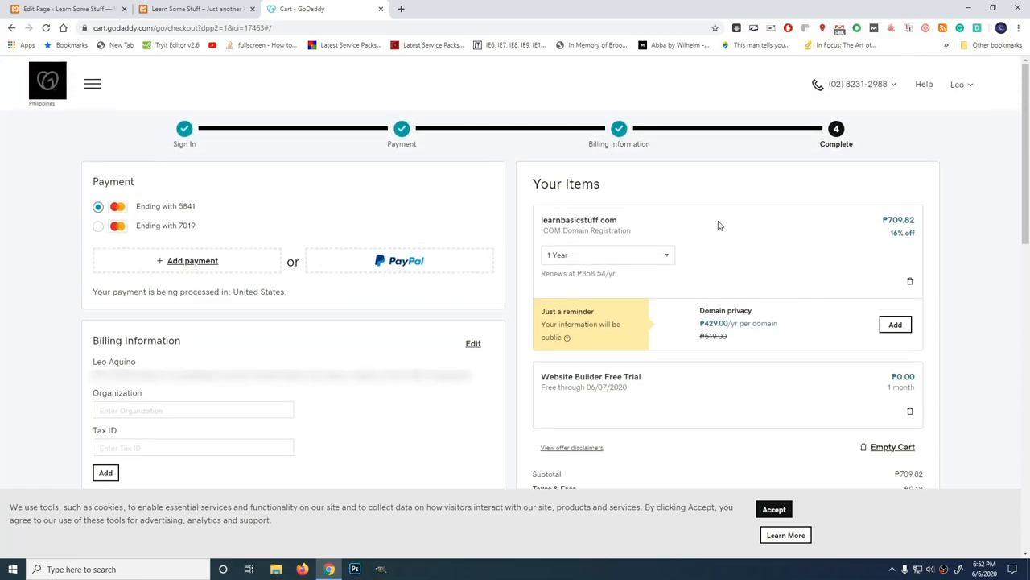
mouse_move(679, 200)
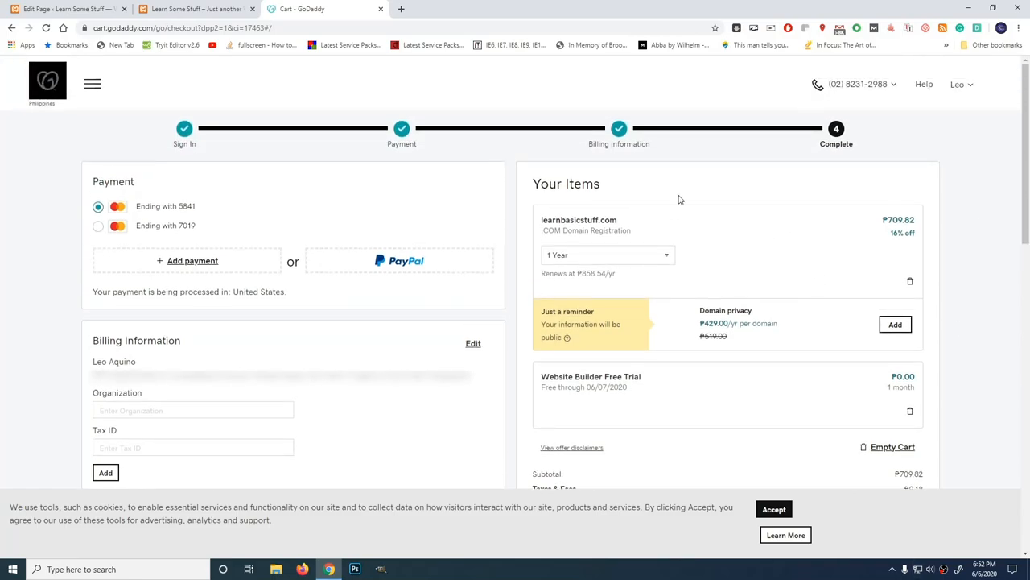
scroll(down, 3)
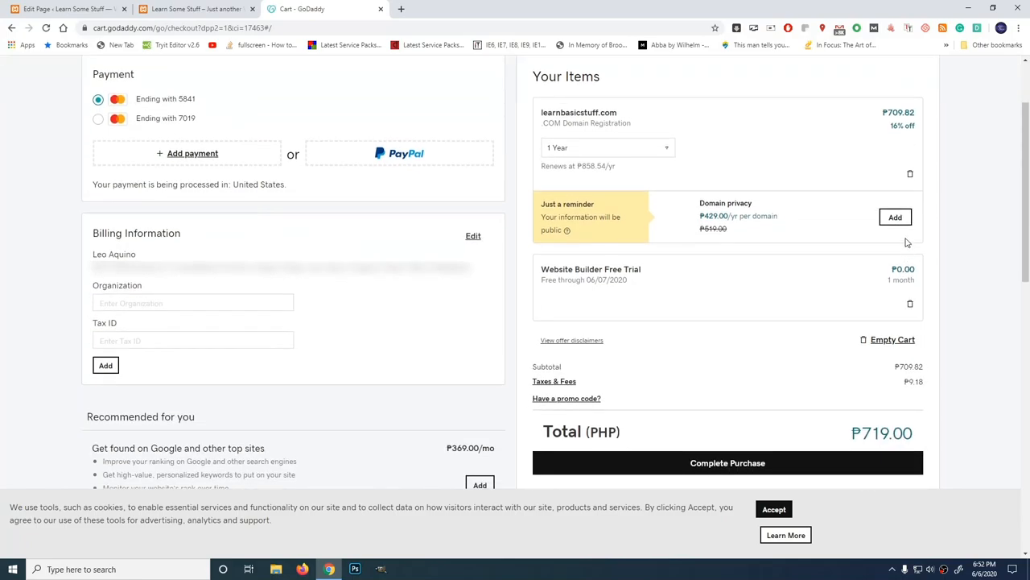
mouse_move(929, 431)
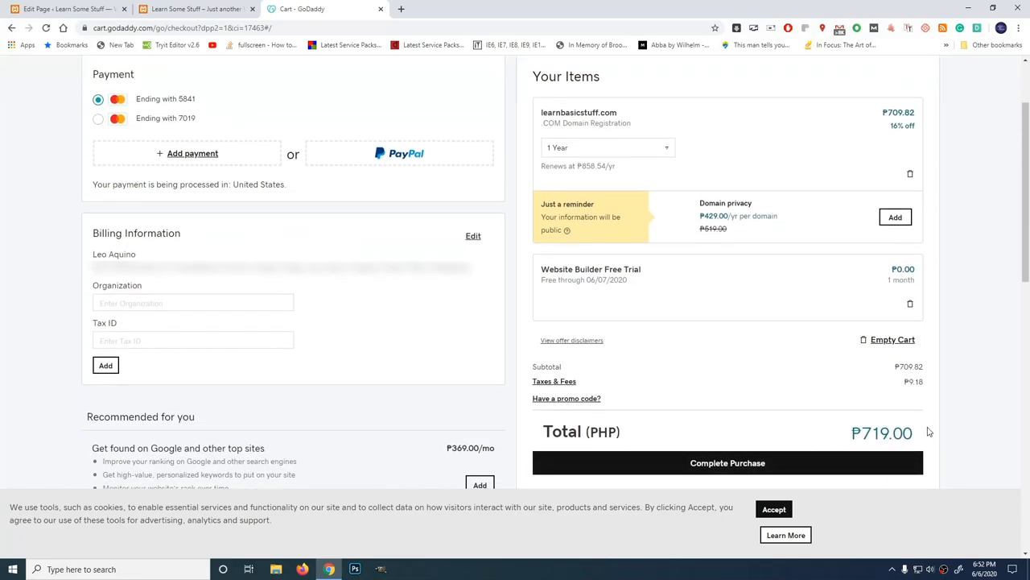
scroll(down, 3)
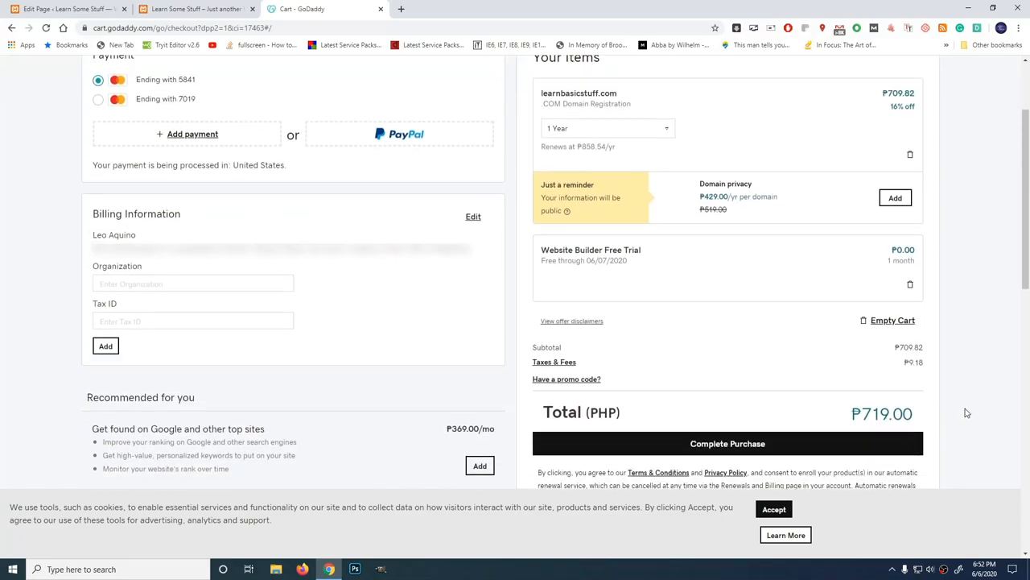
scroll(up, 3)
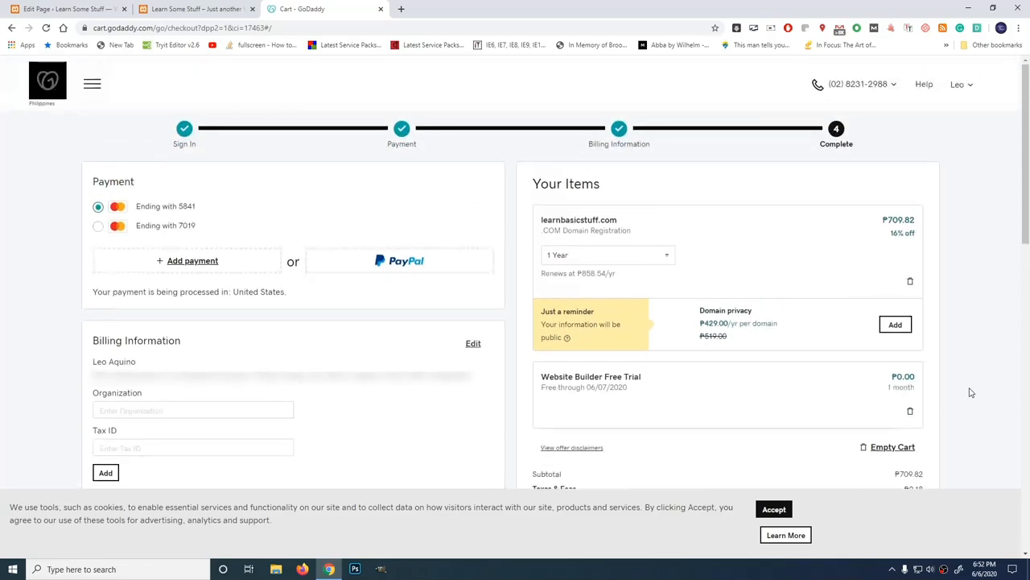
mouse_move(945, 252)
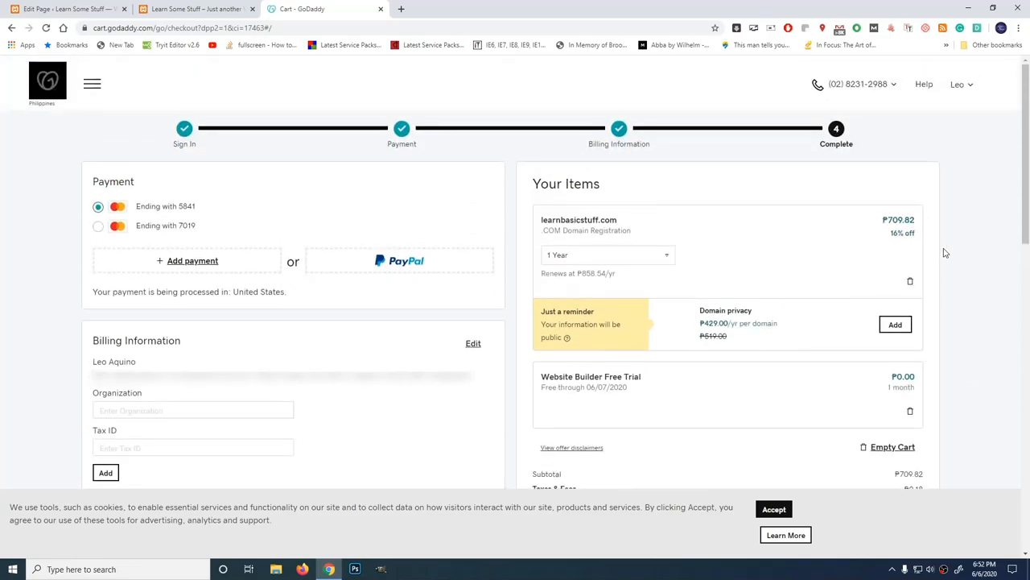
scroll(down, 3)
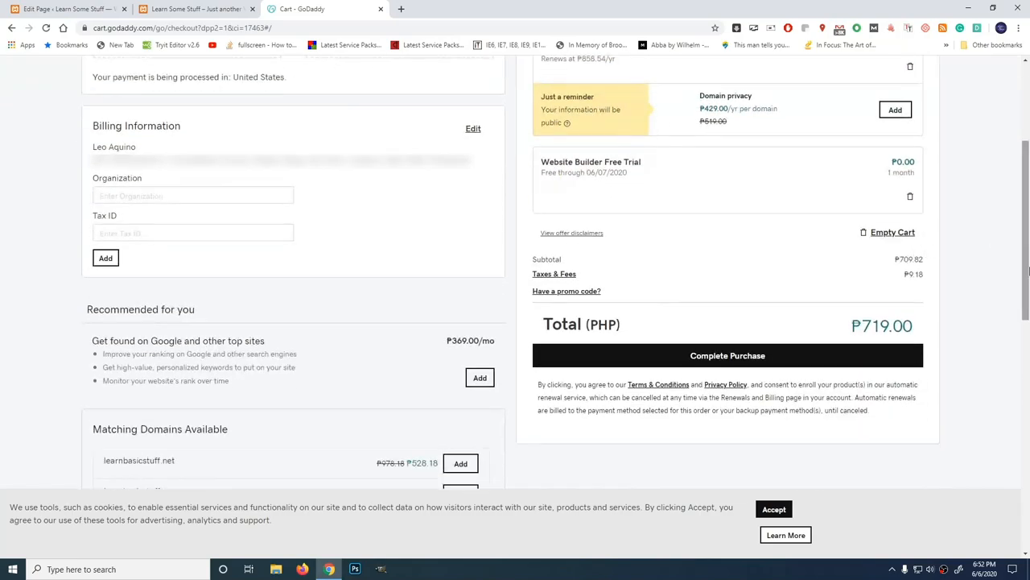
mouse_move(689, 280)
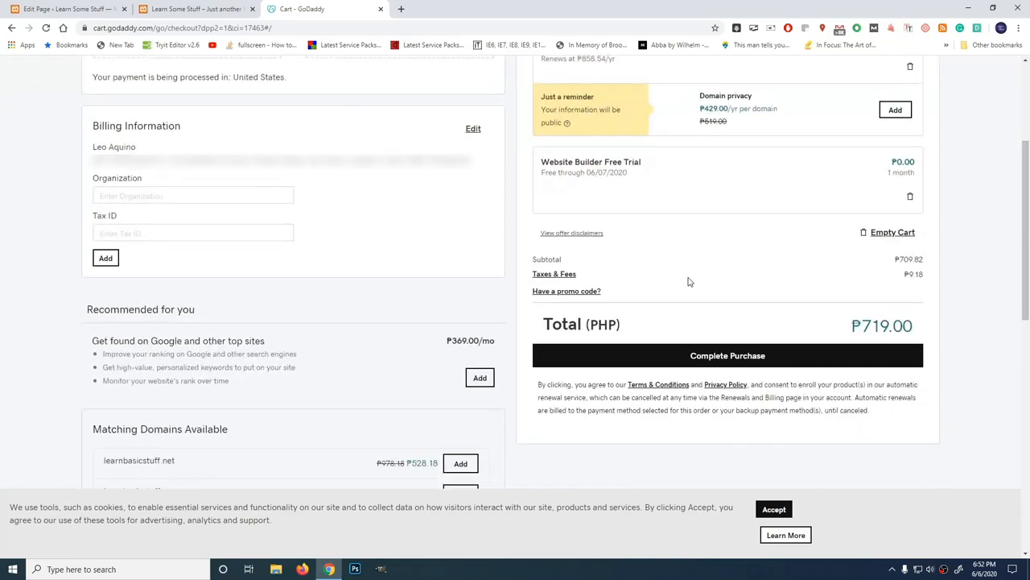
mouse_move(918, 286)
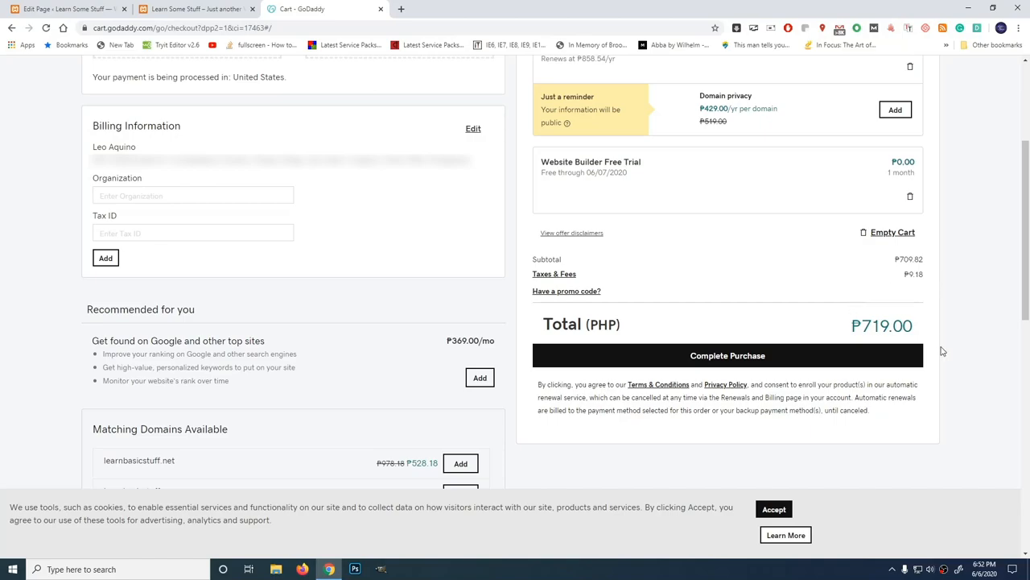
scroll(down, 3)
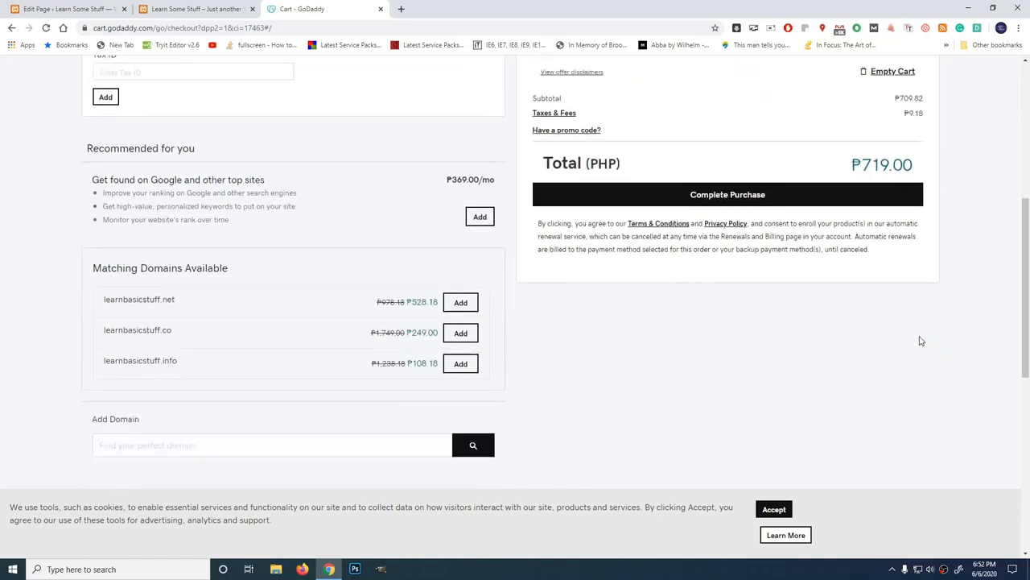
Step: Complete the learnbasicstuff.com purchase, dismiss the order notice, and go to My Profile
click(727, 193)
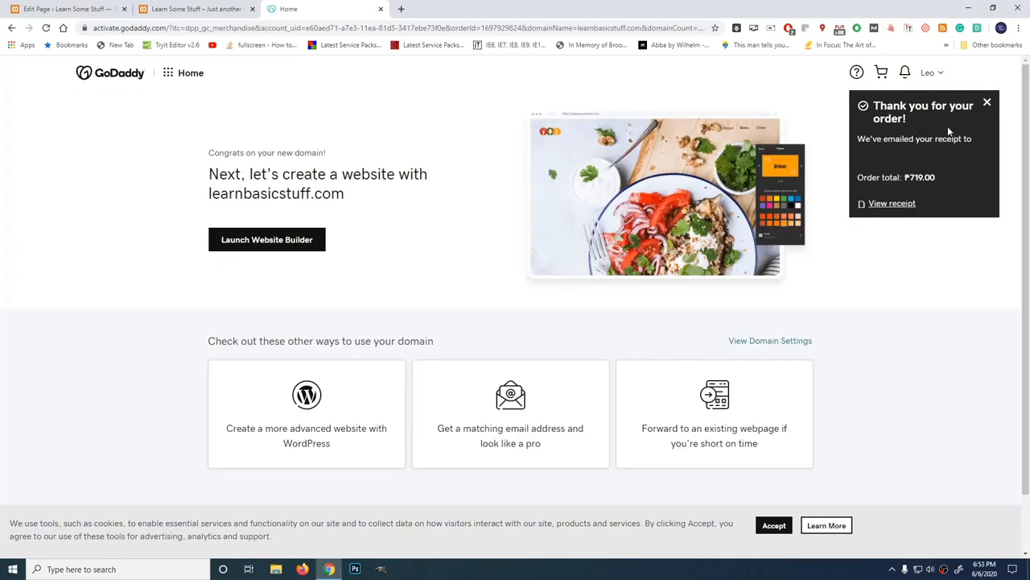
click(987, 103)
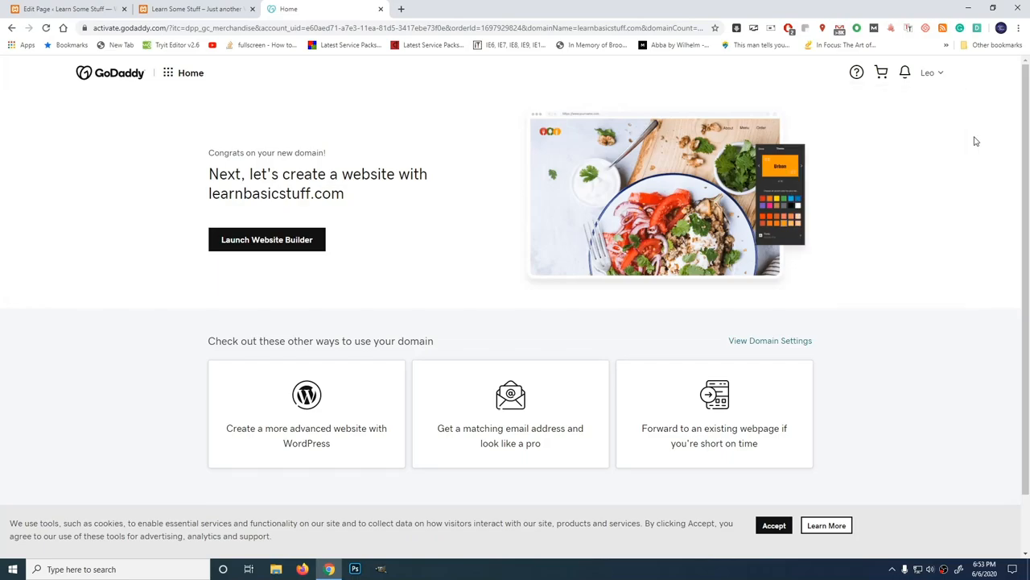
click(927, 72)
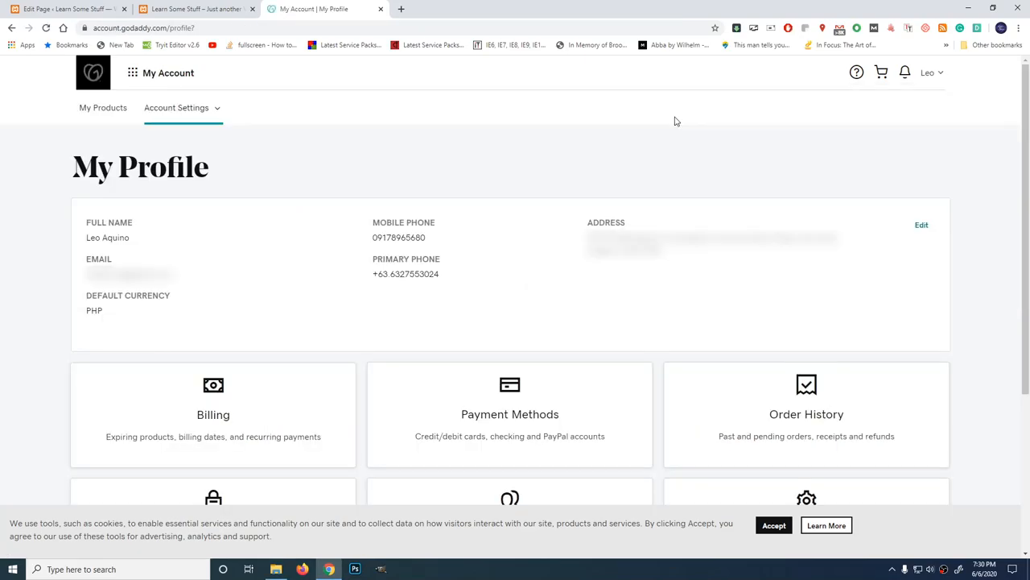
mouse_move(42, 187)
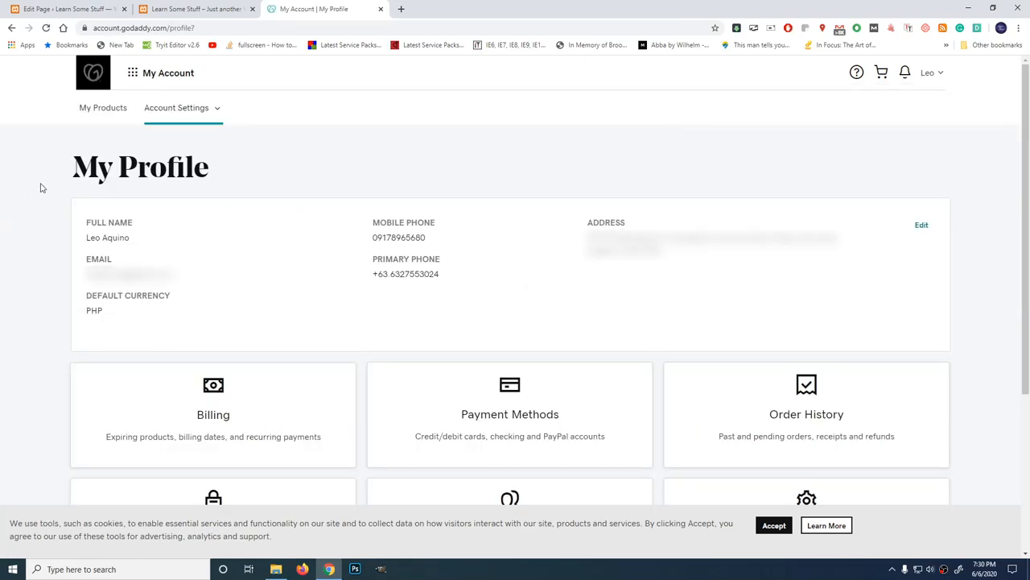
Step: Open DNS Management for learnbasicstuff.com and bring its default nameservers into view
click(103, 106)
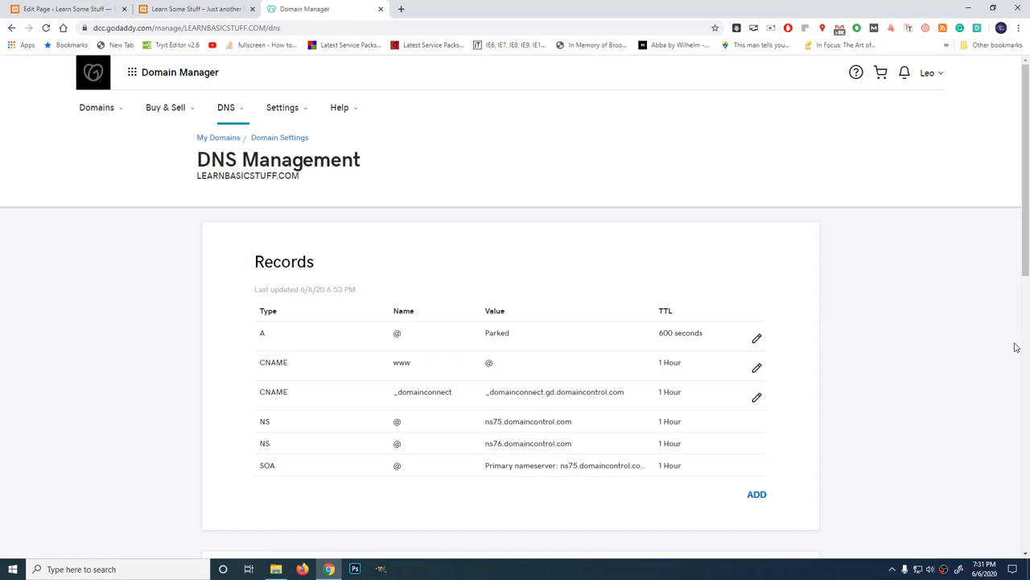
scroll(down, 3)
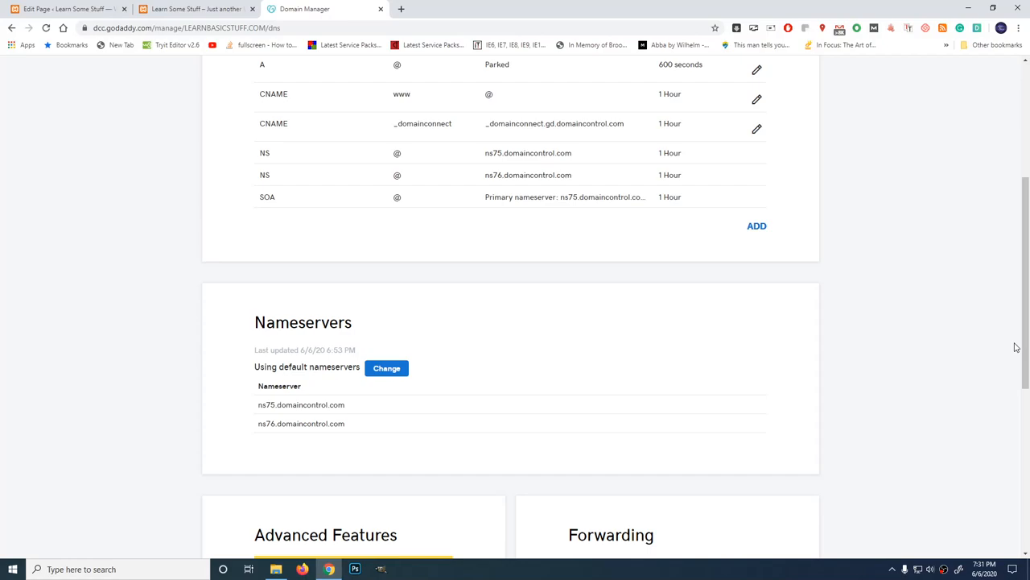
mouse_move(270, 418)
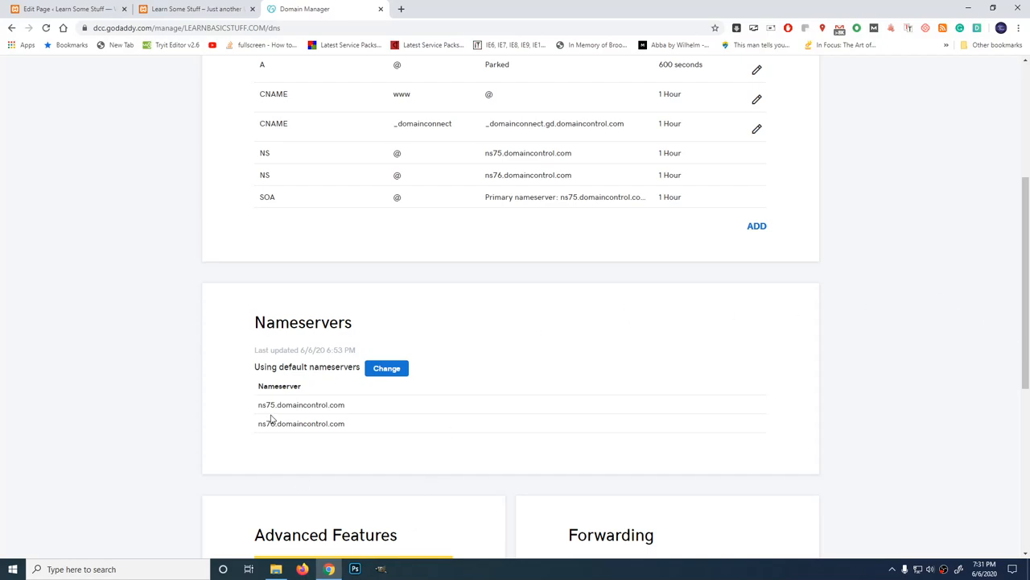
mouse_move(747, 426)
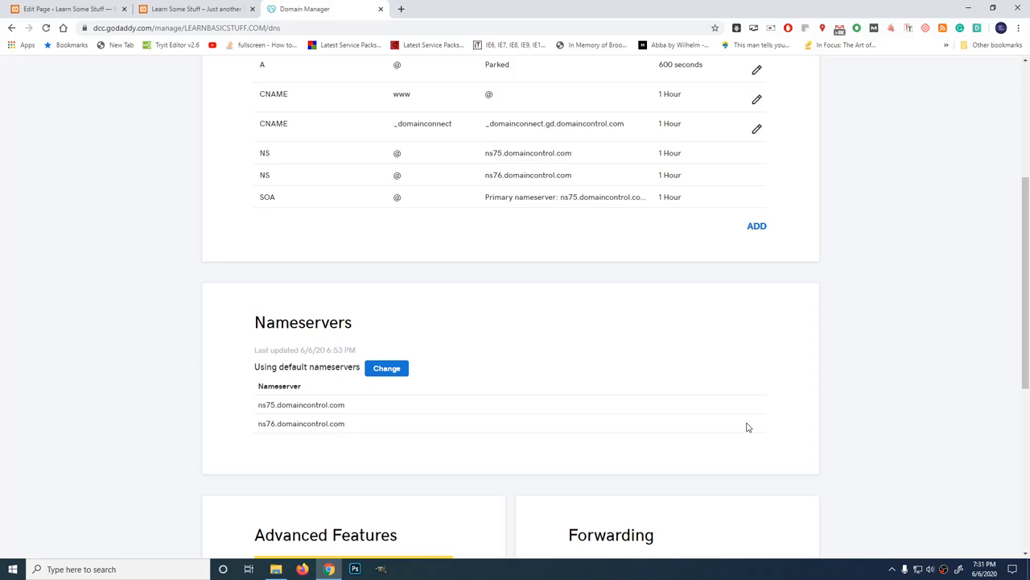
mouse_move(318, 409)
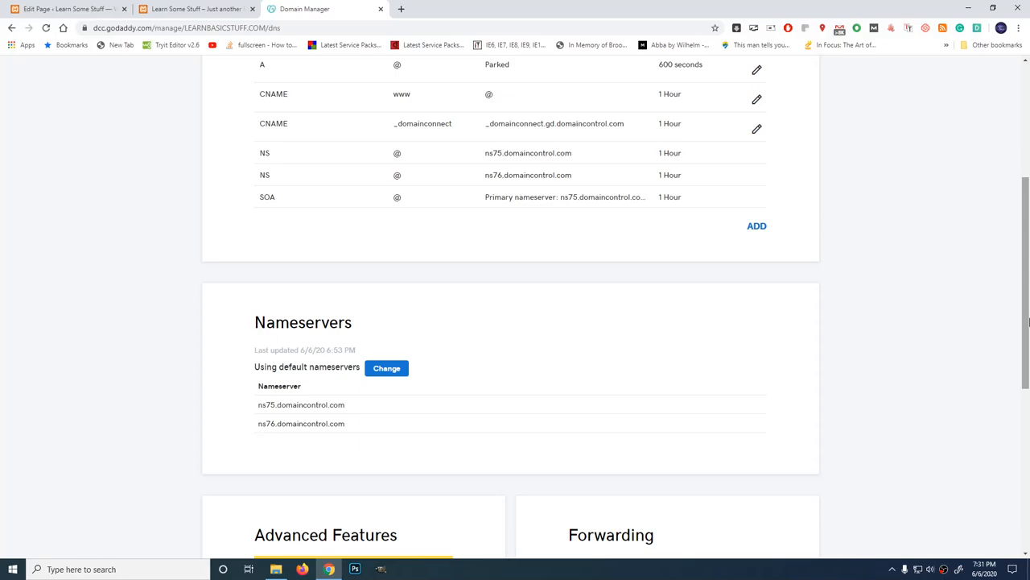
Step: In a new Chrome tab, go to namecheap.com/hosting
click(531, 10)
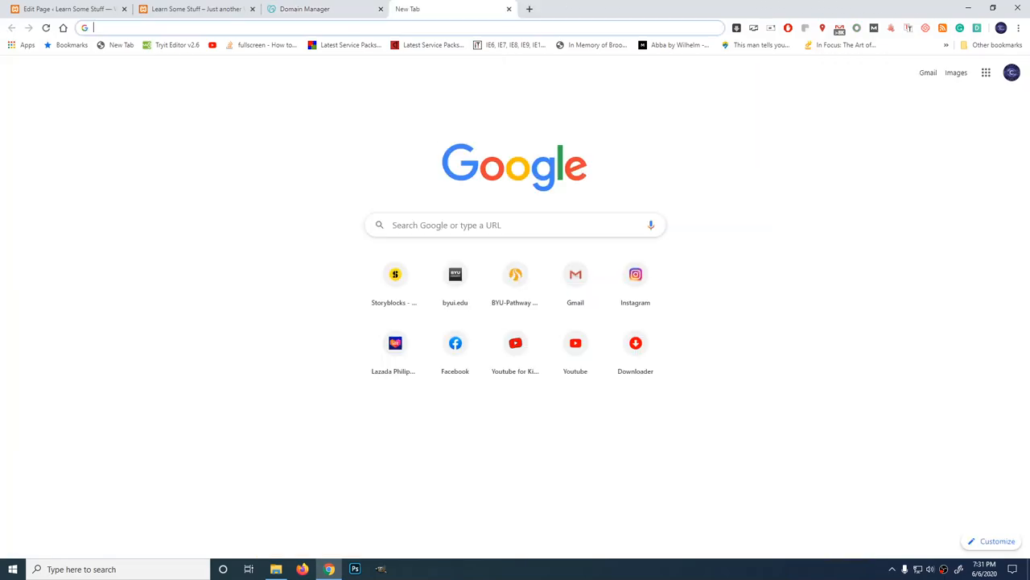
text(namecheap.com/hosting/)
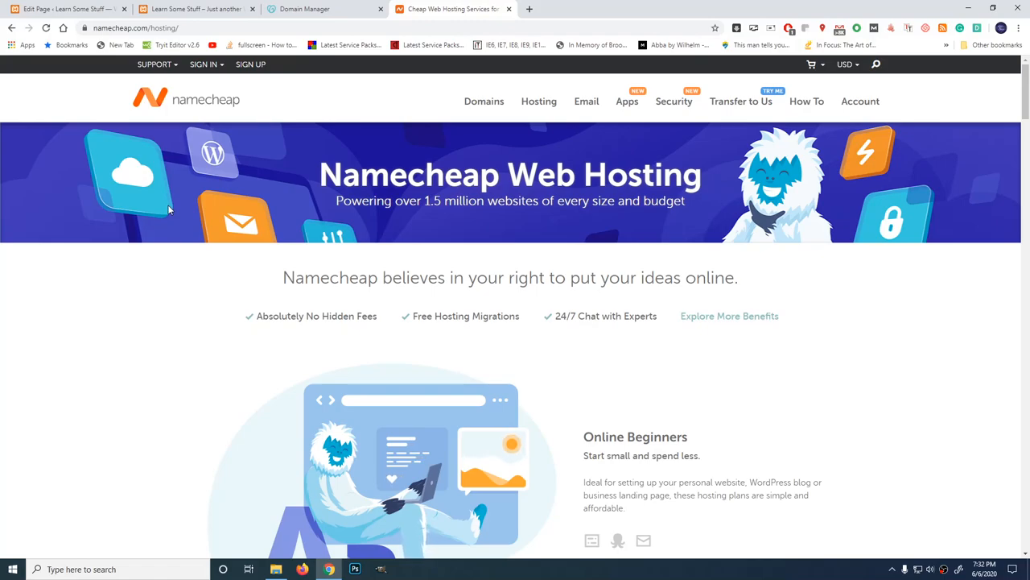
mouse_move(1007, 161)
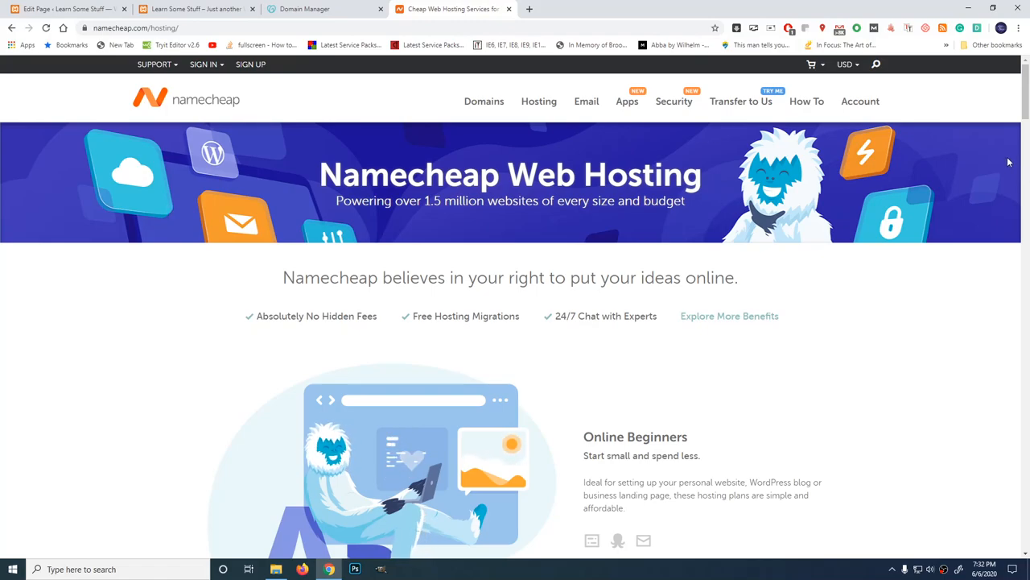
mouse_move(956, 146)
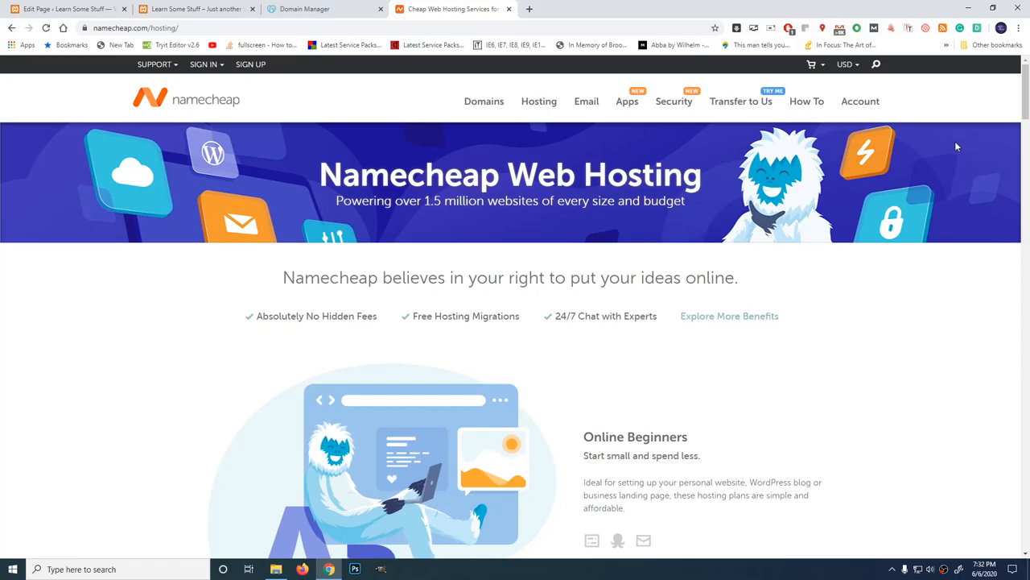
mouse_move(317, 147)
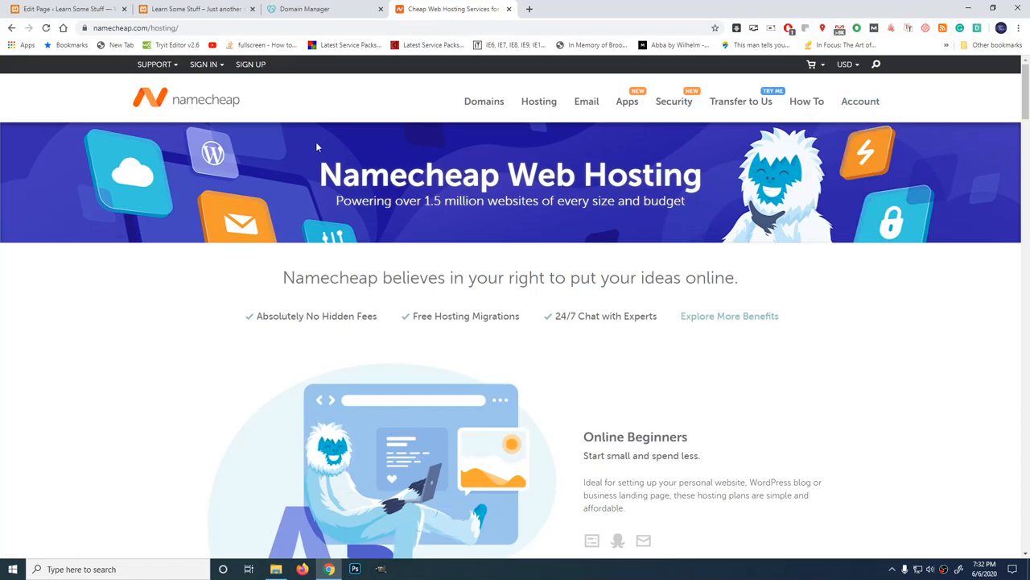
Step: Start a Namecheap account signup with username leyakino
click(251, 65)
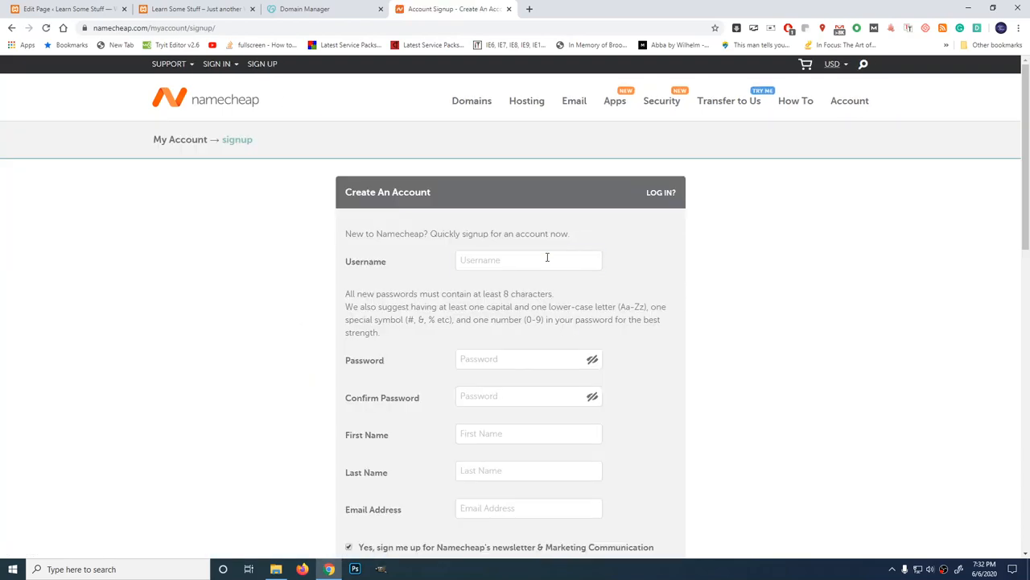
click(528, 259)
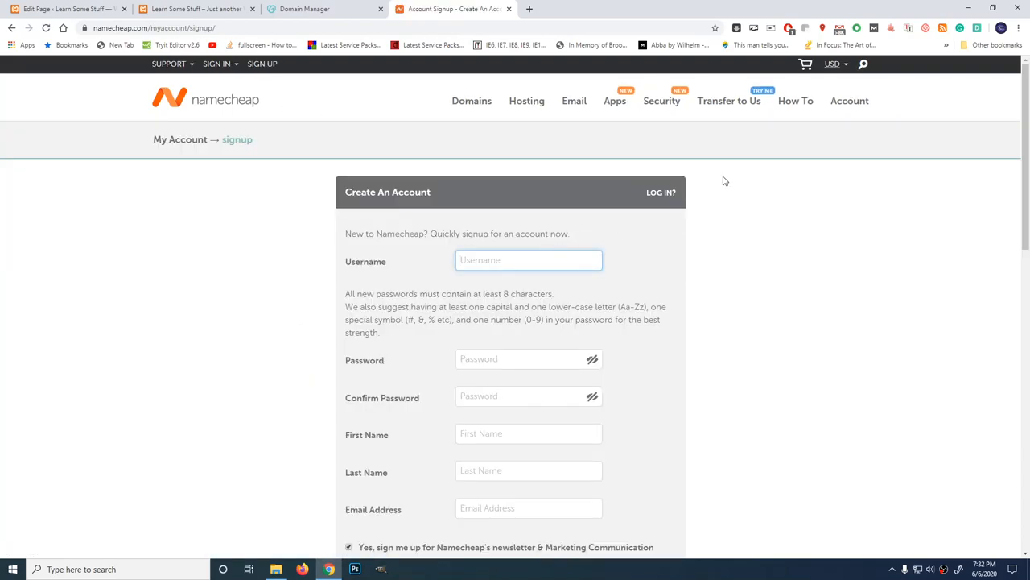
text(leyakino)
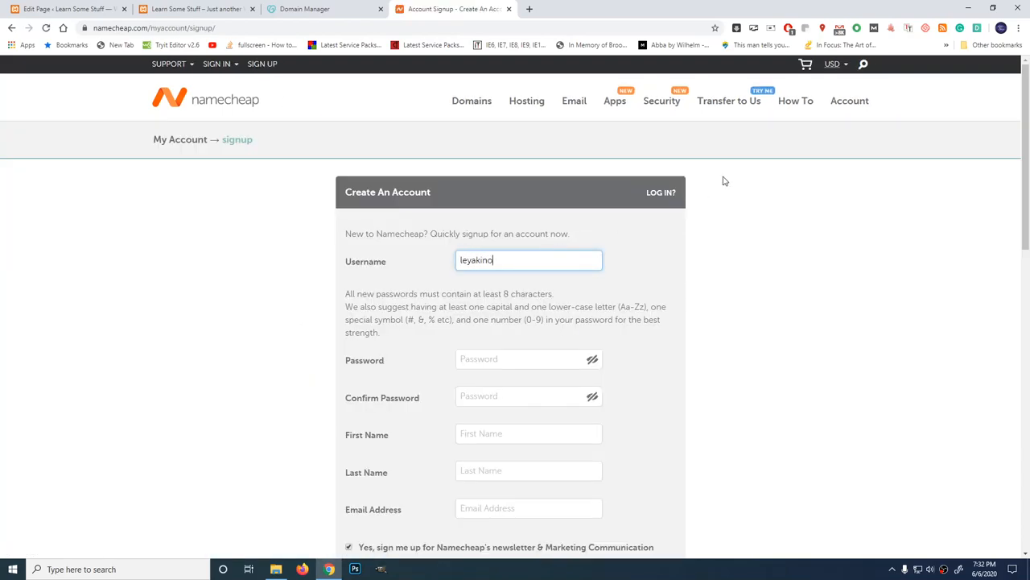
scroll(down, 3)
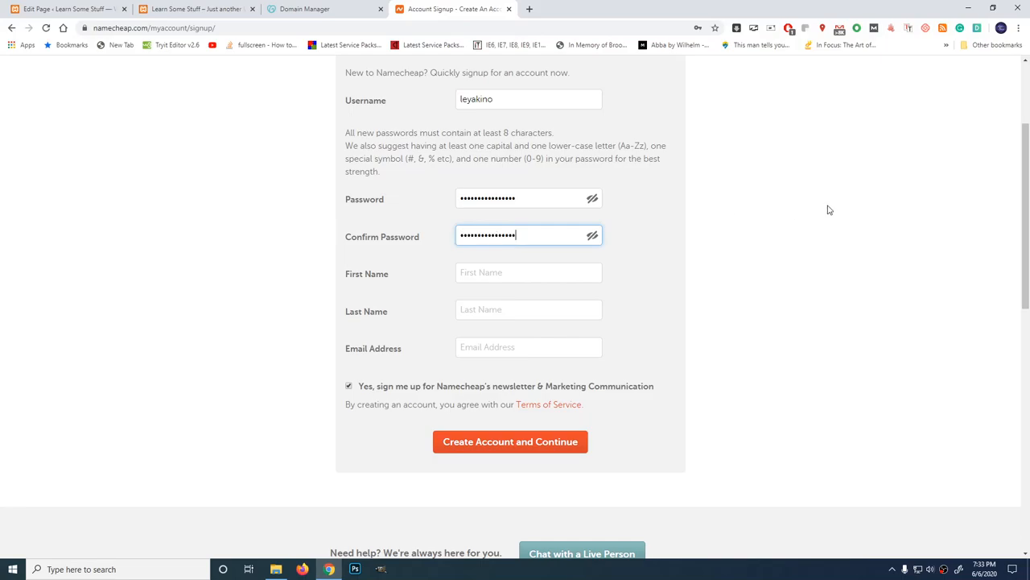
click(528, 272)
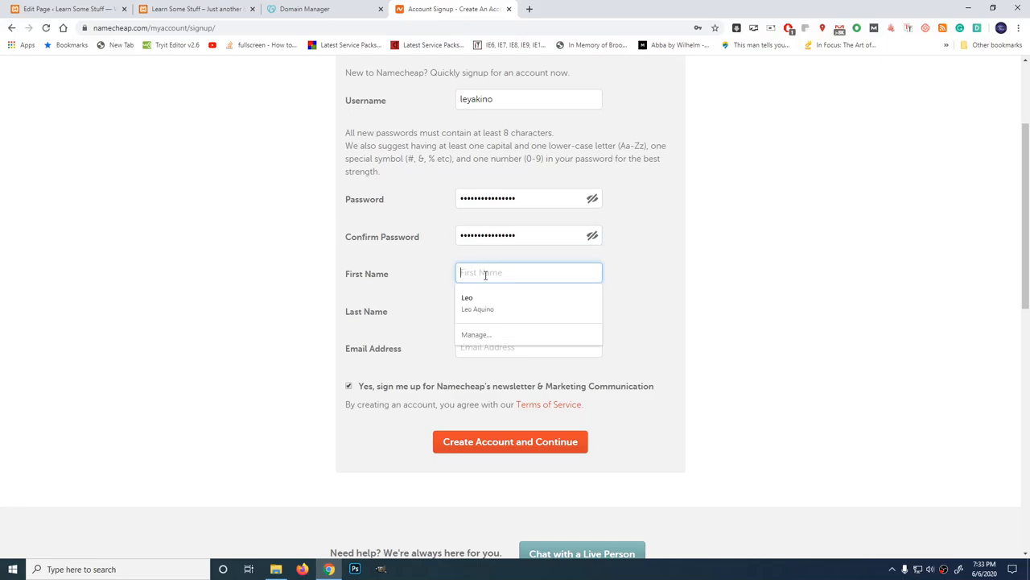
text(Leo)
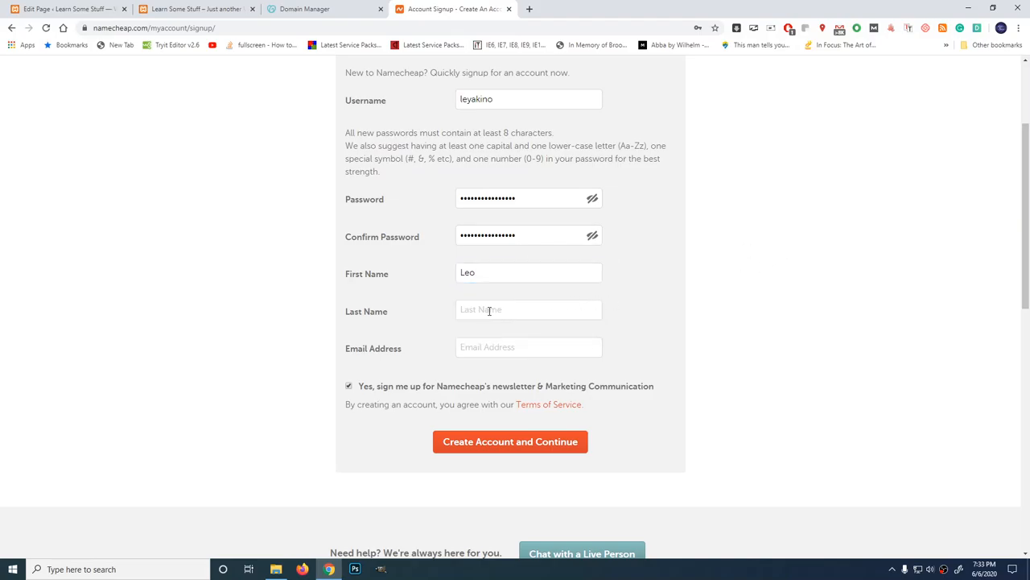
text(Aquino)
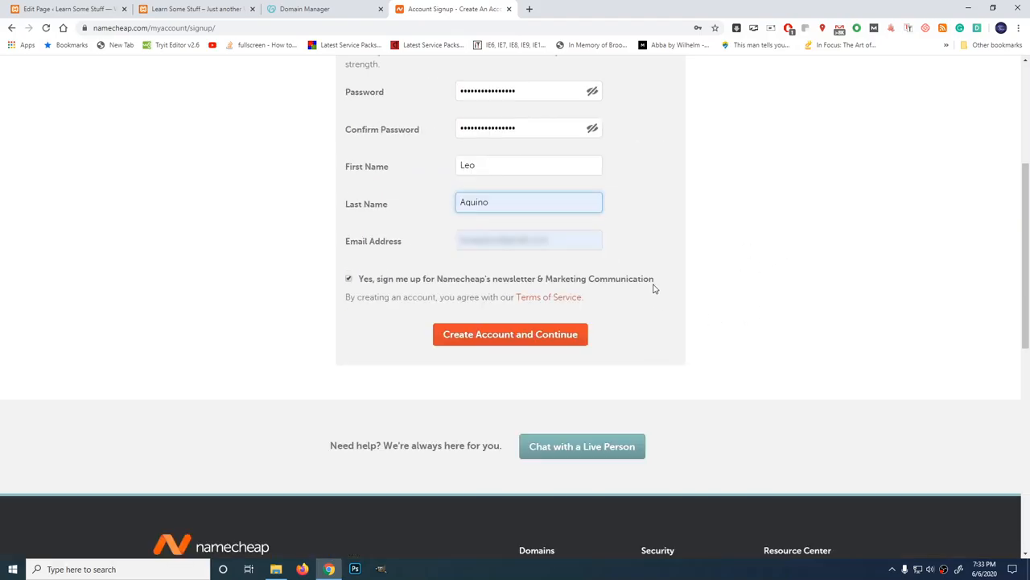
click(348, 278)
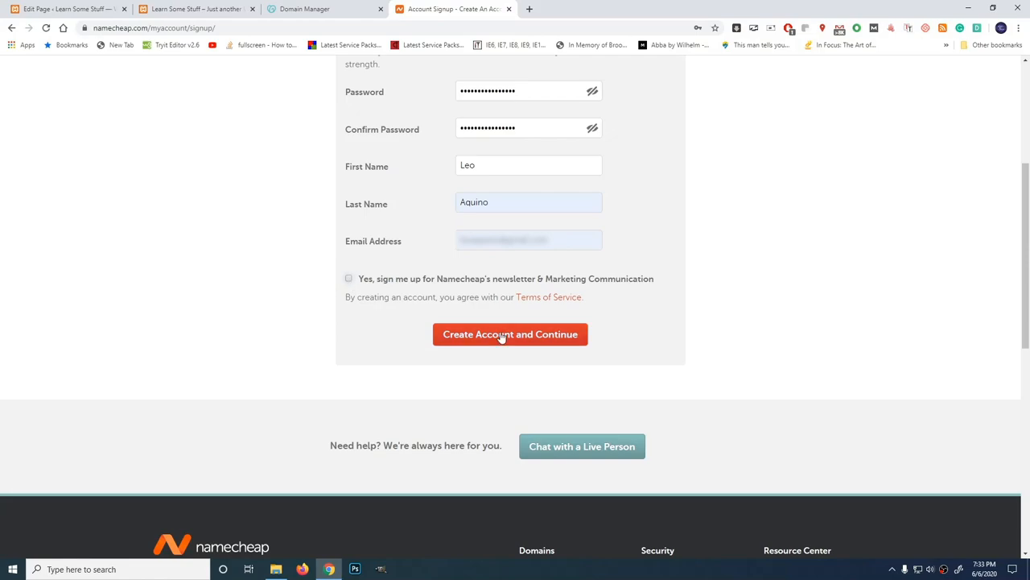
Step: Submit the new account signup and start ordering the Stellar shared hosting plan
click(510, 334)
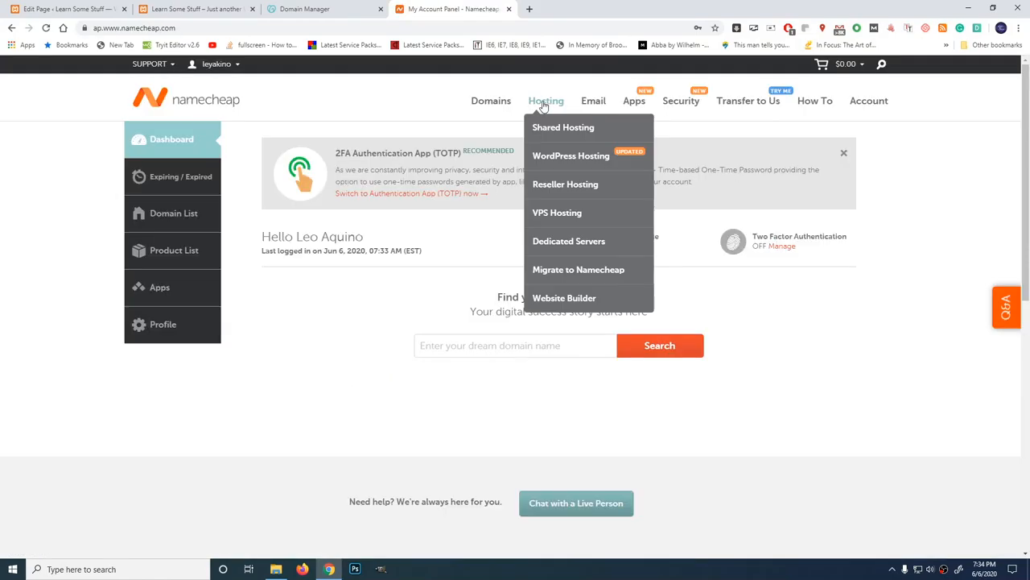
mouse_move(544, 125)
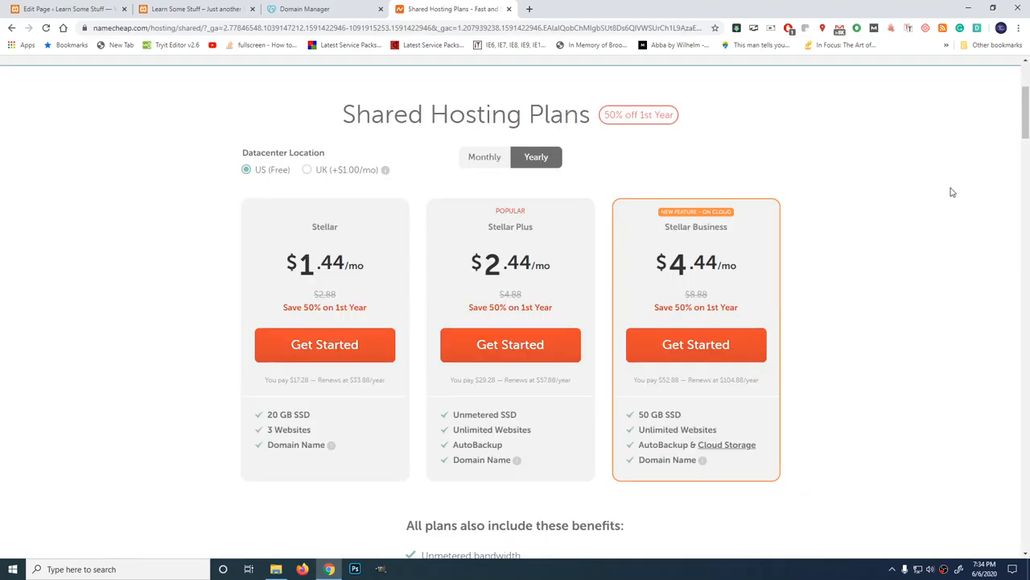
mouse_move(369, 325)
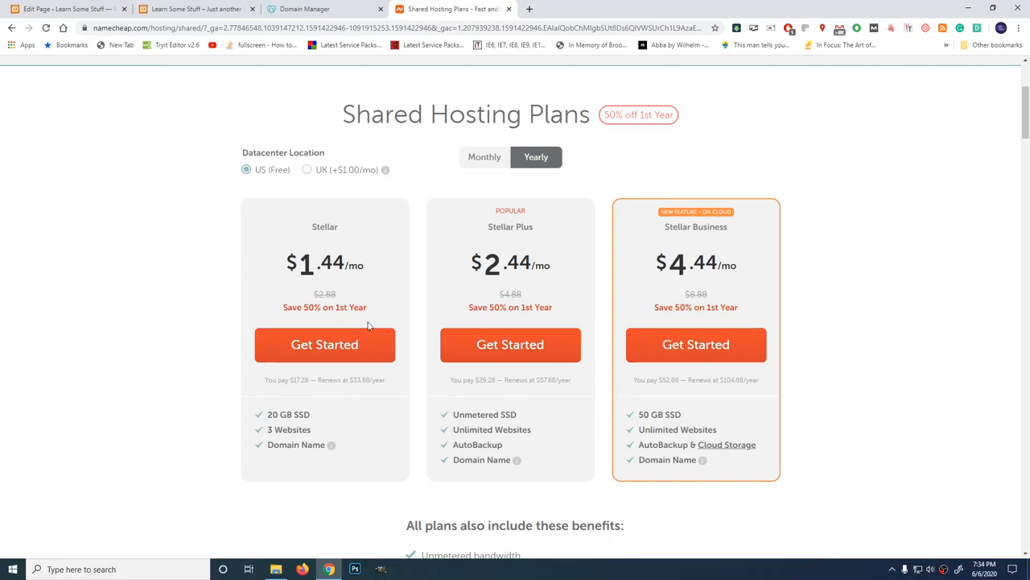
mouse_move(138, 377)
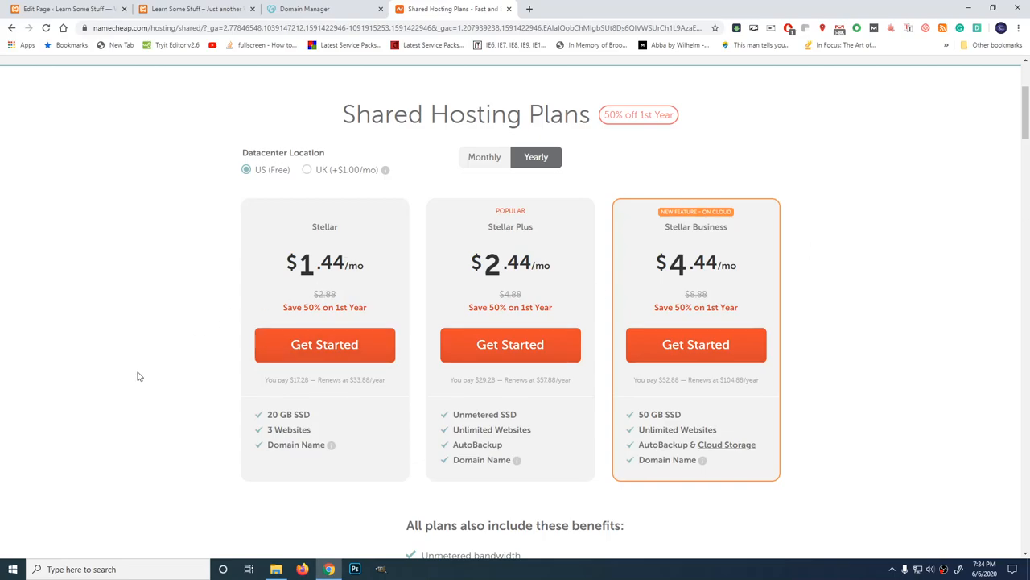
scroll(down, 3)
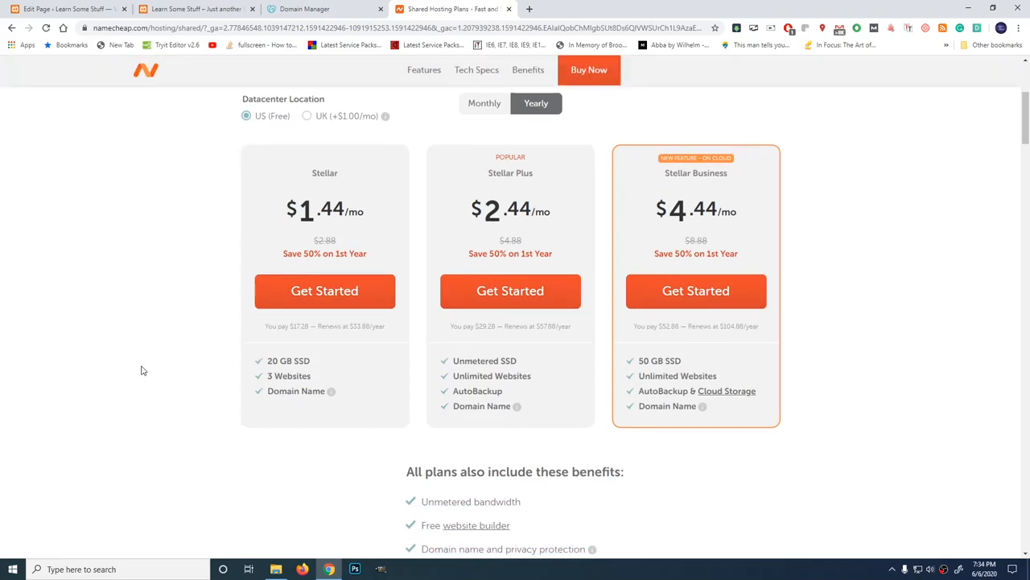
click(325, 292)
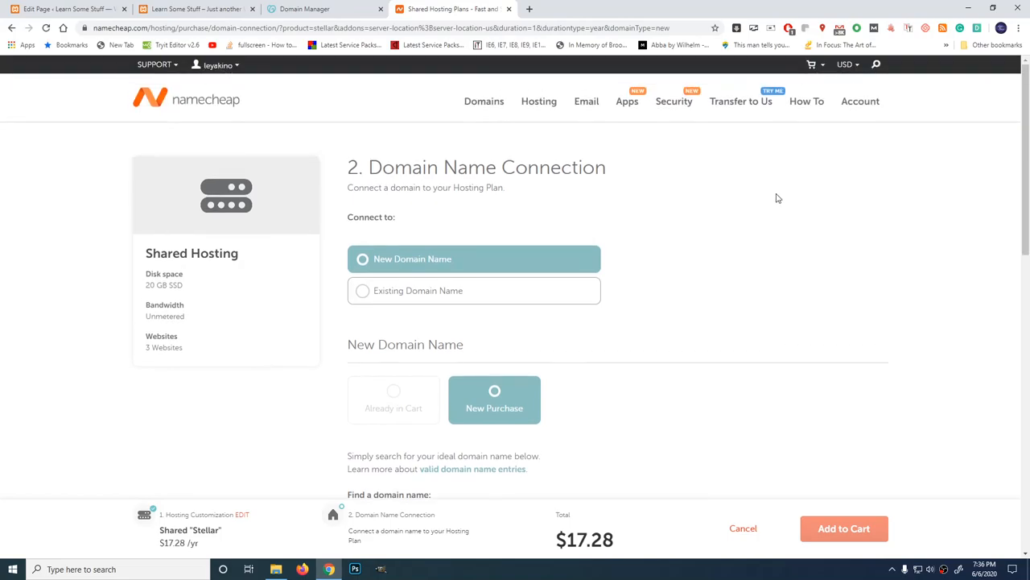
mouse_move(760, 183)
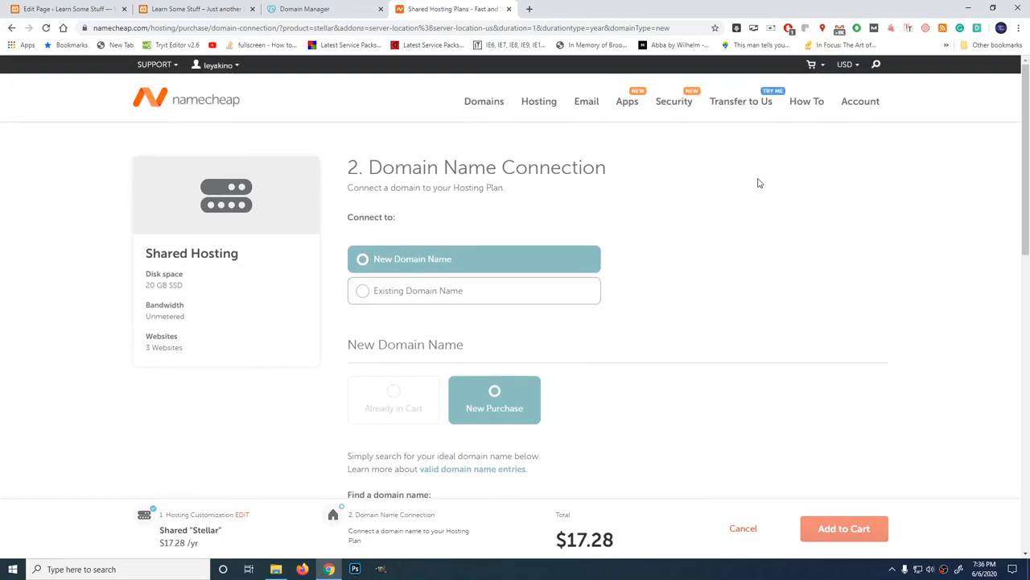
mouse_move(348, 290)
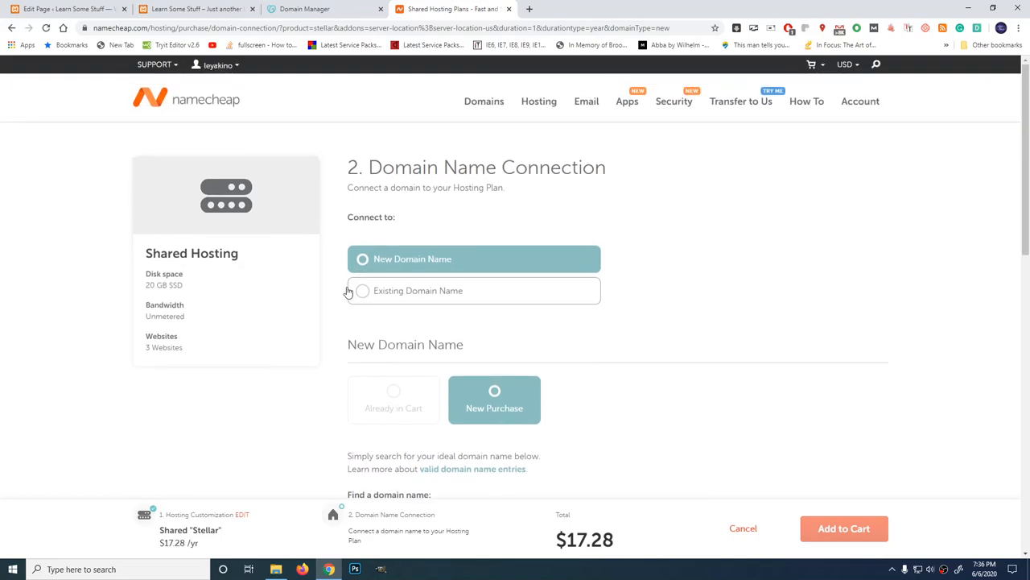
mouse_move(361, 302)
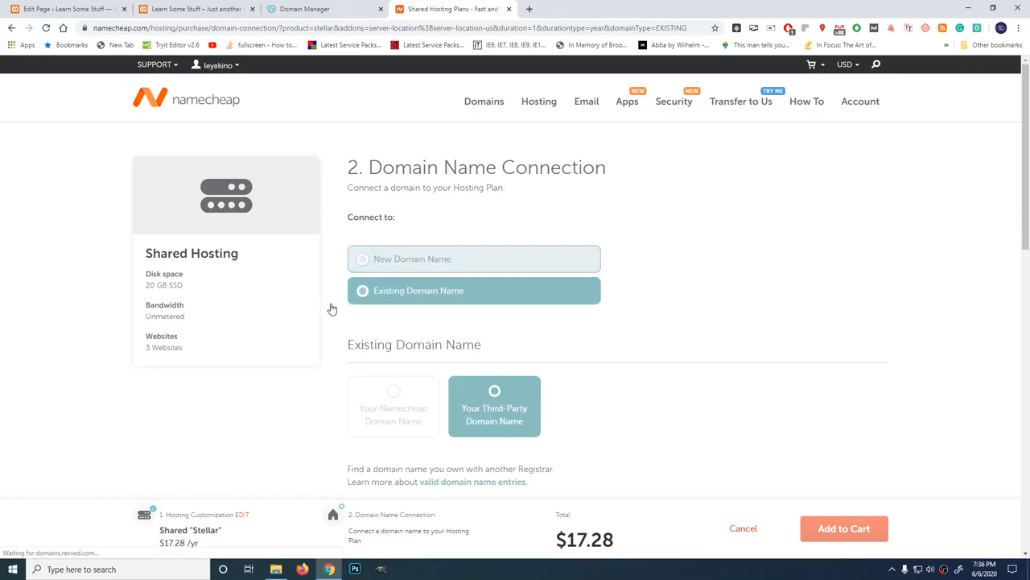
Step: Connect existing domain learnbasicstuff.com to the Stellar hosting and add it to the cart
scroll(down, 3)
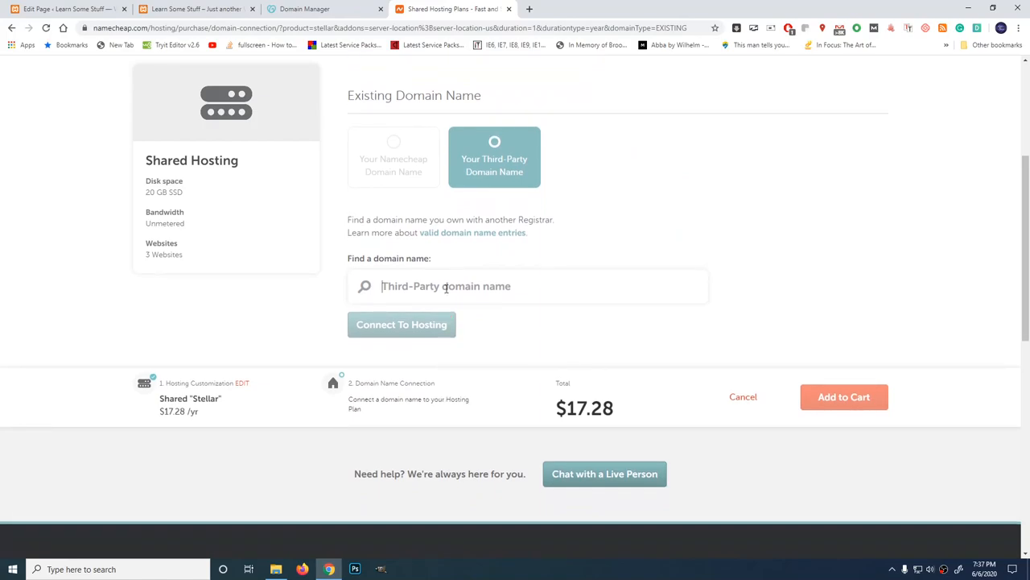
text(learn)
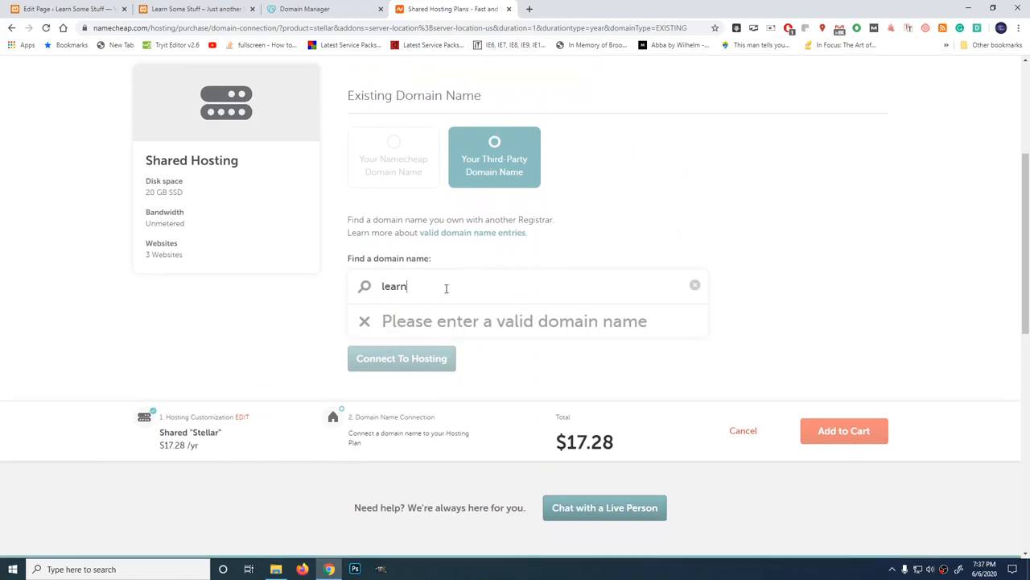
text(basi)
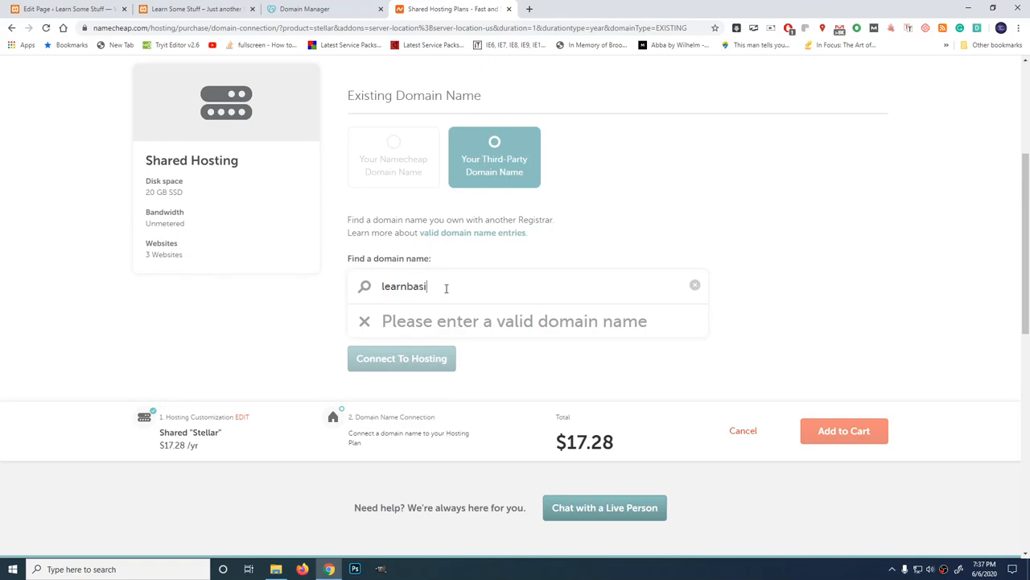
text(cstuff.com)
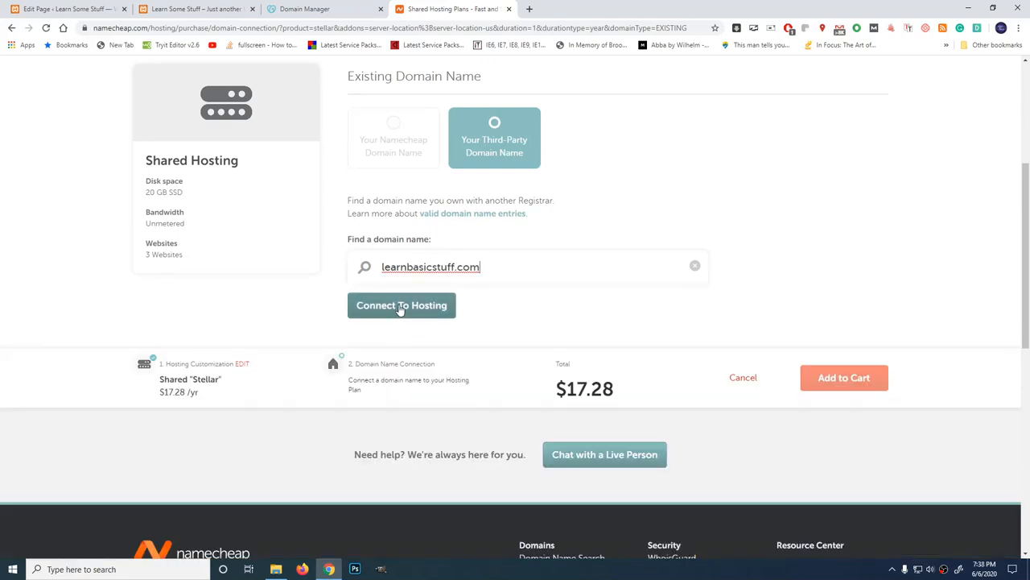
click(401, 306)
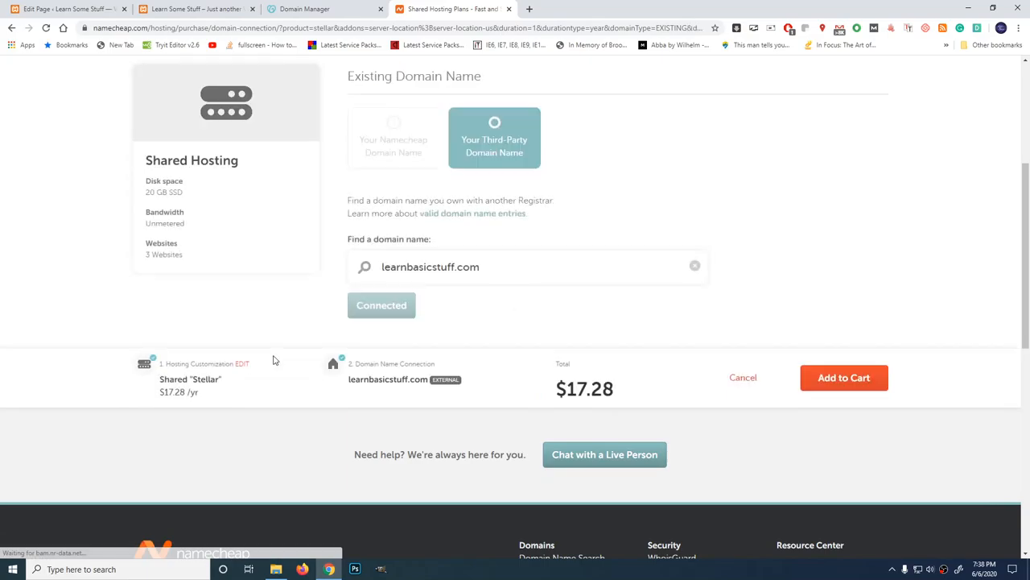
click(844, 377)
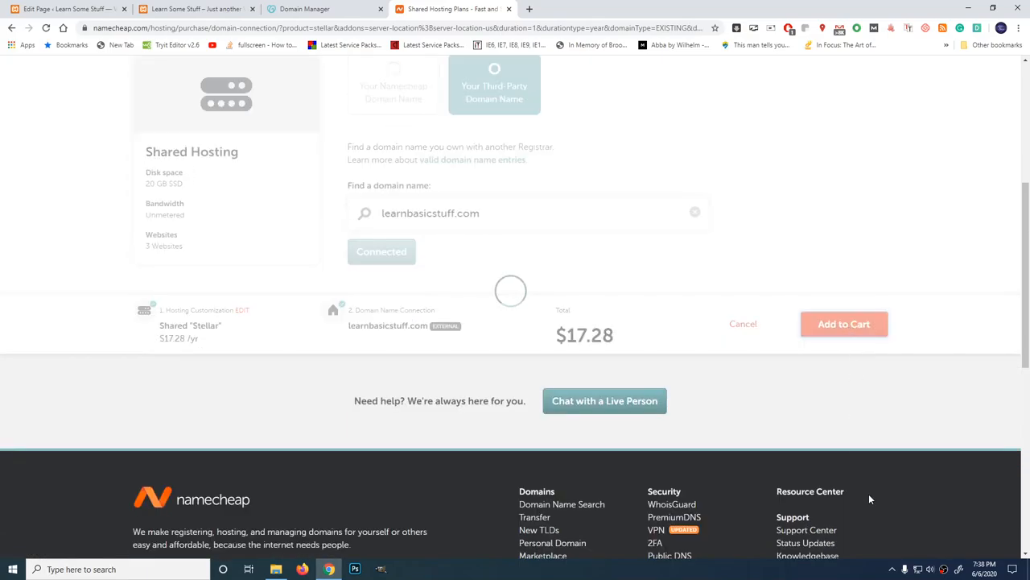
Step: Turn off auto-renewal for the Stellar plan in the shopping cart
click(844, 324)
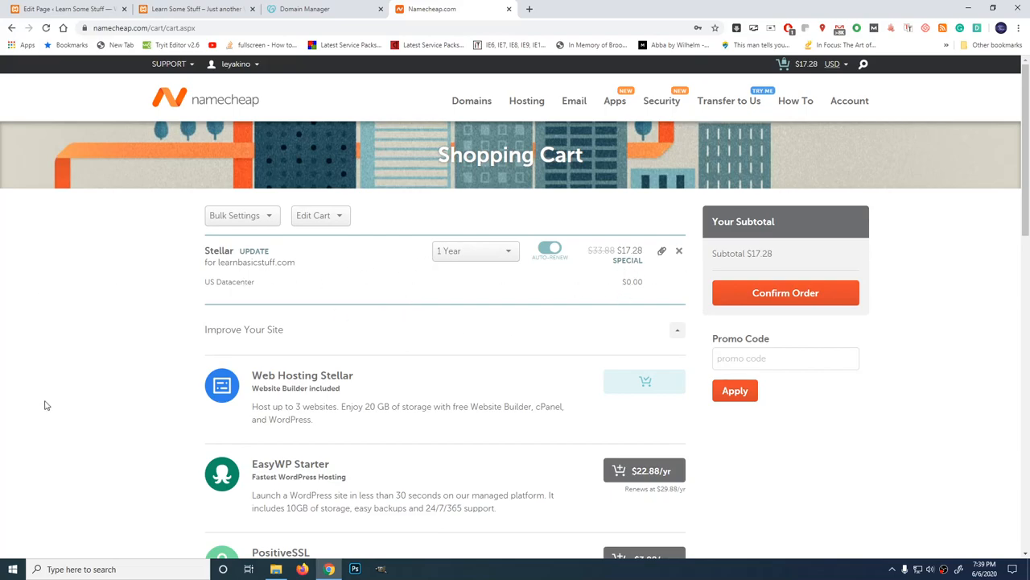
scroll(down, 3)
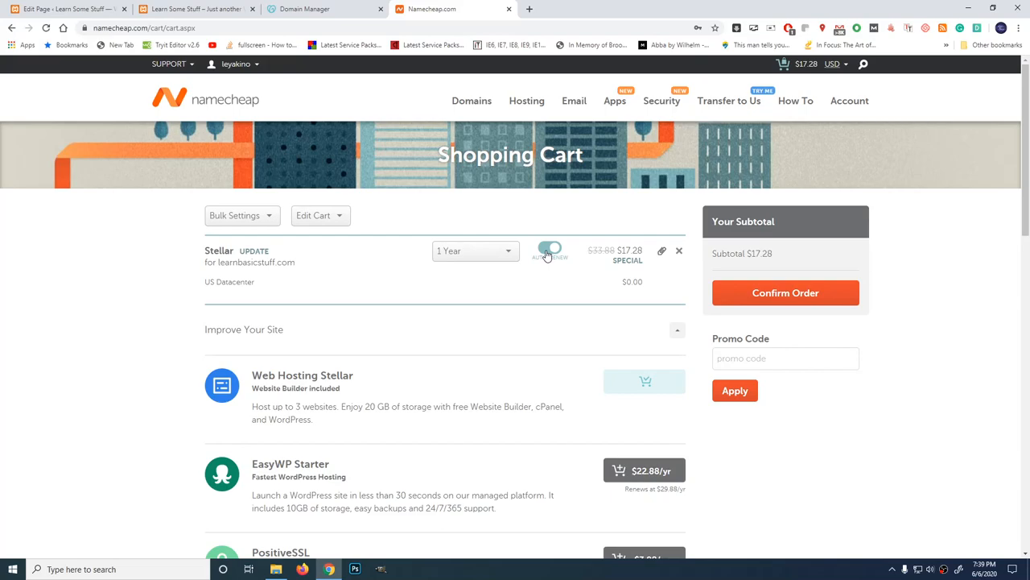
click(550, 250)
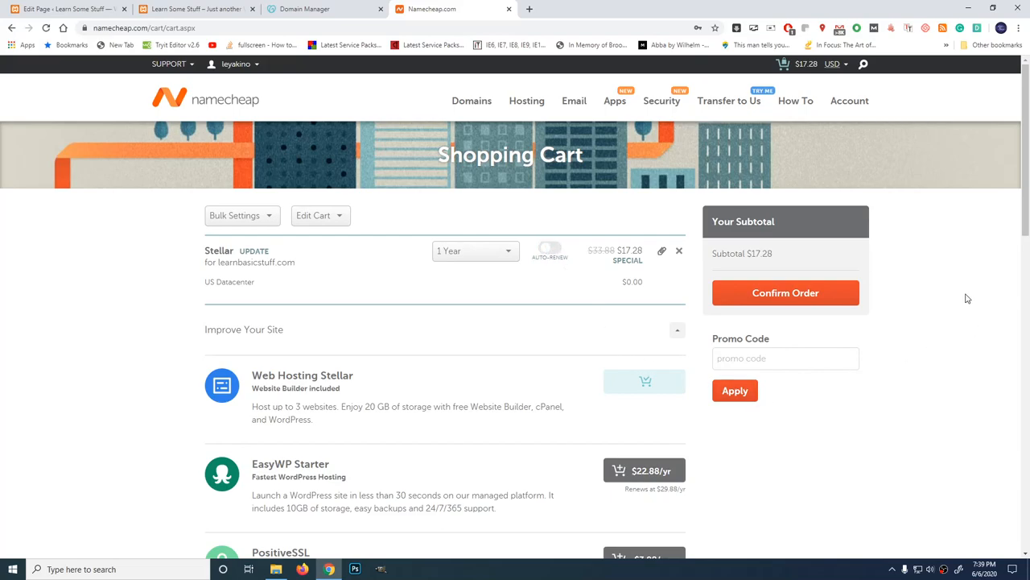
mouse_move(805, 293)
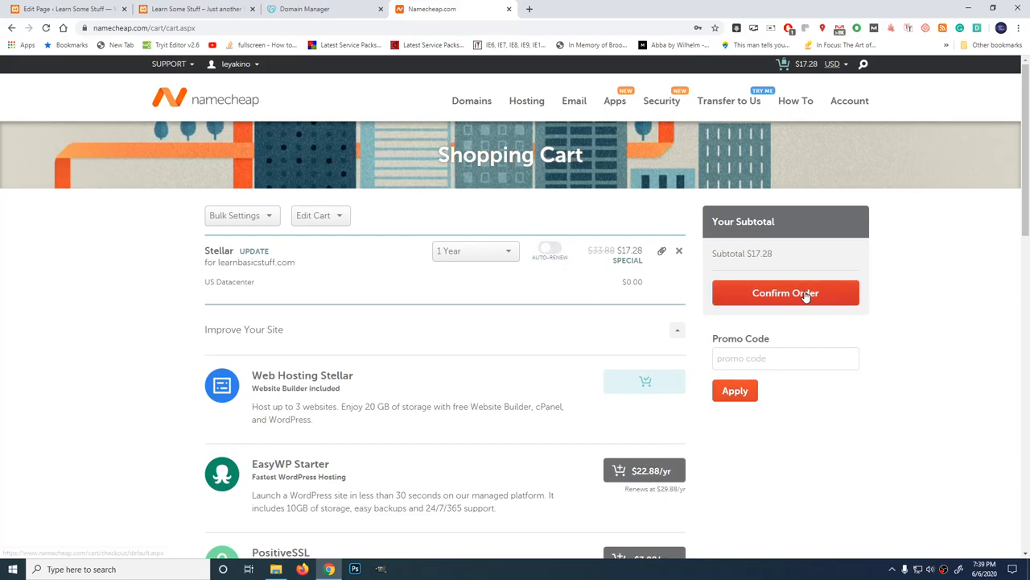
Step: Confirm the order and fill contact details from the saved address with company DGS
click(786, 293)
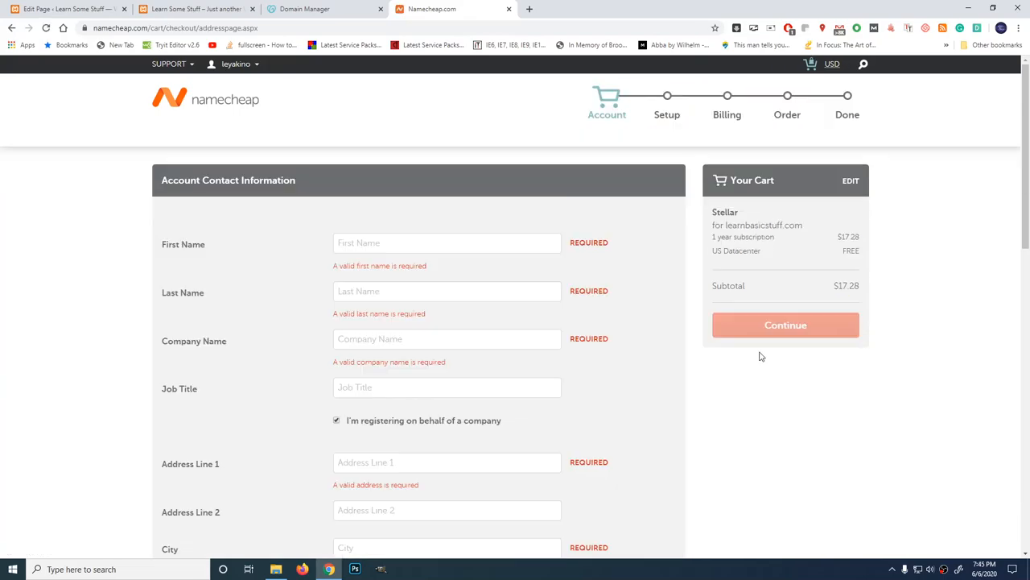
click(447, 242)
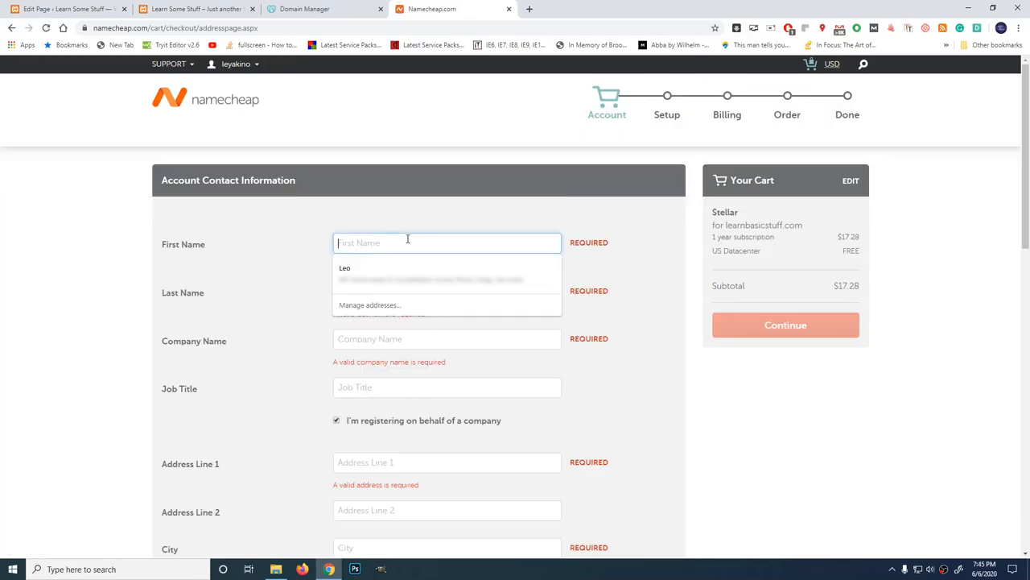
mouse_move(401, 241)
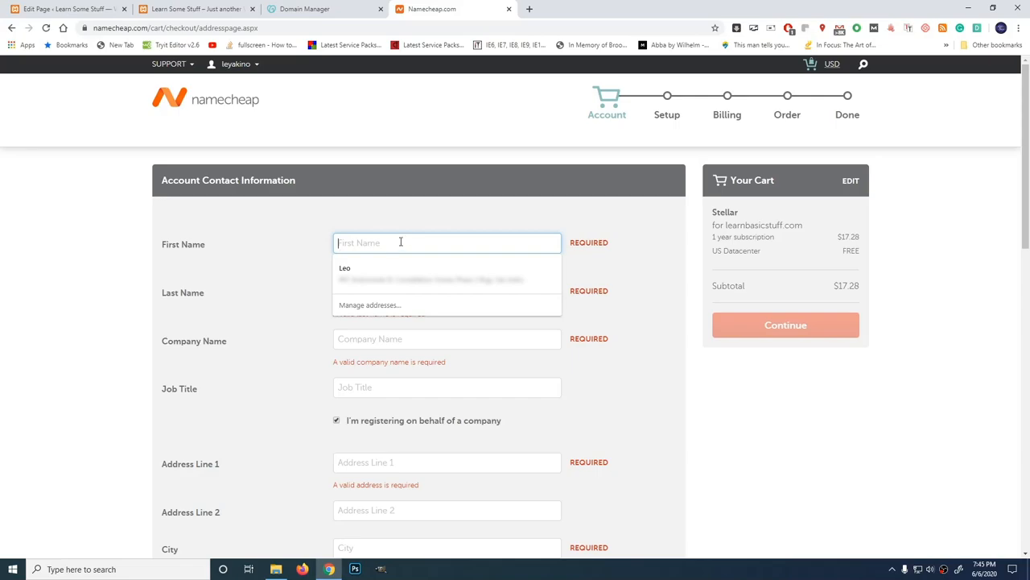
click(344, 267)
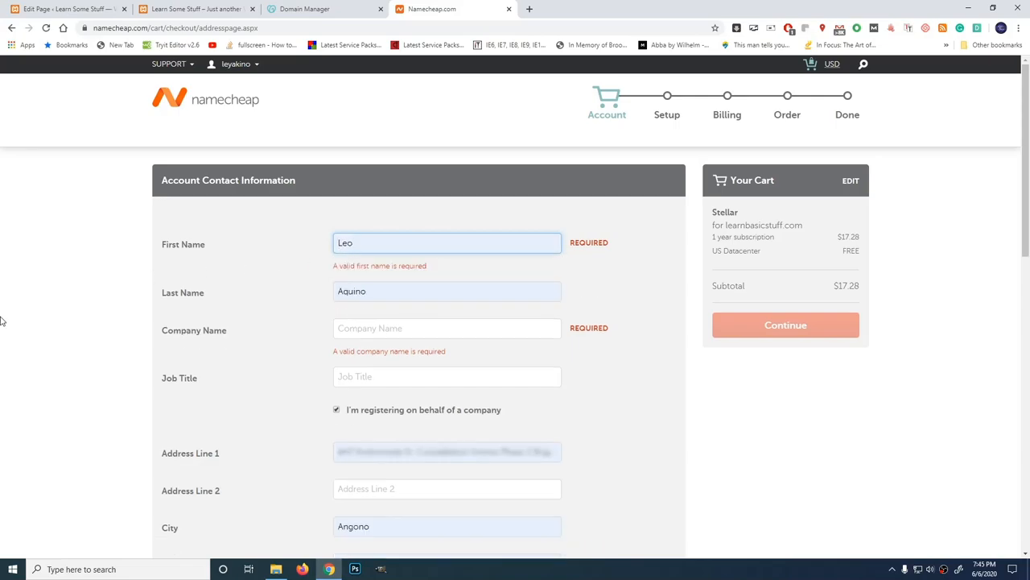
scroll(down, 3)
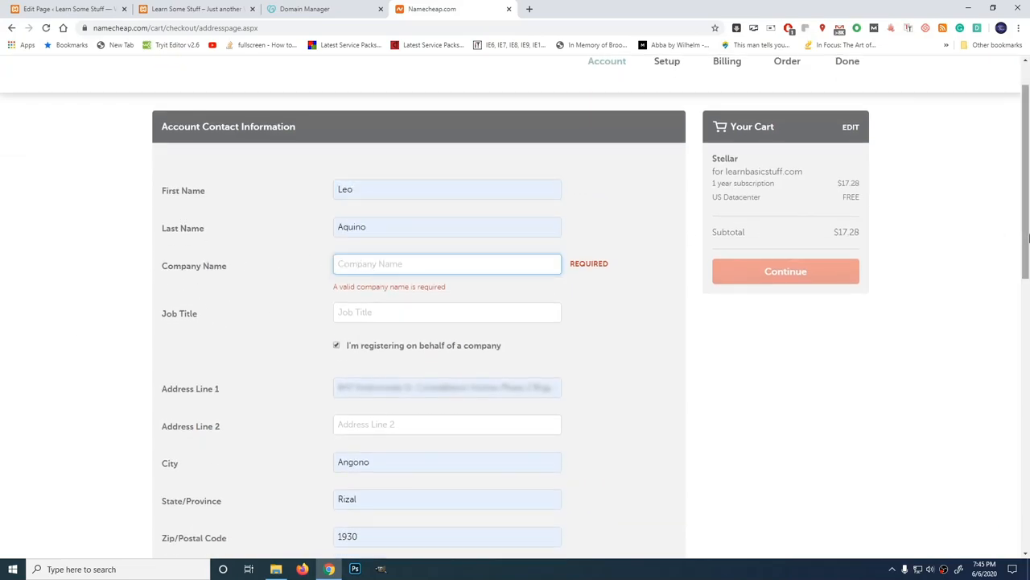
text(DQS)
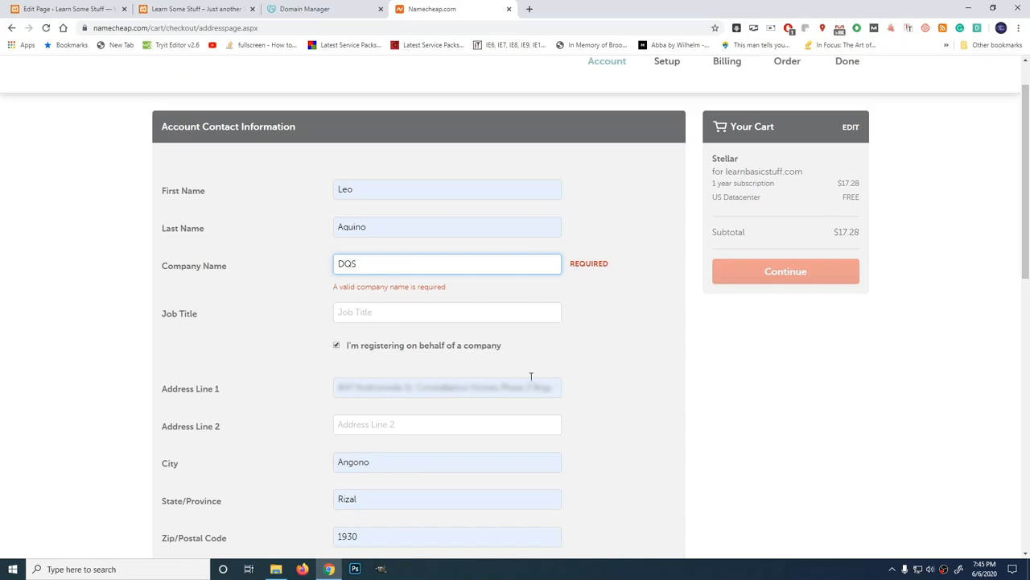
Step: Enter job title Multimedia Developer and continue to the payment method page
click(447, 301)
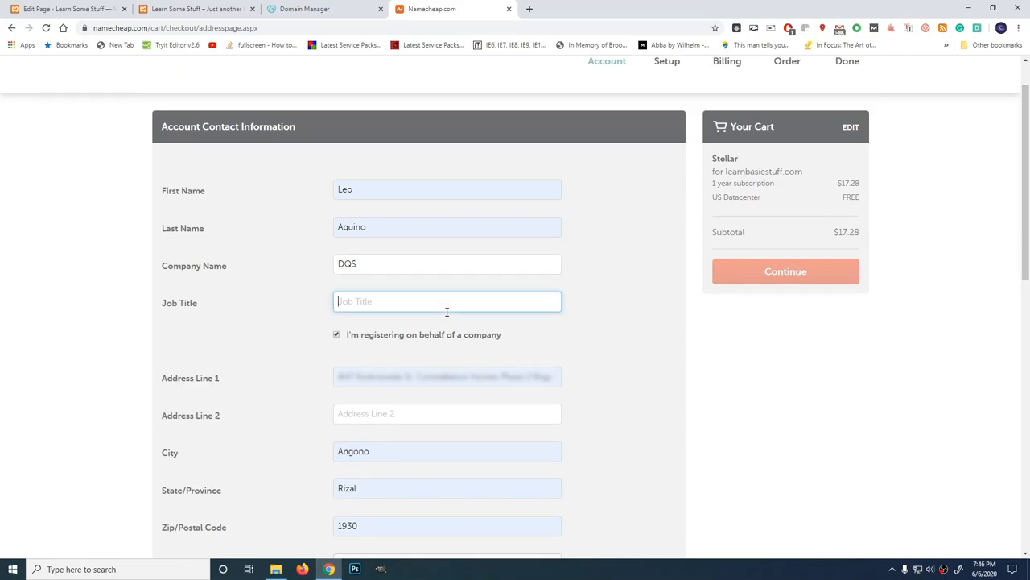
text(Mul)
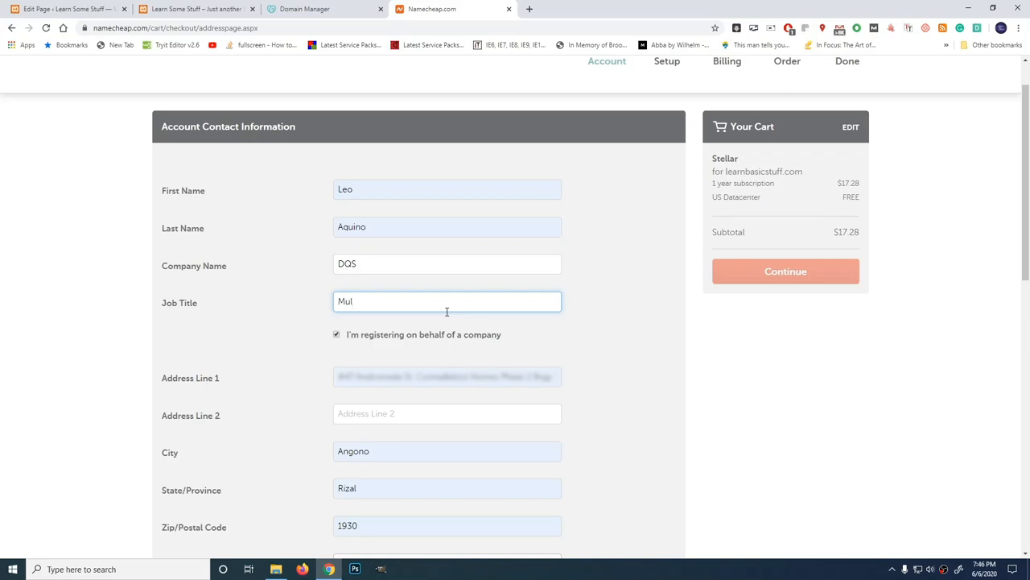
text(timedia)
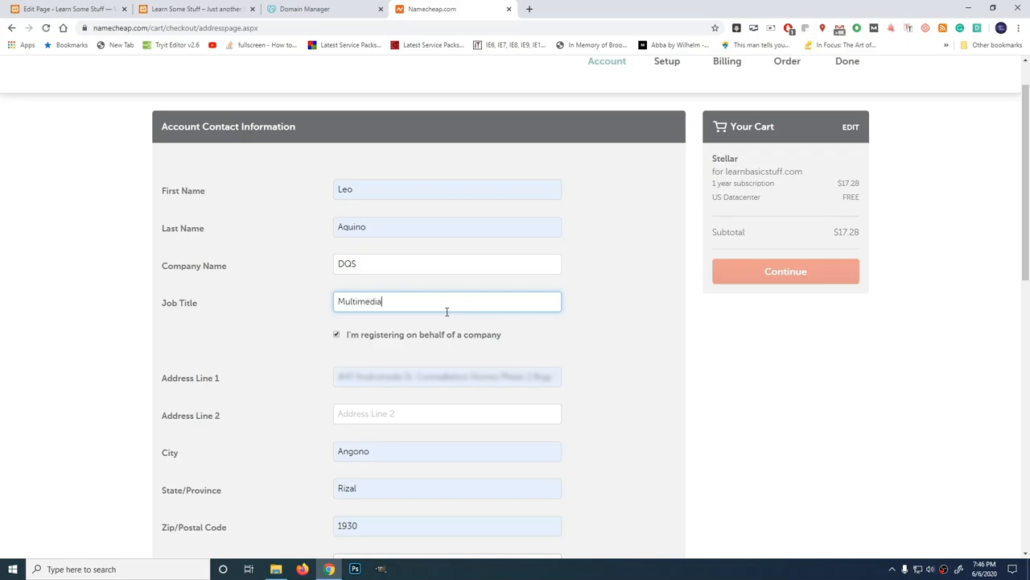
text(Developer)
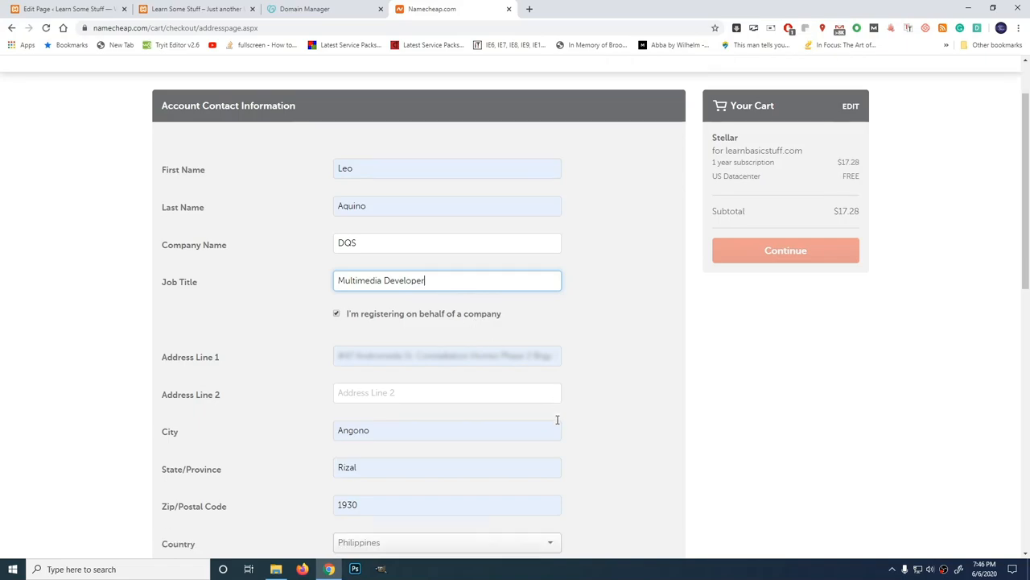
scroll(down, 3)
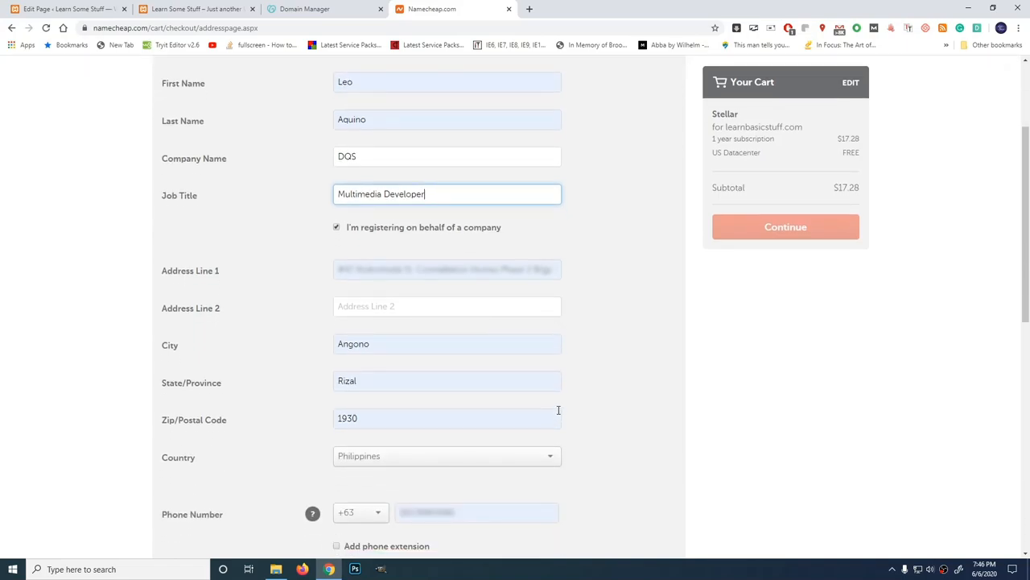
scroll(down, 3)
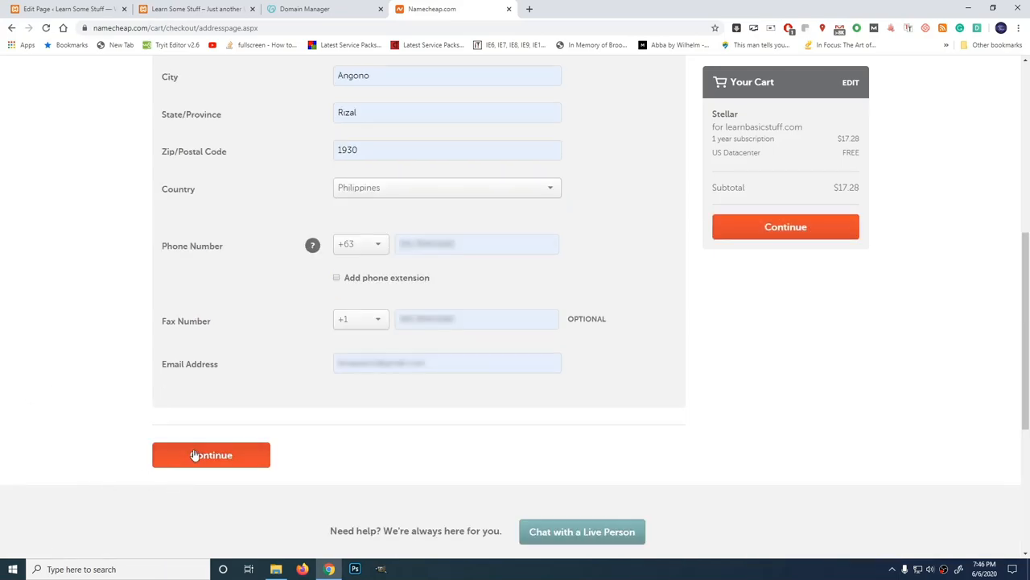
click(211, 454)
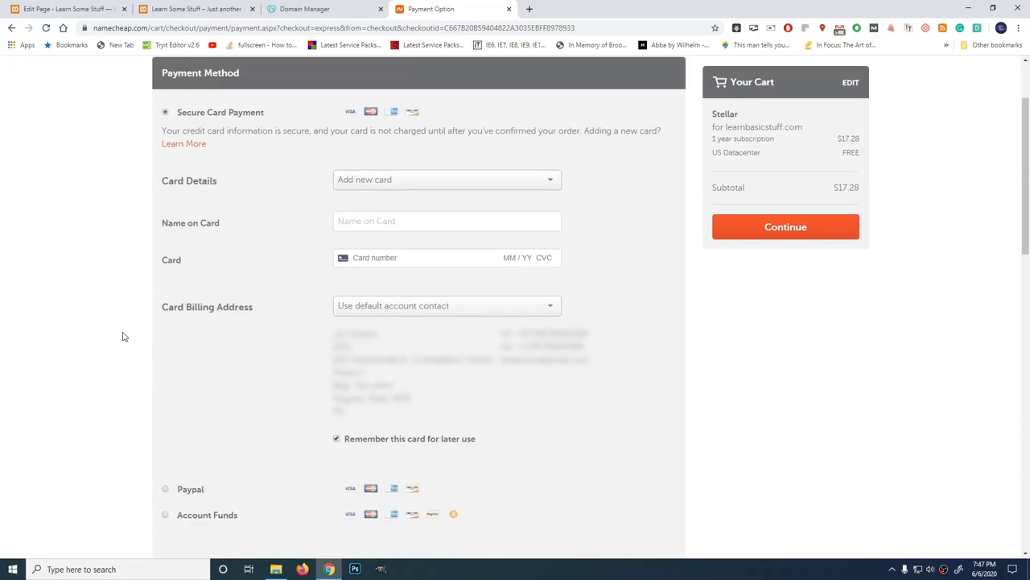
Step: Continue to the order review and agree to the Terms of Service
click(166, 84)
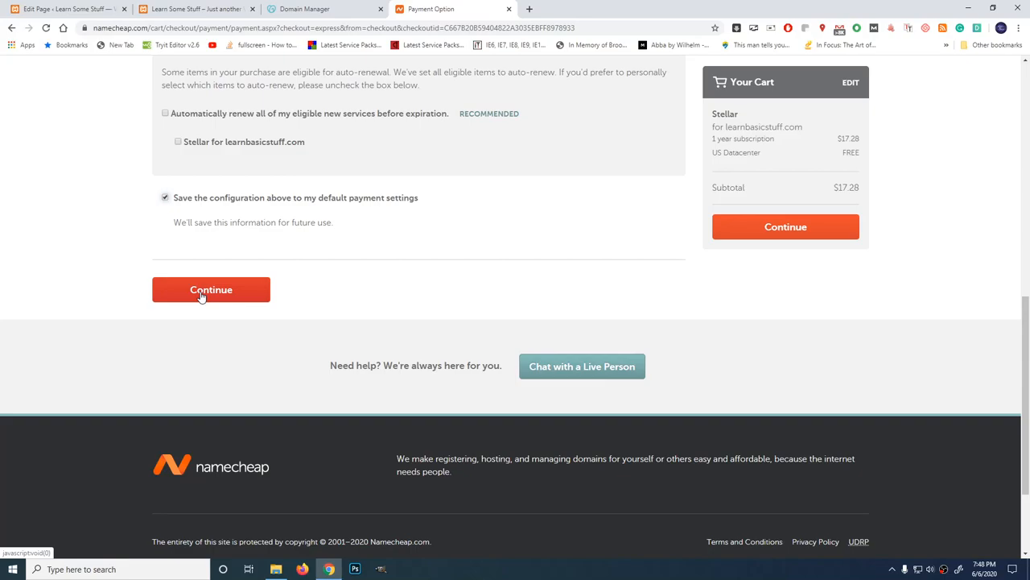
click(211, 290)
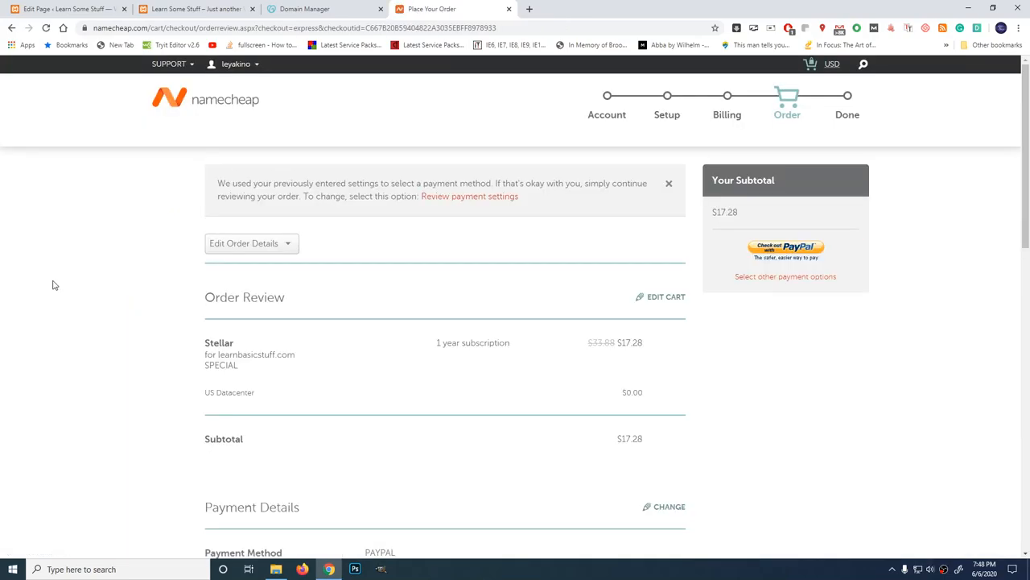
scroll(down, 3)
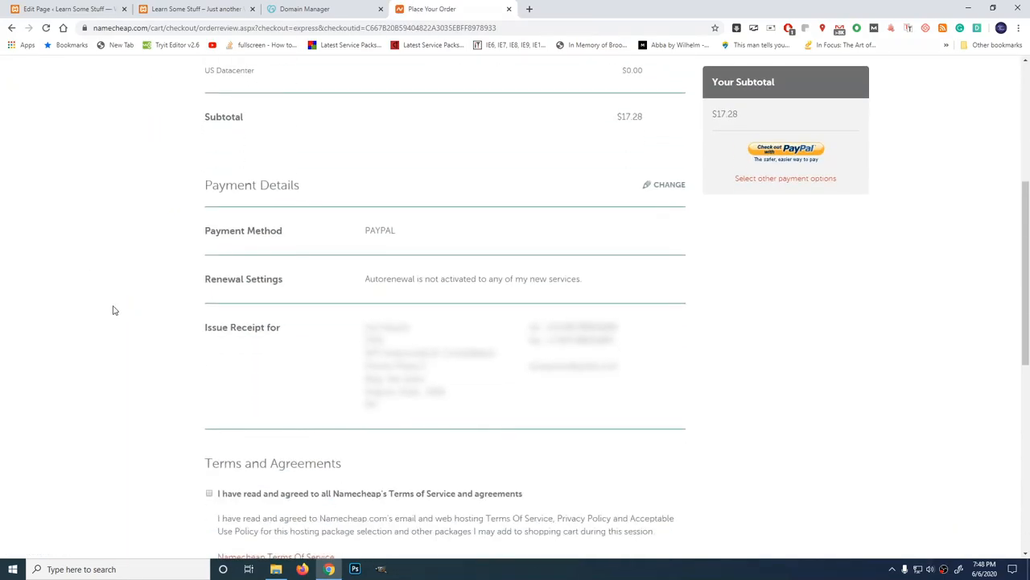
scroll(down, 3)
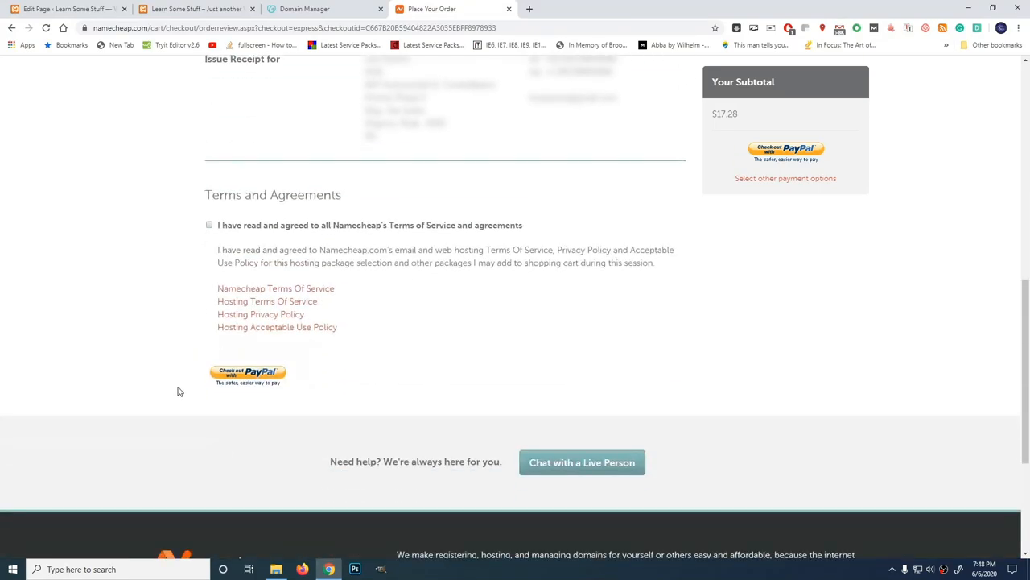
click(208, 226)
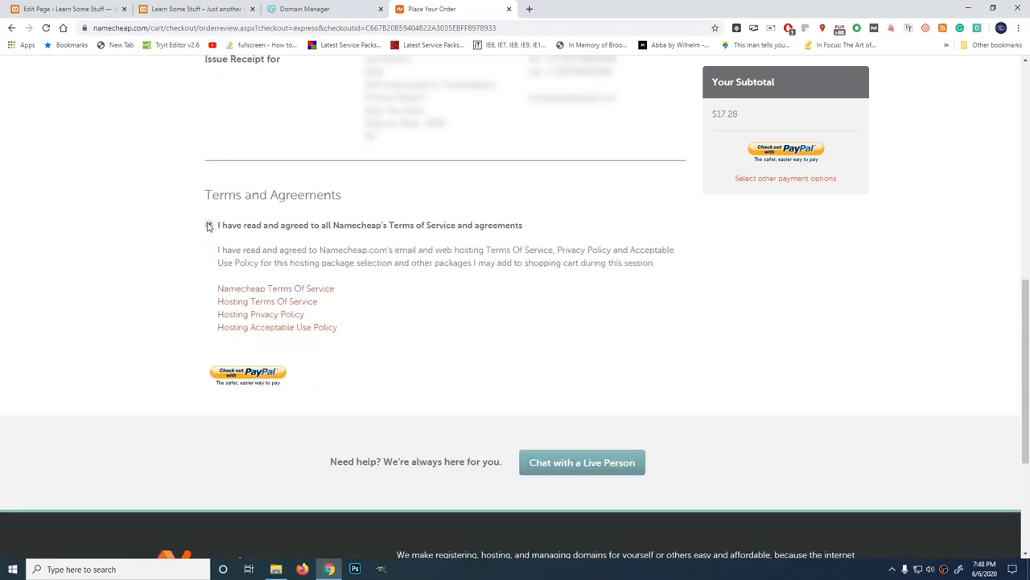
click(210, 225)
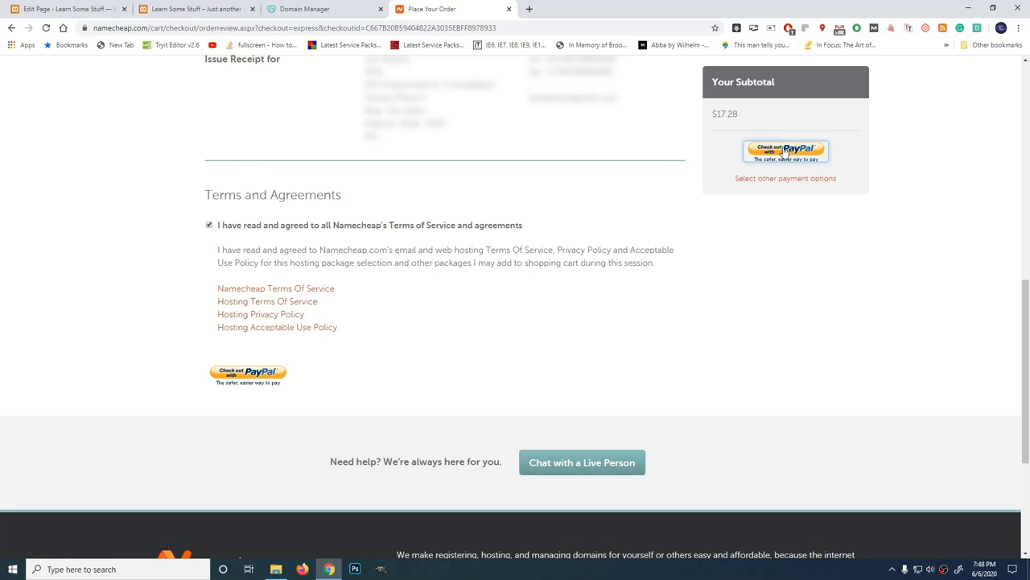
Step: Check out with PayPal and log in to authorise the $17.28 payment
click(786, 151)
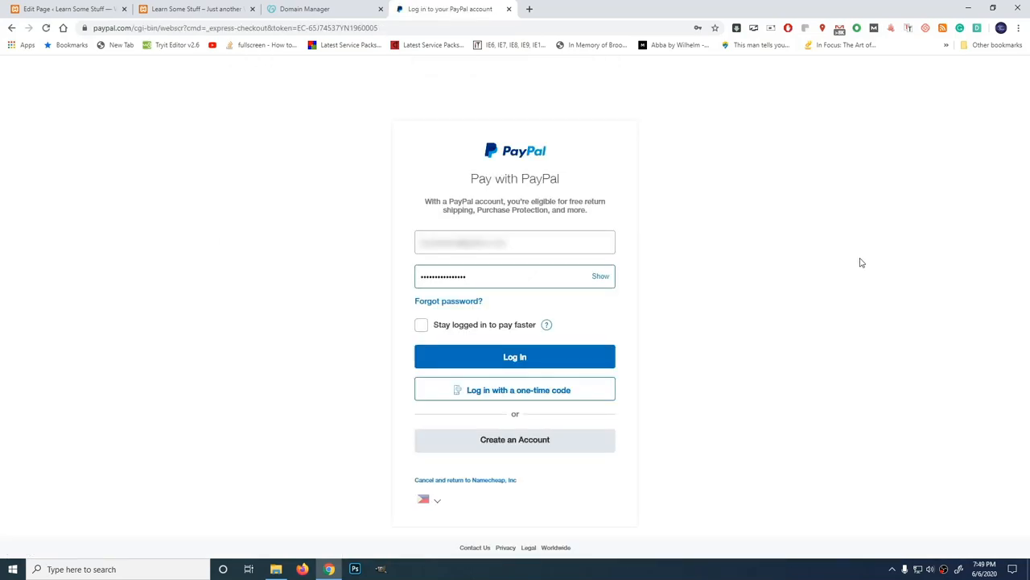
click(515, 356)
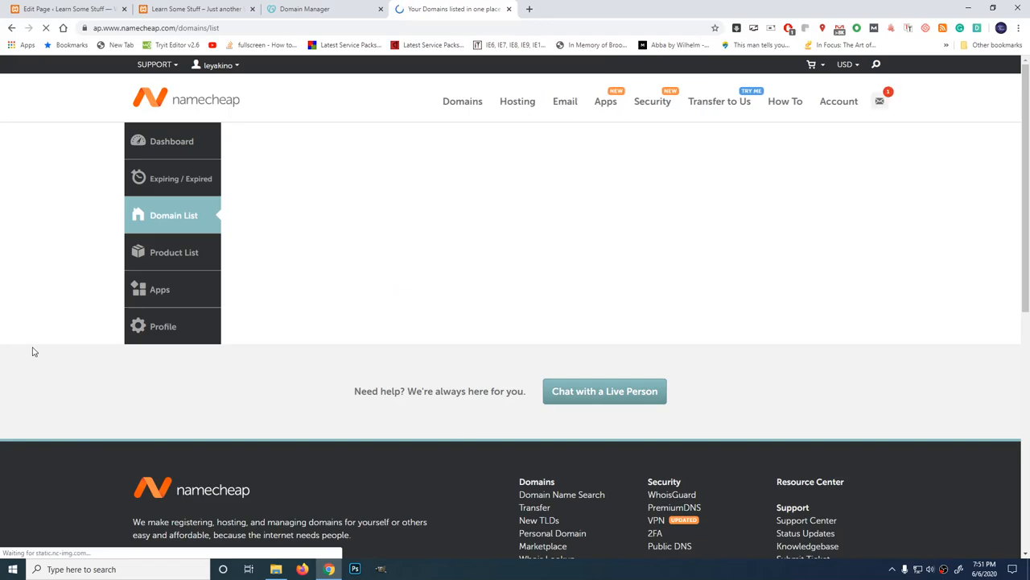
Step: View the knowledgebase article on nameserver setup for Shared hosting packages
click(171, 142)
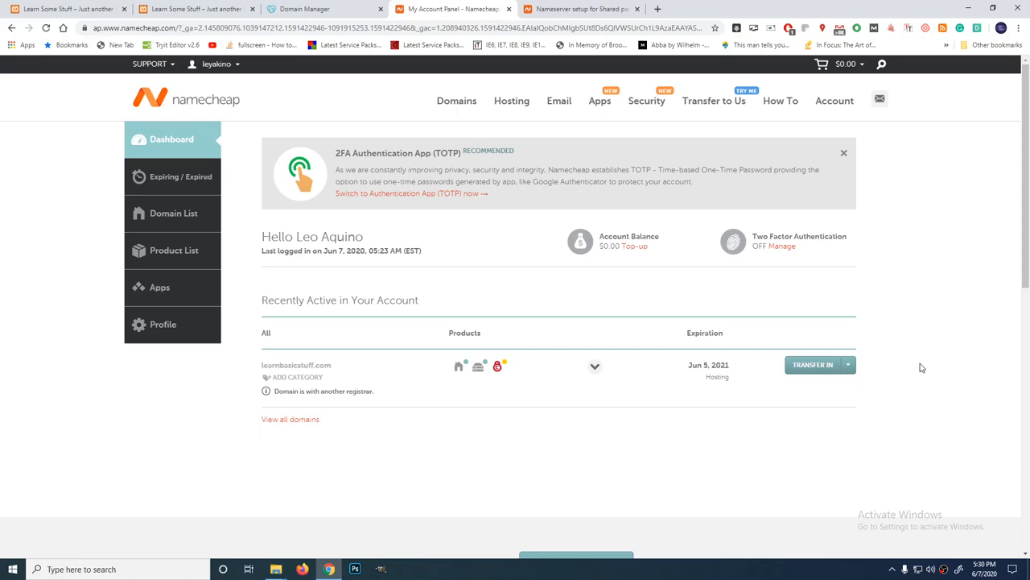
mouse_move(953, 285)
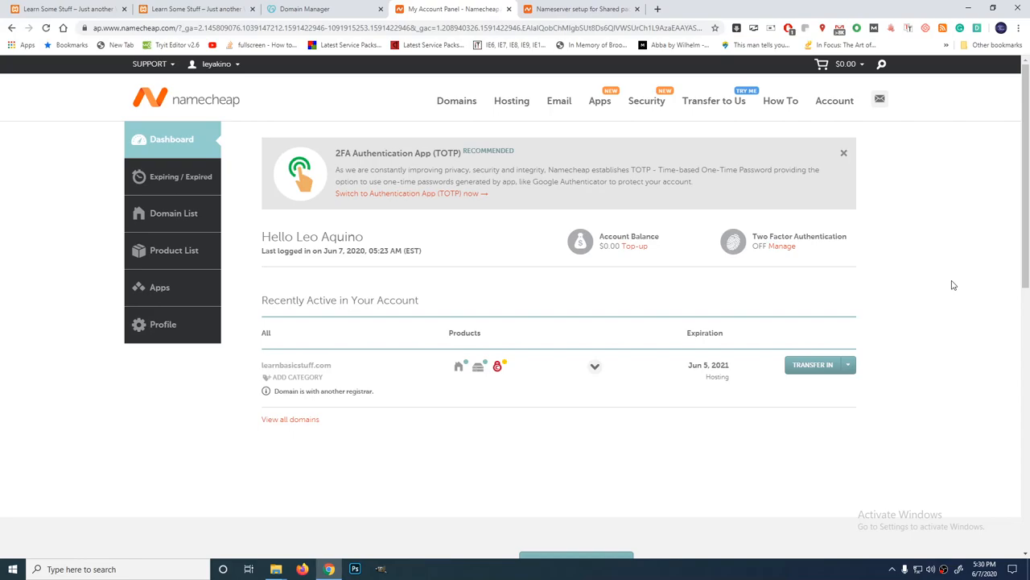
mouse_move(828, 5)
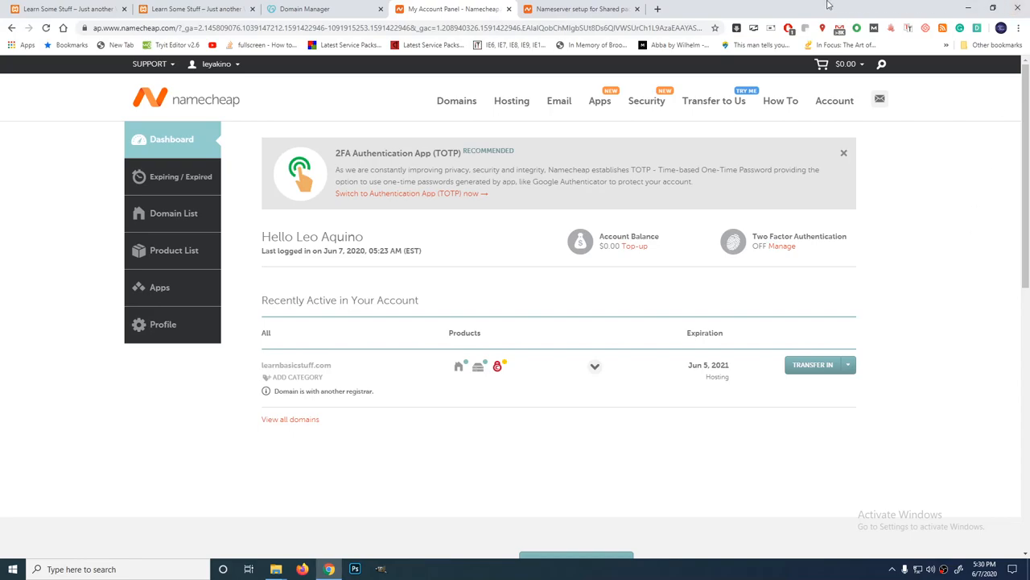
click(579, 10)
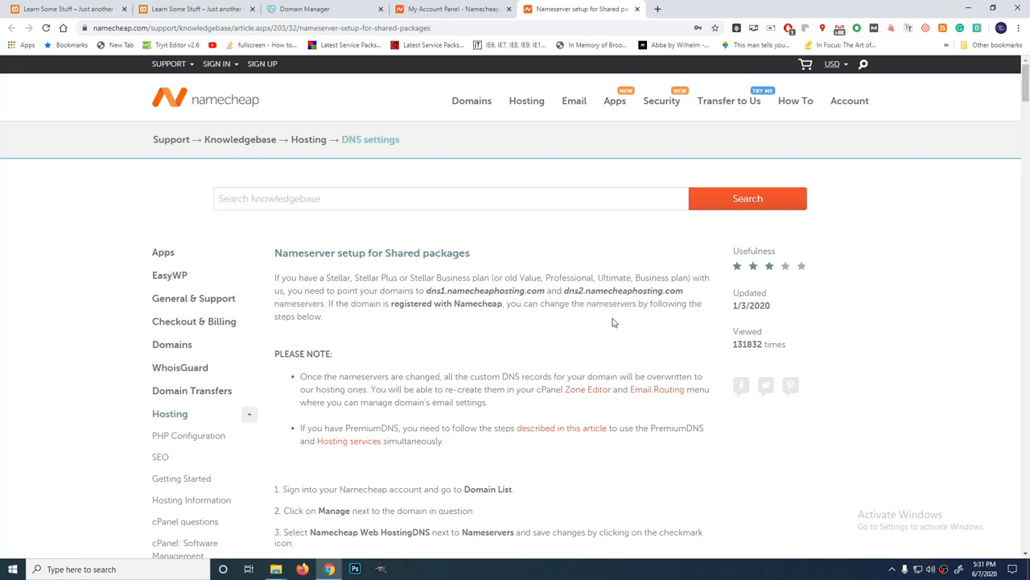
mouse_move(447, 298)
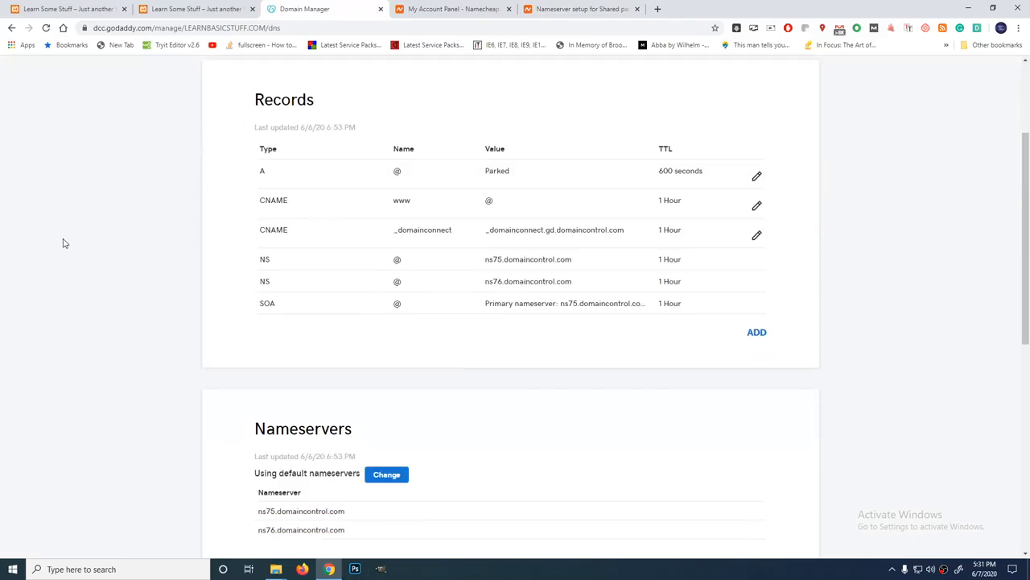
Step: Start changing learnbasicstuff.com's nameservers, choosing to enter custom ones
scroll(down, 3)
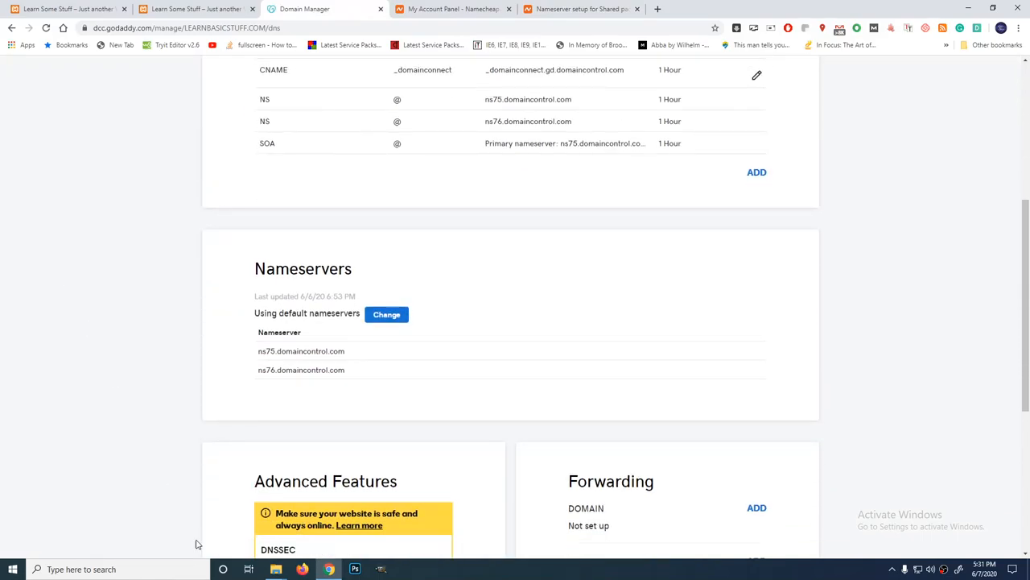
click(386, 314)
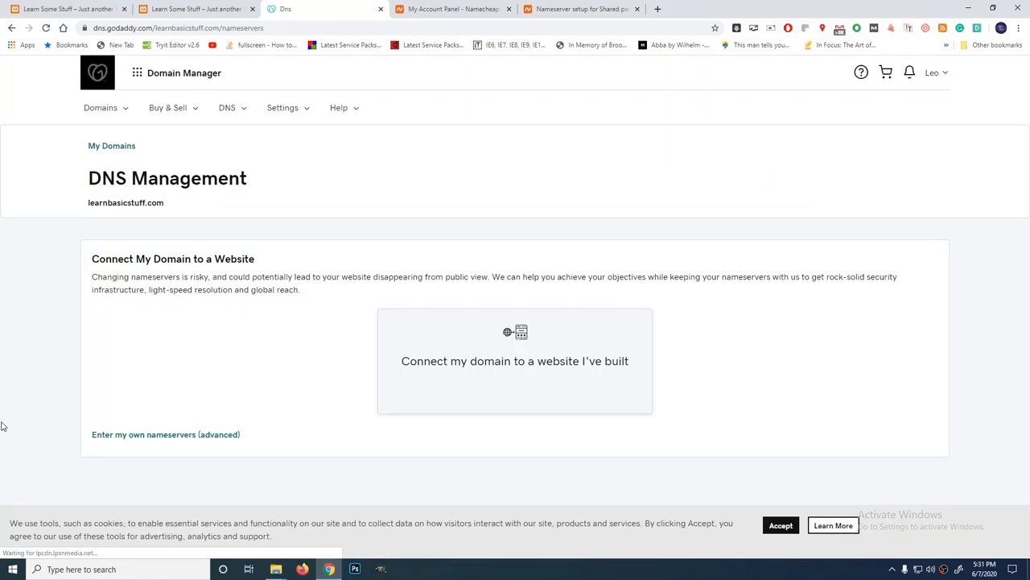
mouse_move(166, 435)
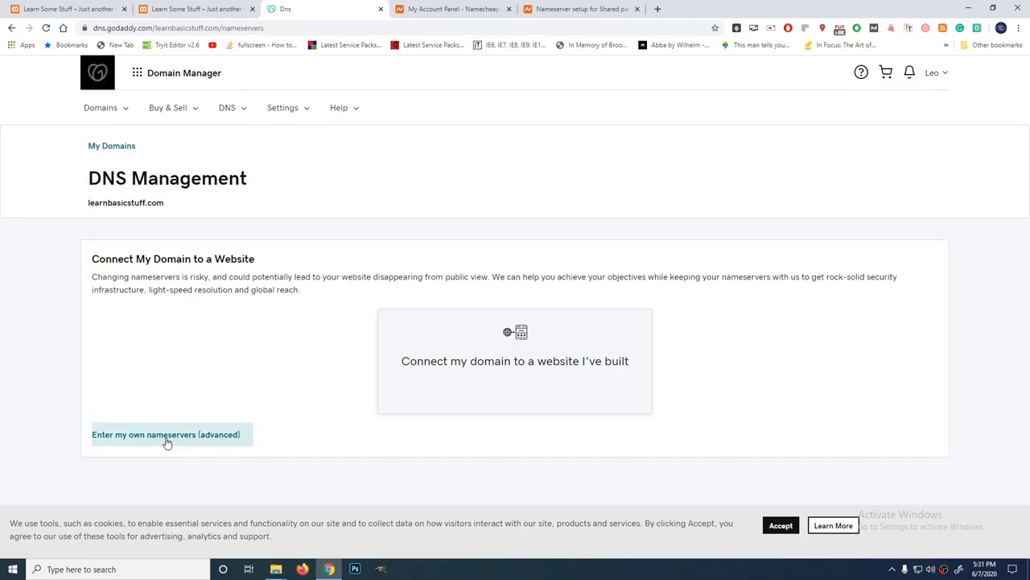
click(166, 435)
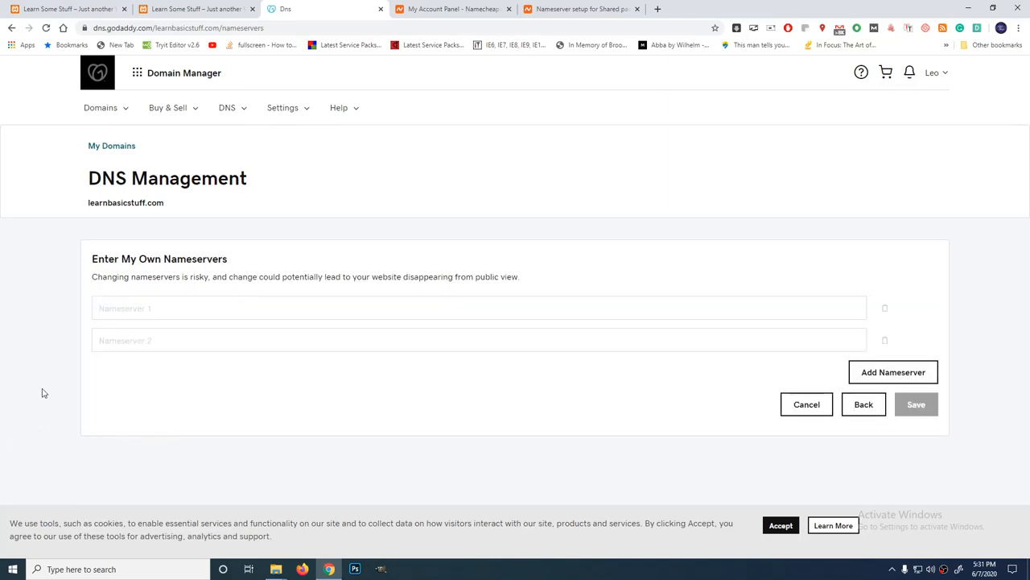
mouse_move(576, 10)
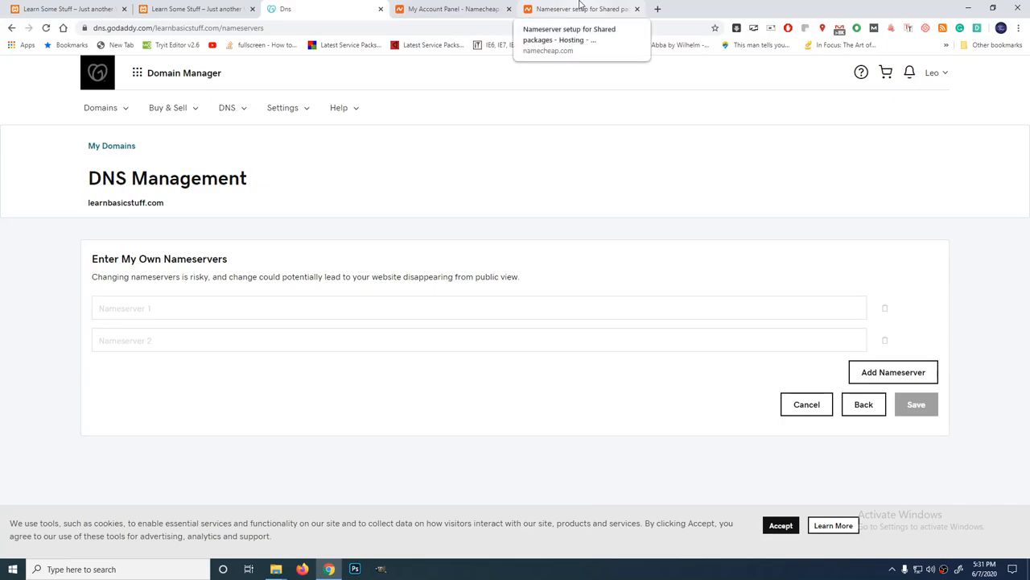
click(579, 10)
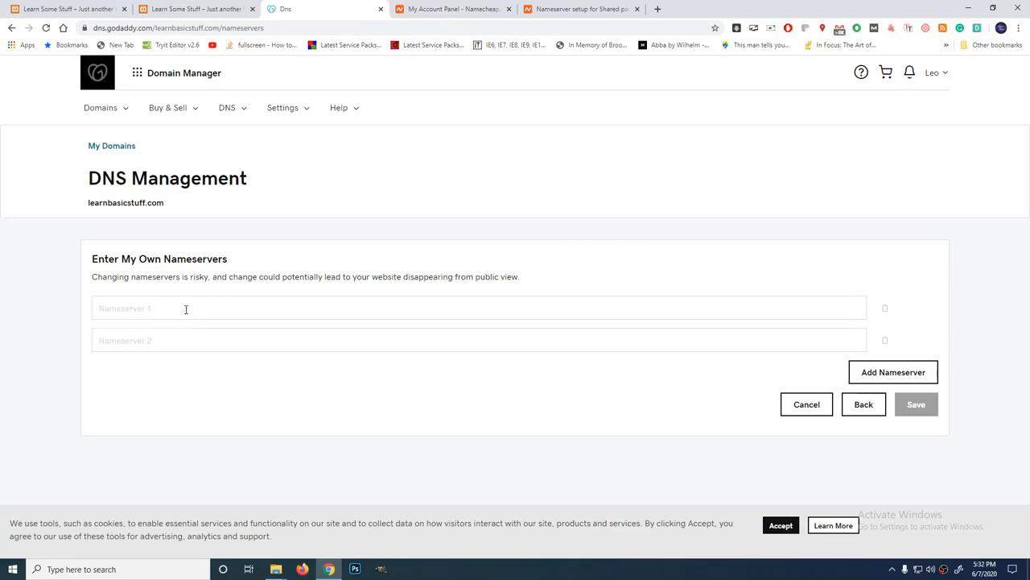
Step: Enter dns1.namecheaphosting.com and dns2.namecheaphosting.com and save the nameservers
click(183, 308)
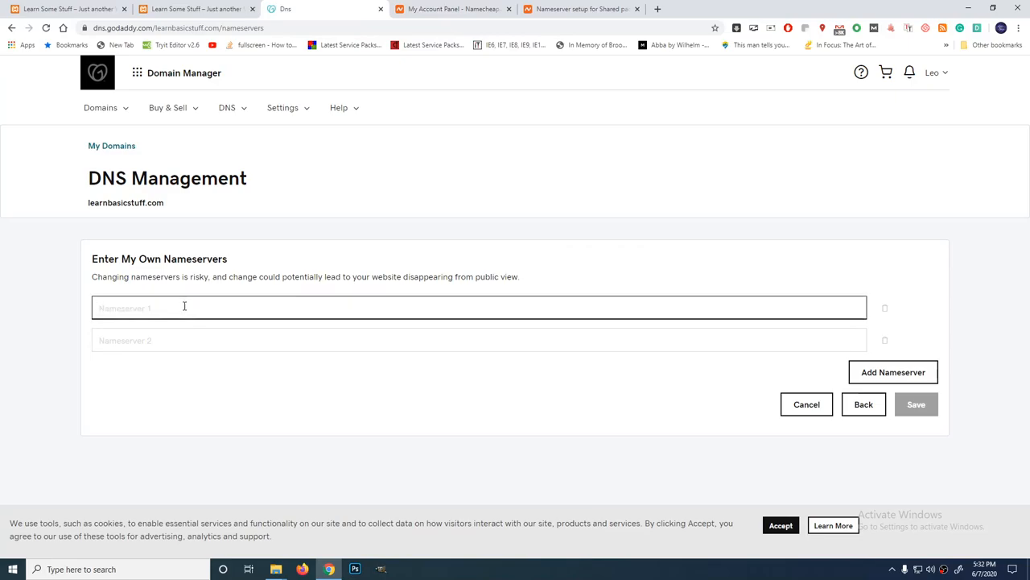
text(dns1.namecheaphosting.com)
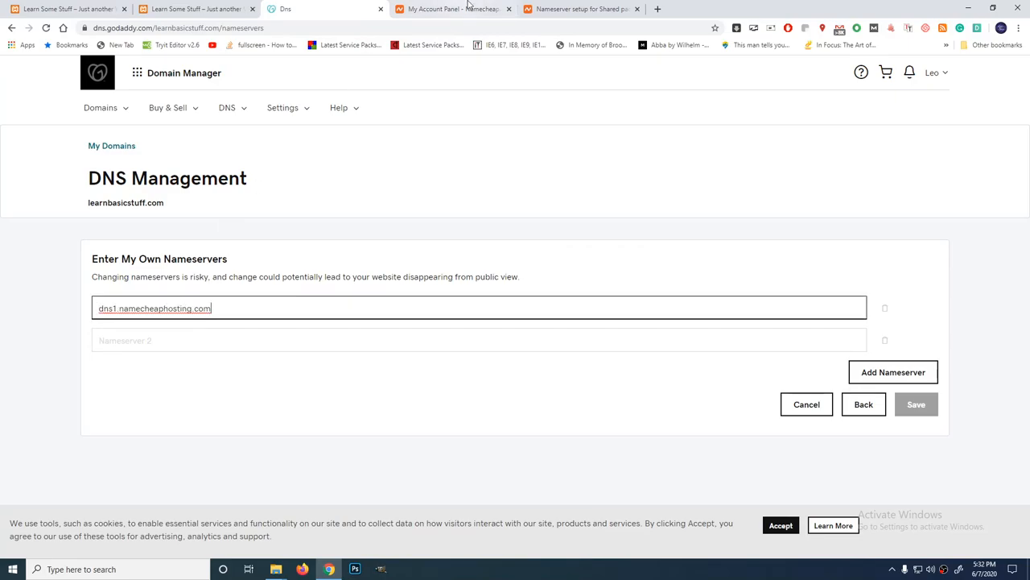
click(580, 10)
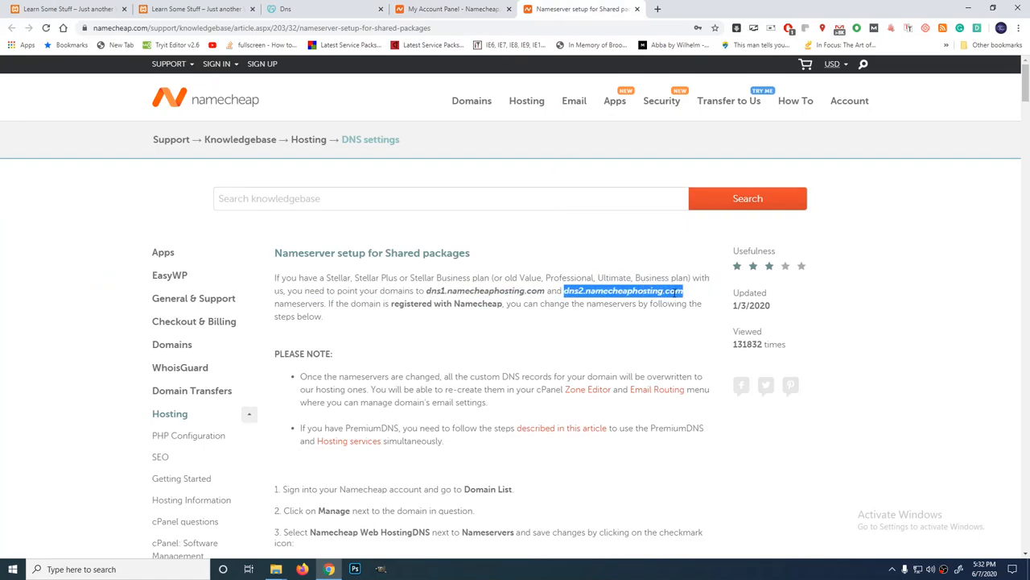
mouse_move(679, 328)
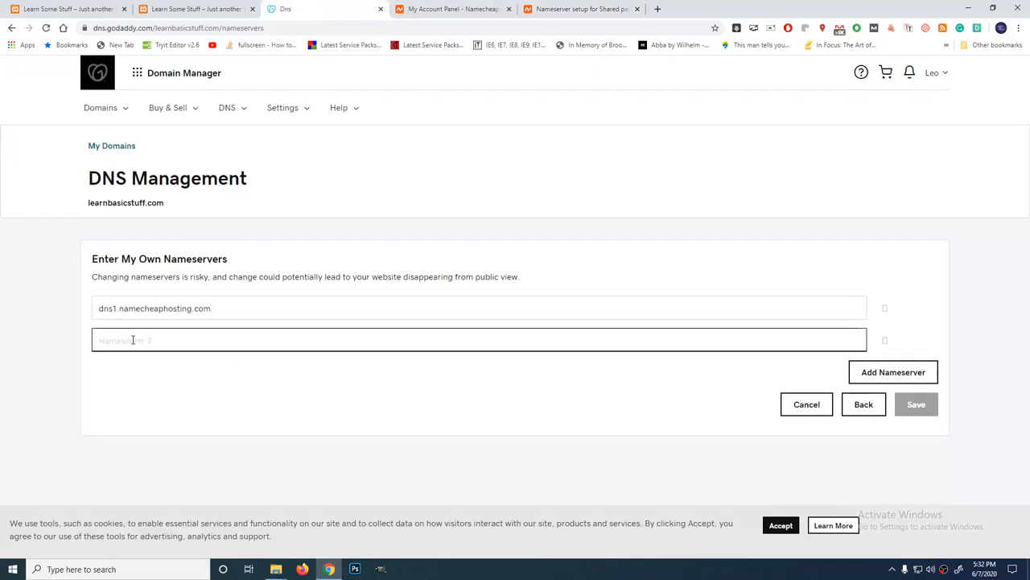
text(dns2.namecheaphosting.com)
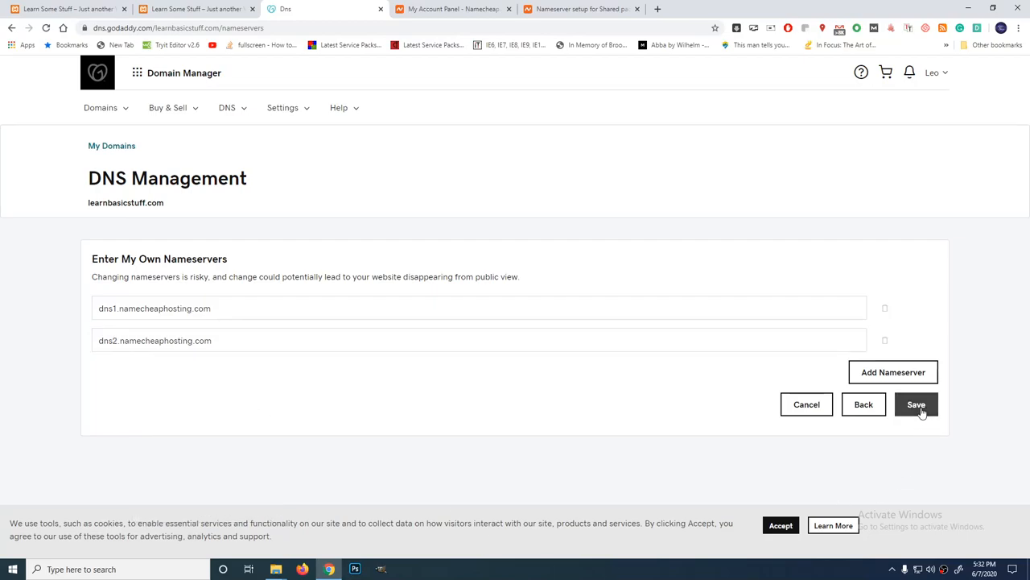
click(916, 405)
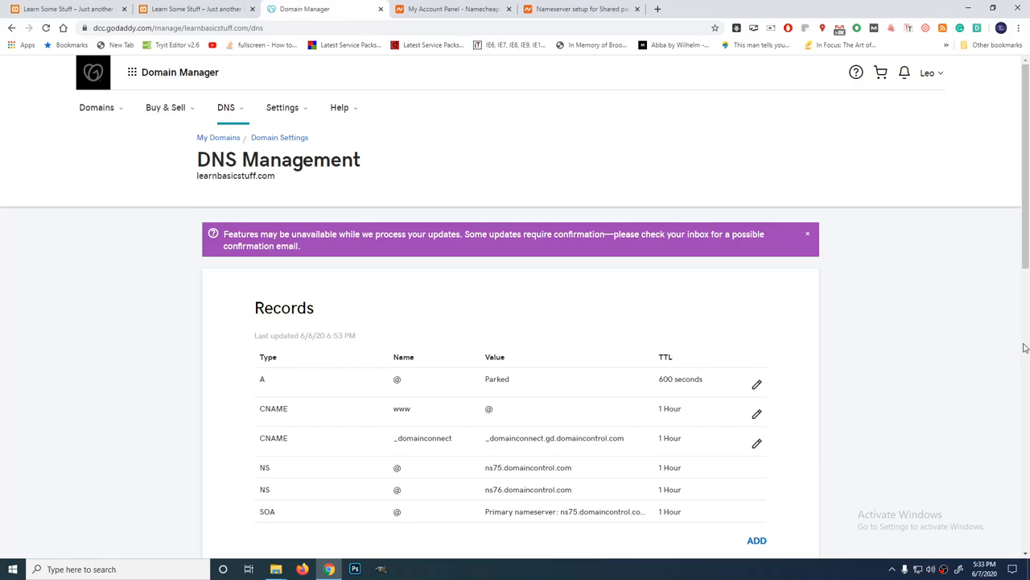
mouse_move(976, 380)
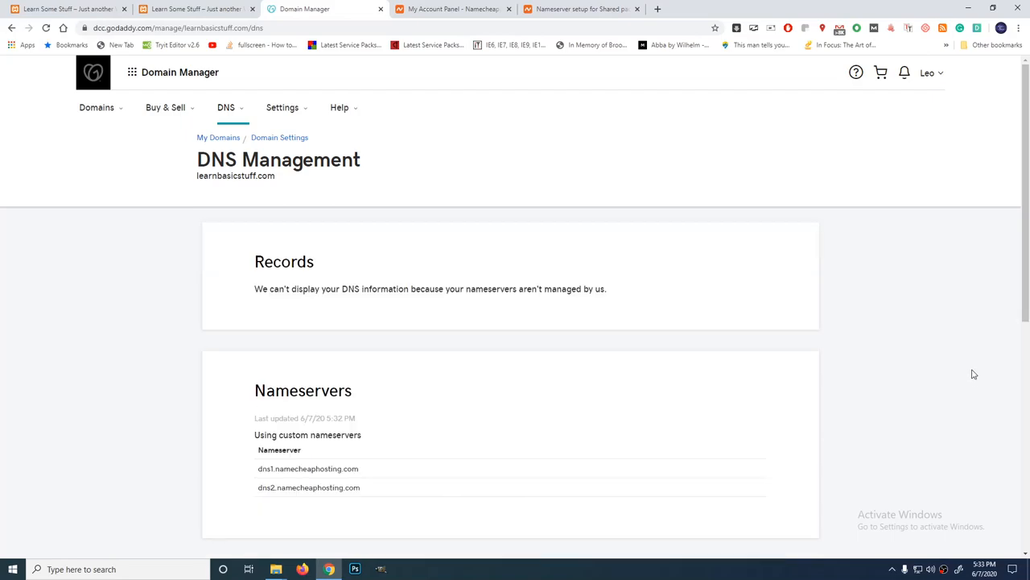
mouse_move(642, 519)
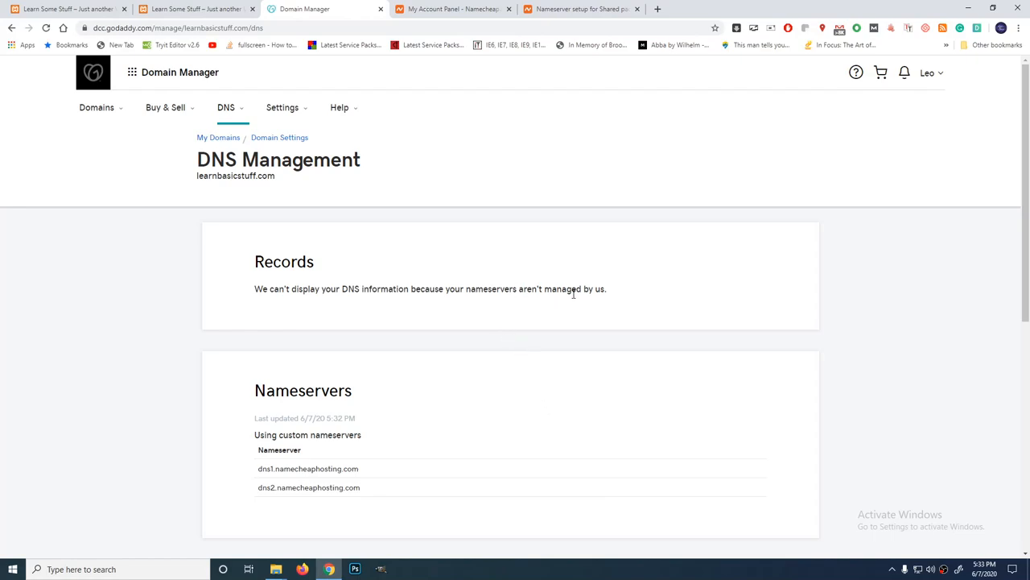
Step: Scroll to review the custom nameservers now listed for learnbasicstuff.com
scroll(down, 3)
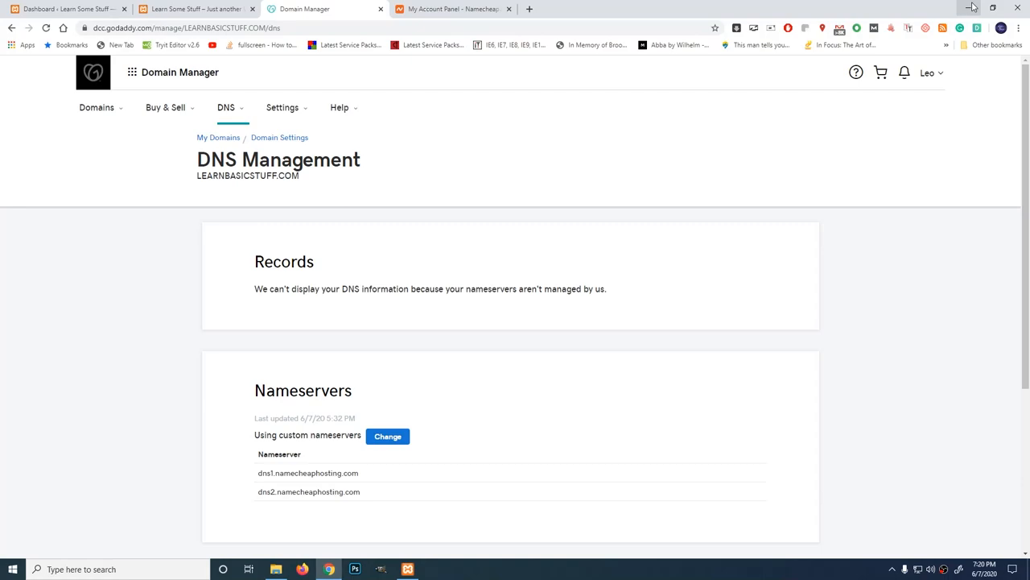
mouse_move(528, 10)
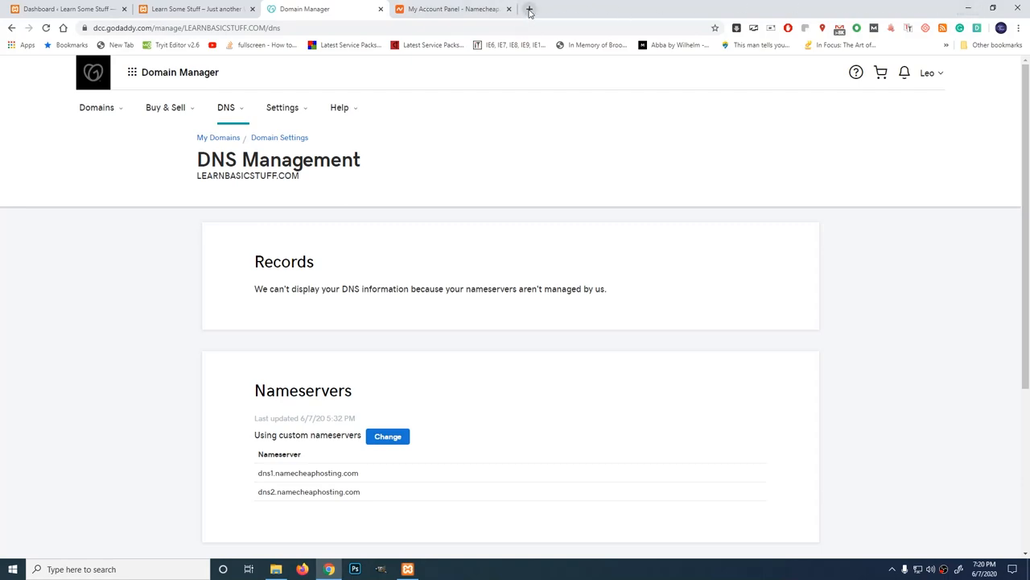
Step: Visit learnbasicstuff.com in a new tab, then head to its /cpanel address
click(528, 10)
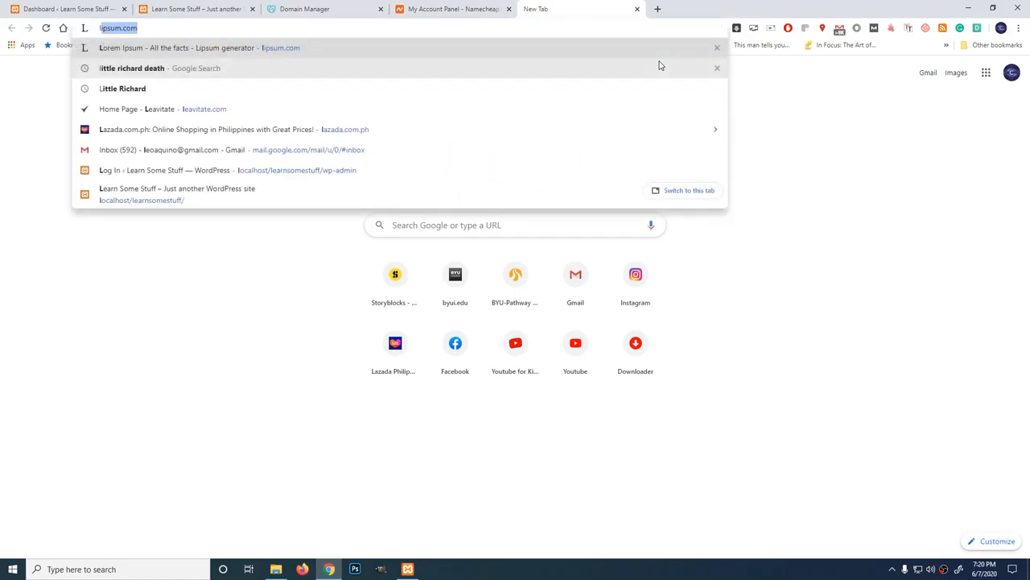
text(learns)
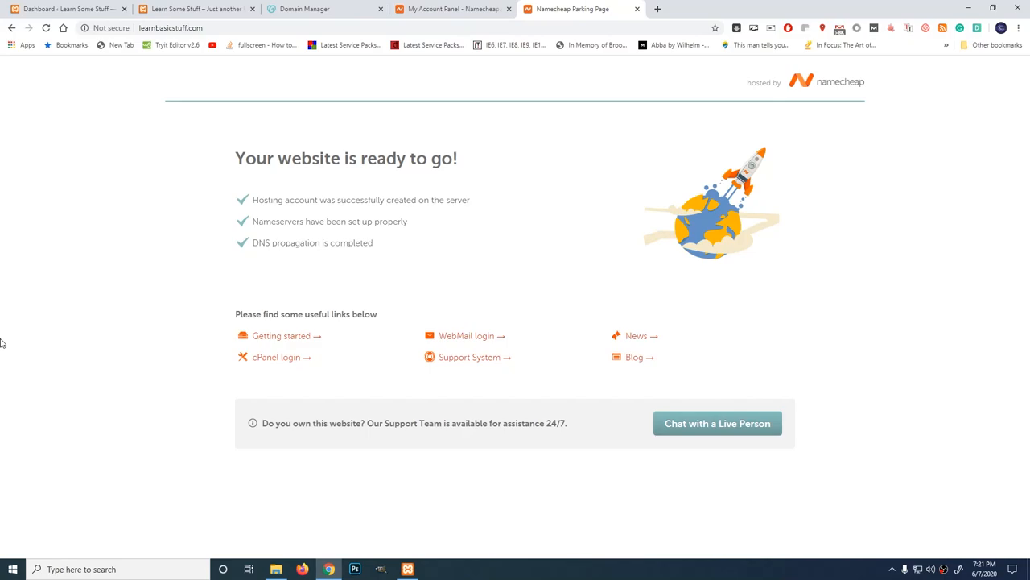
mouse_move(4, 256)
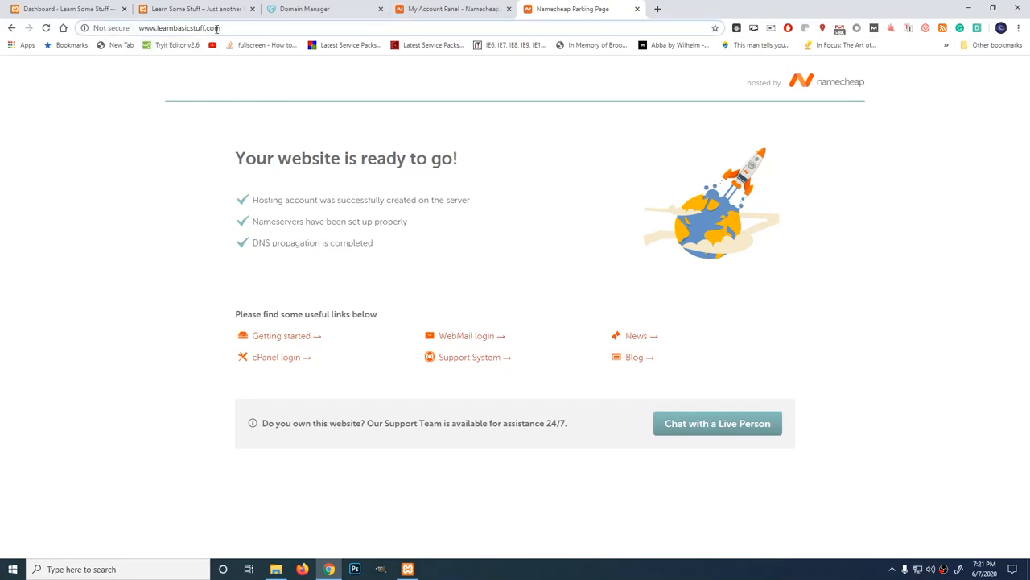
click(180, 28)
text(/cpanel)
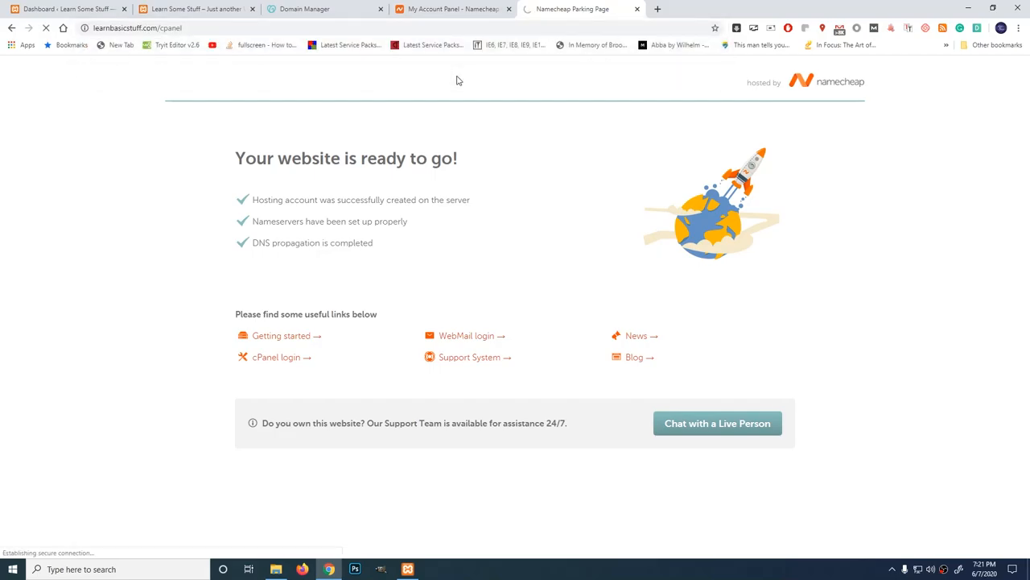
Step: Log in to the cPanel hosting control panel
click(275, 357)
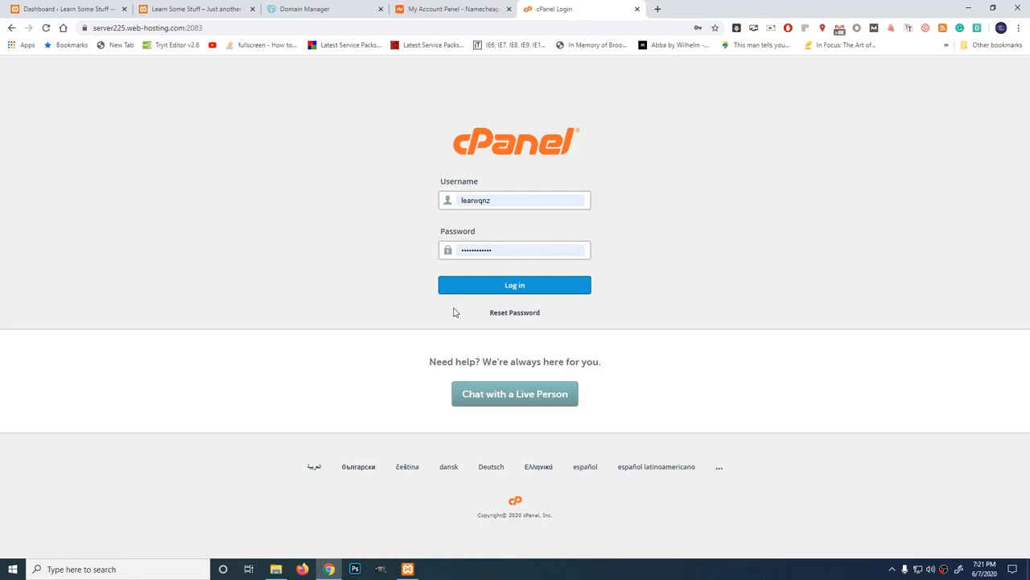
click(515, 283)
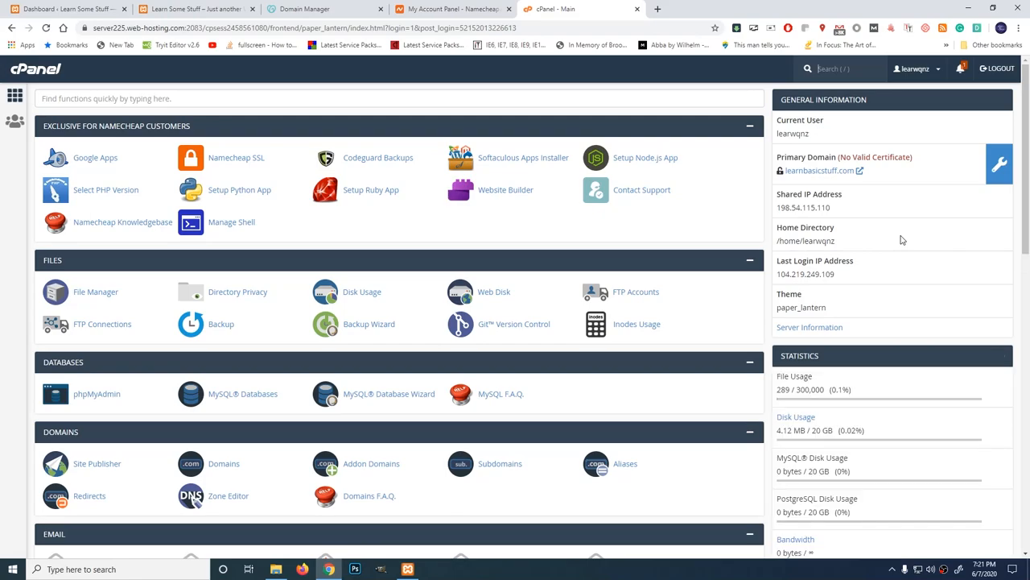
mouse_move(540, 354)
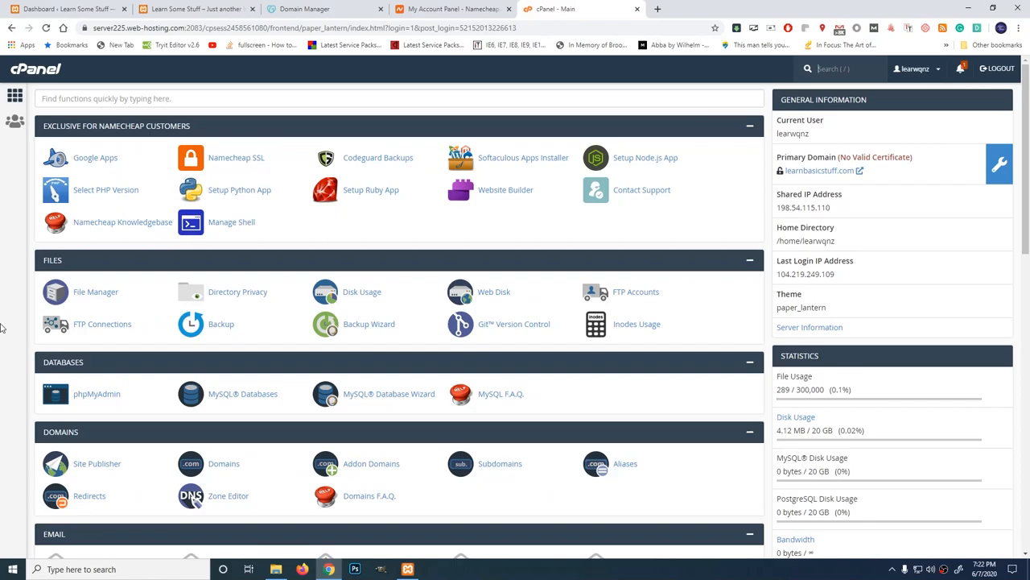
Step: Launch the WordPress installer from the Softaculous Apps Installer section
scroll(down, 3)
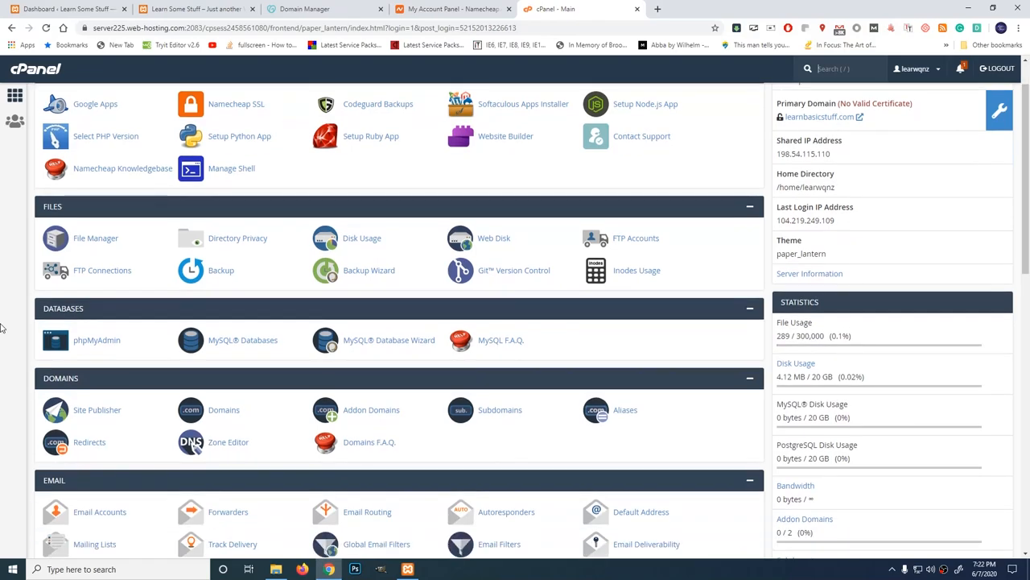
scroll(down, 3)
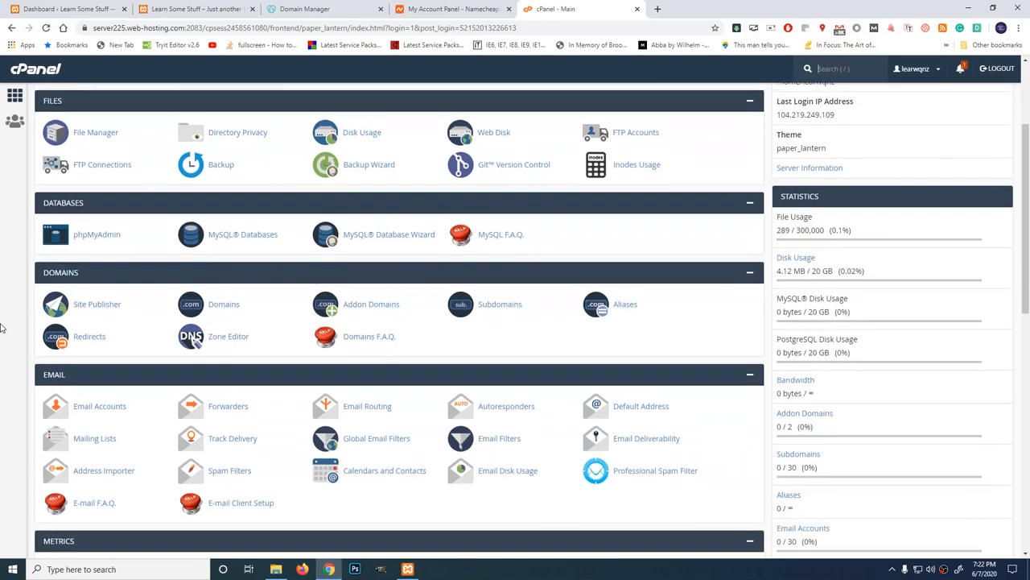
scroll(down, 3)
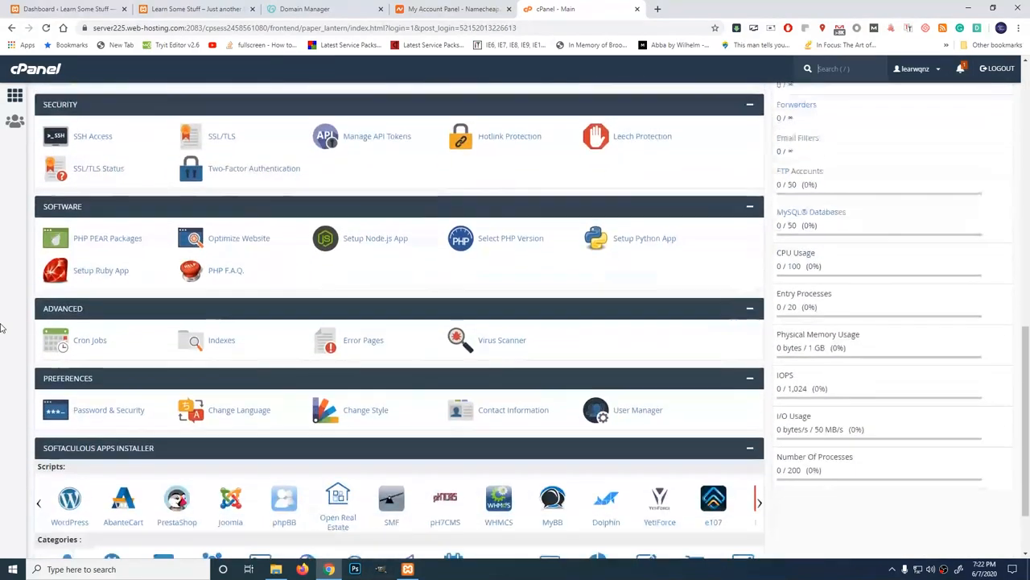
scroll(down, 3)
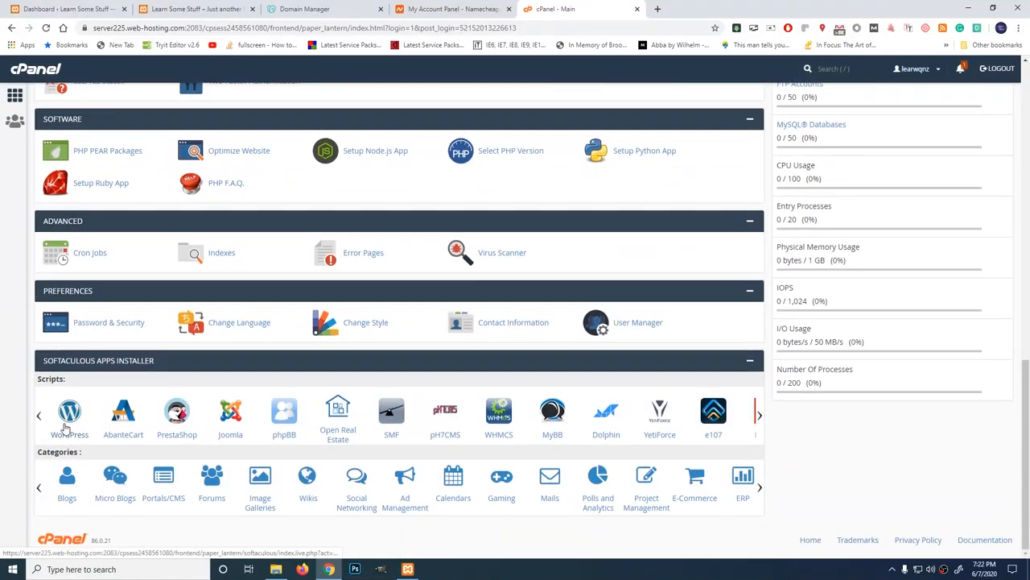
click(70, 412)
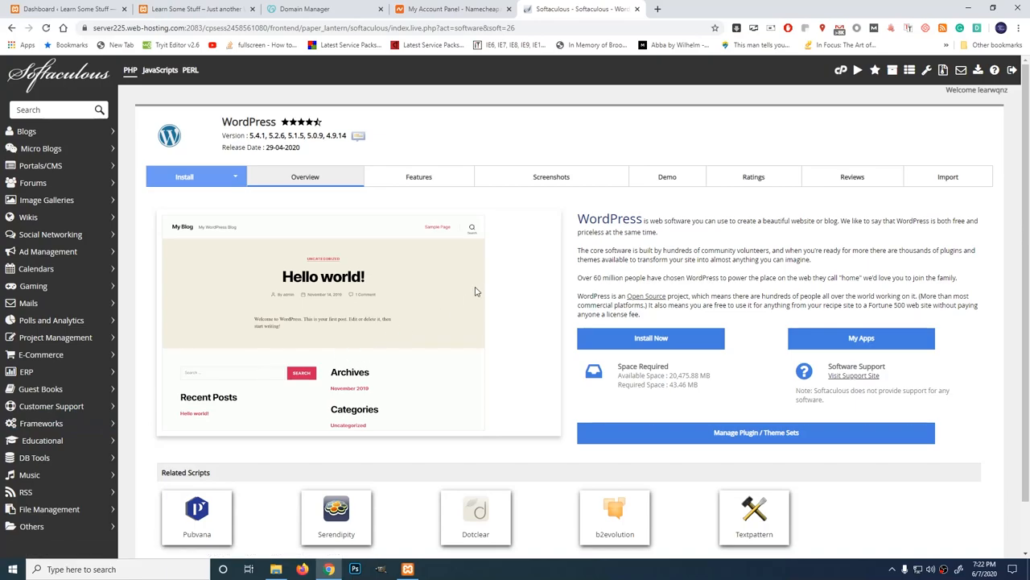
Step: Install WordPress on learnbasicstuff.com through Softaculous with the default settings
scroll(down, 3)
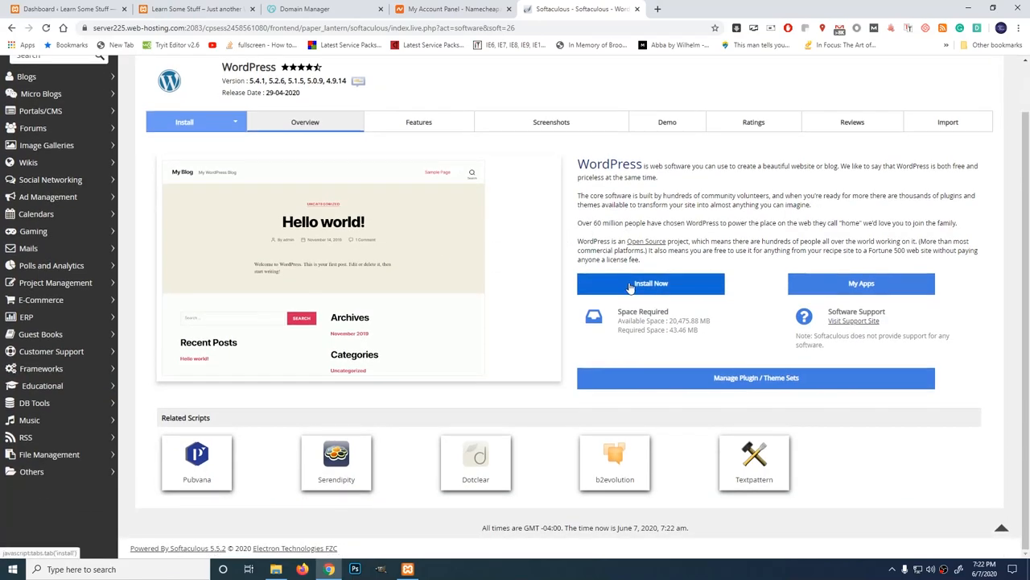
click(650, 283)
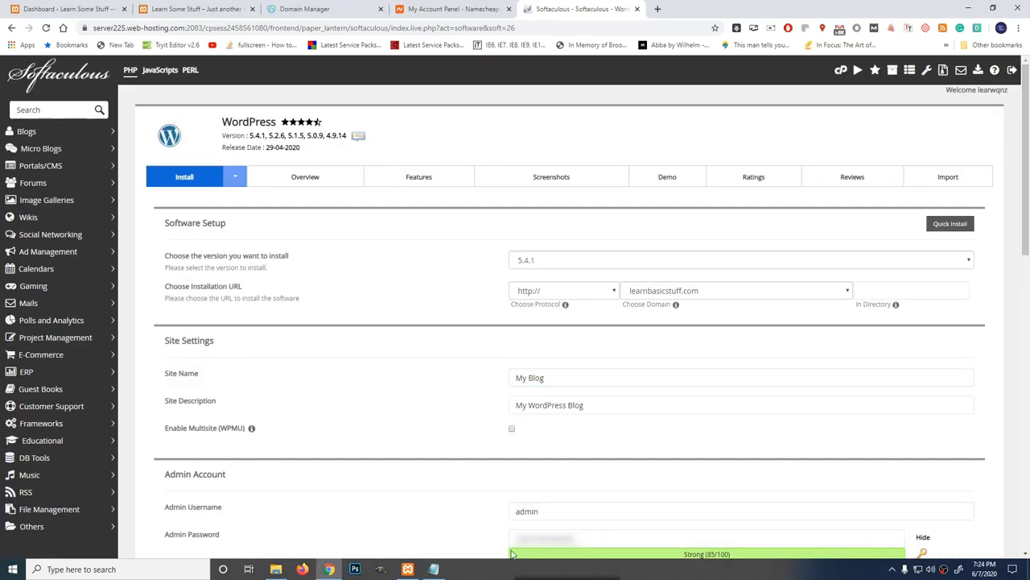
mouse_move(307, 344)
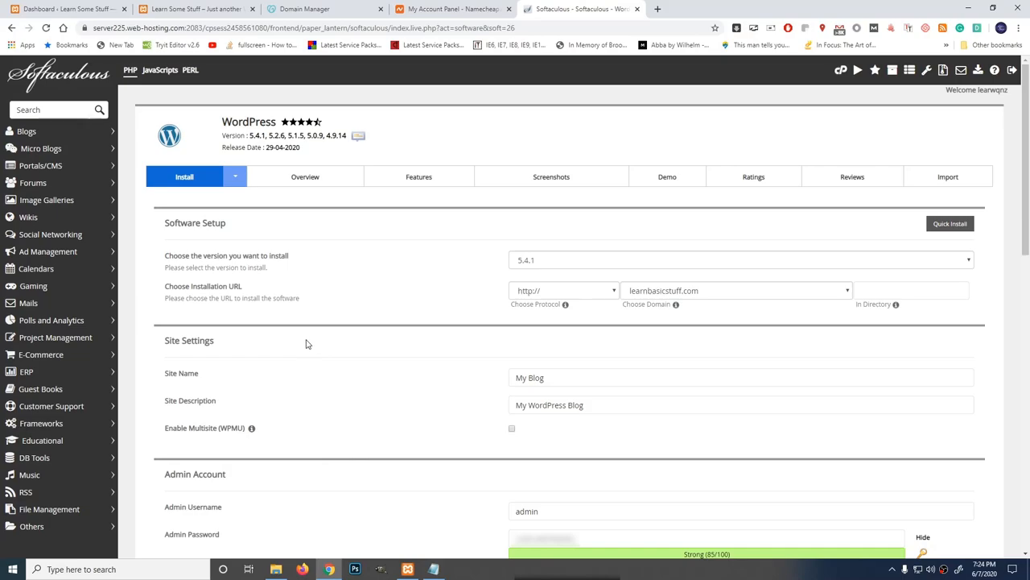
scroll(down, 3)
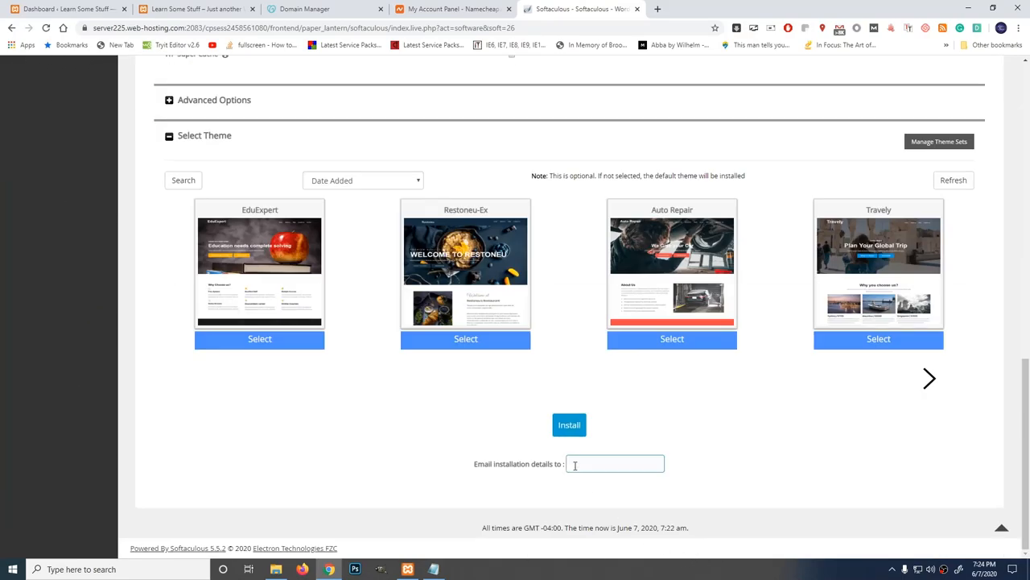
click(570, 425)
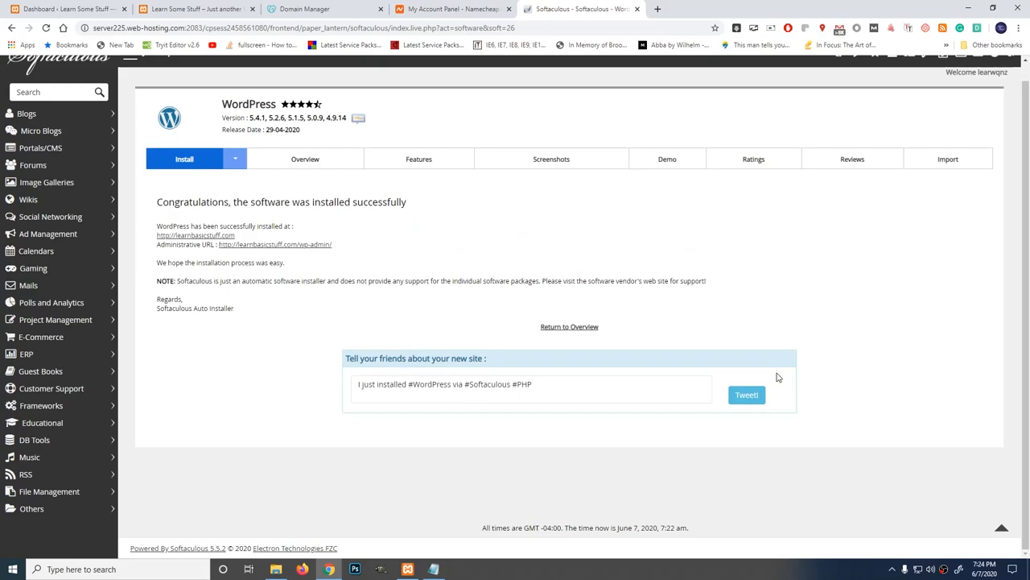
mouse_move(702, 314)
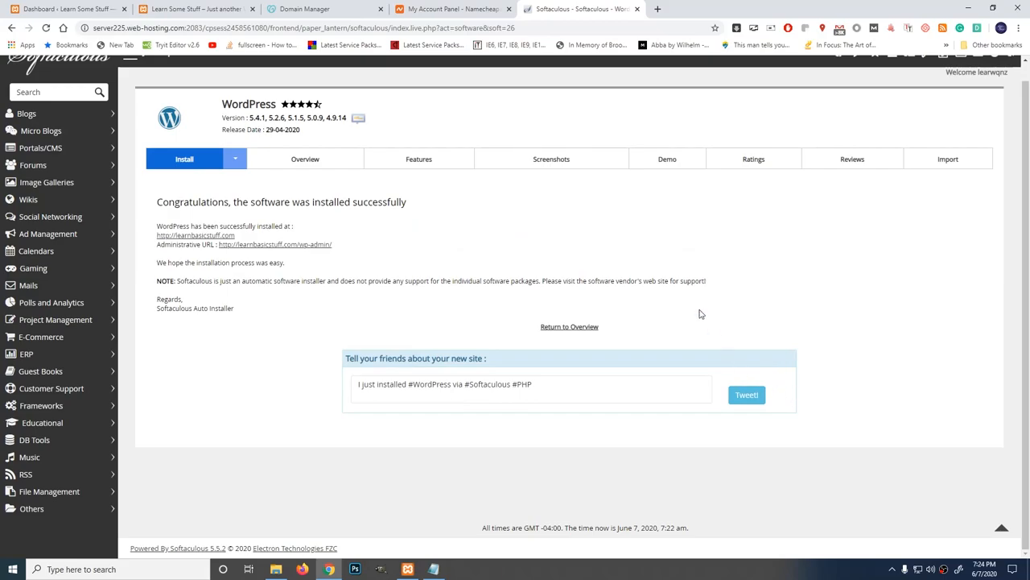
mouse_move(656, 9)
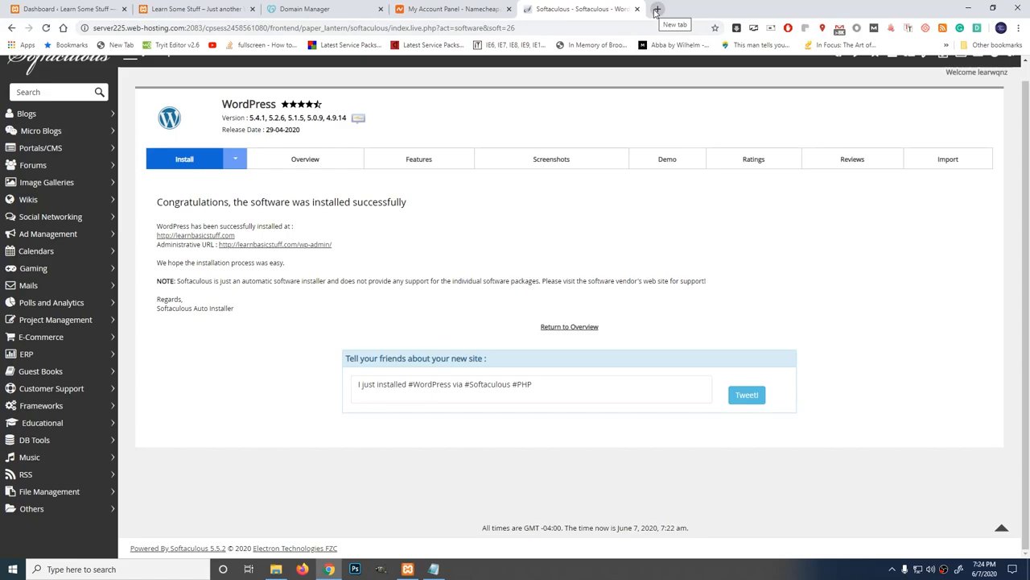
Step: Visit learnbasicstuff.com in a new tab to see the fresh My Blog site with Hello world!
click(657, 10)
text(learnbasicstuff.com)
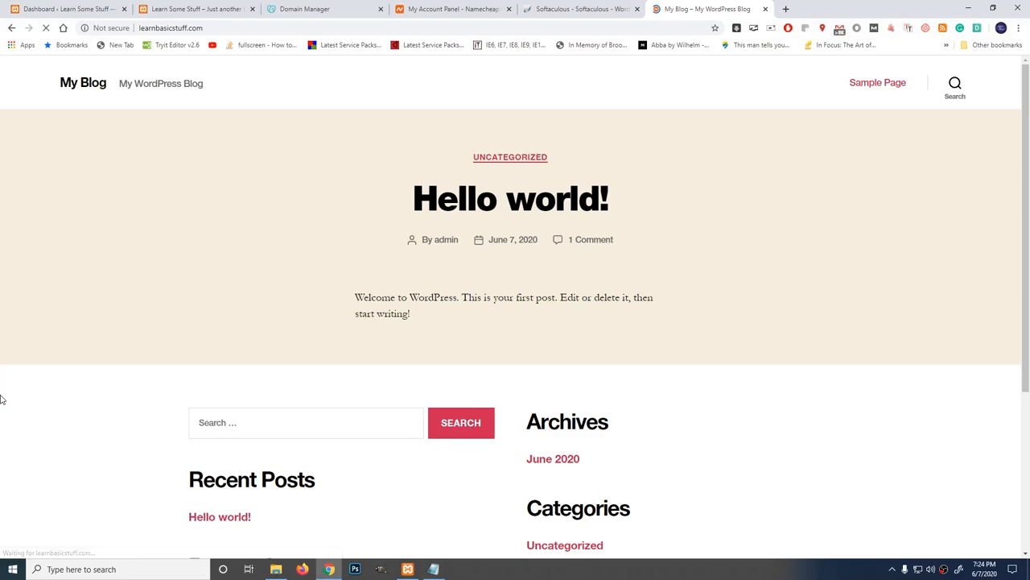
mouse_move(668, 45)
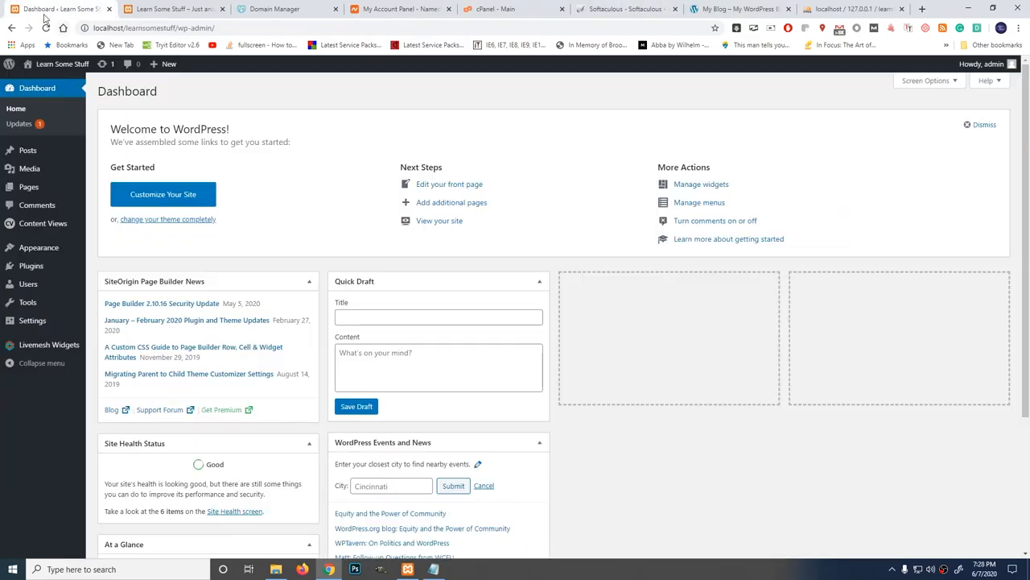
mouse_move(30, 265)
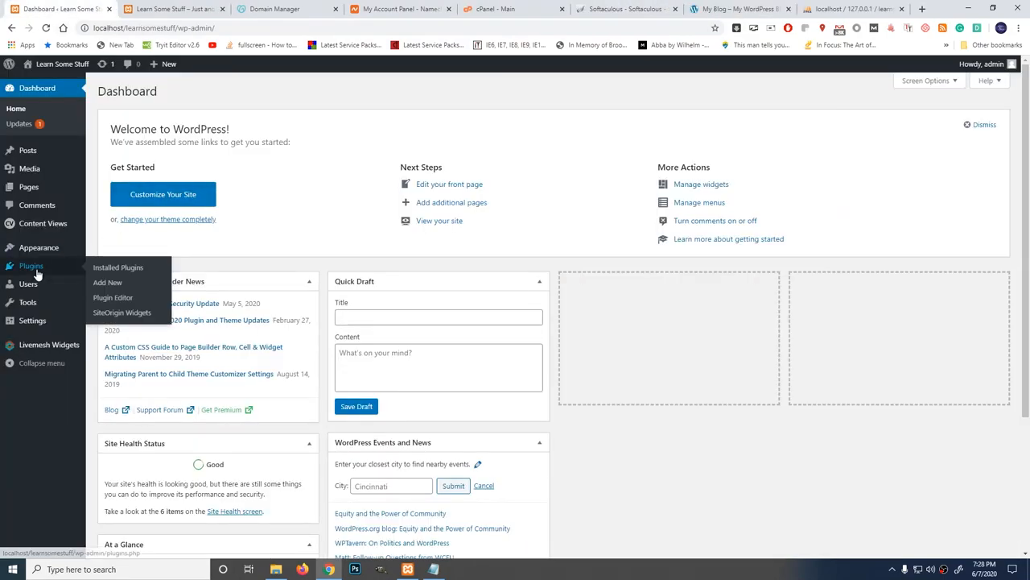
Step: Search 'all in' under Add New plugins, then install and activate All-in-One WP Migration locally
click(107, 282)
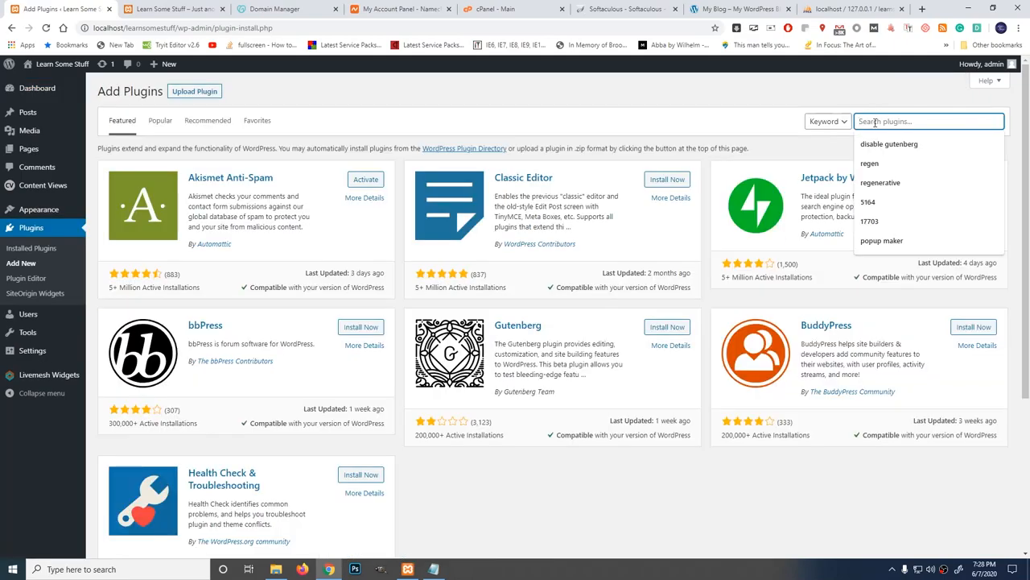
text(all in)
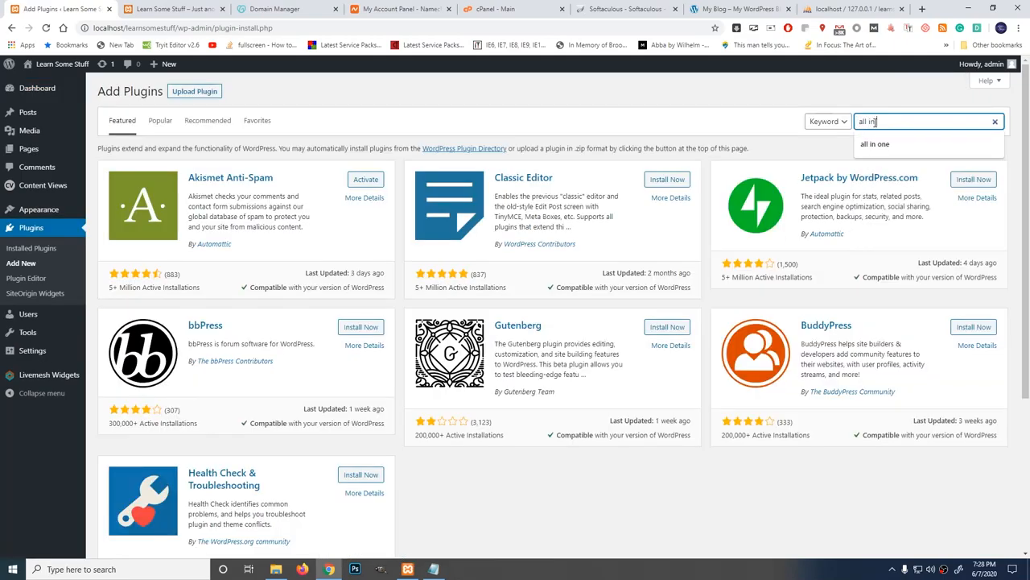
key(Enter)
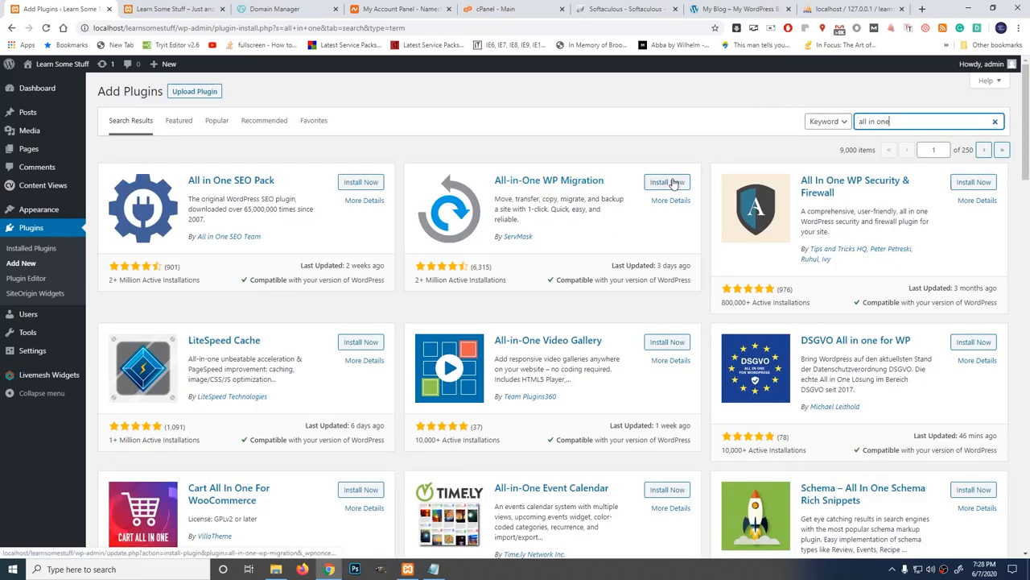
click(666, 182)
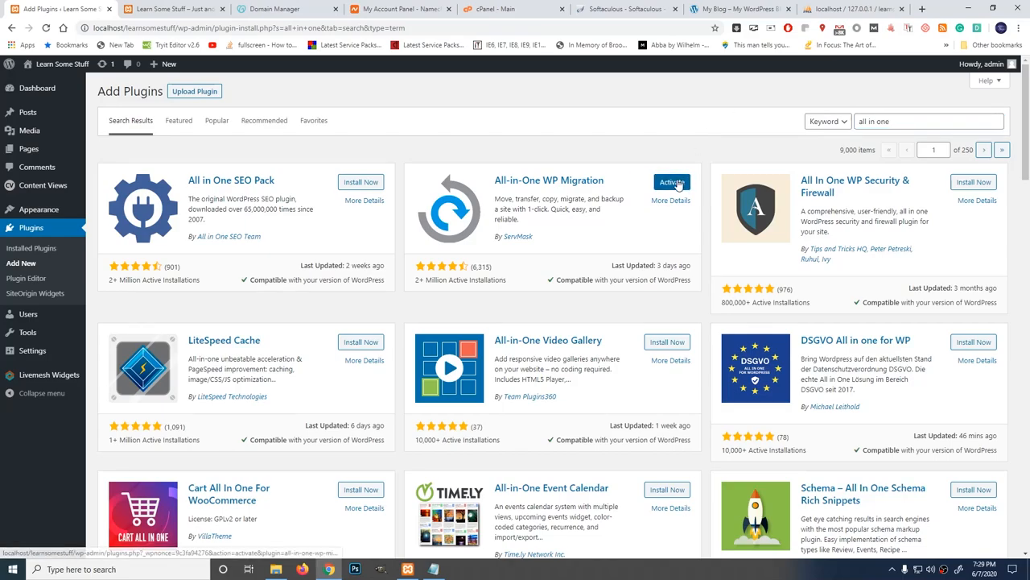
click(671, 181)
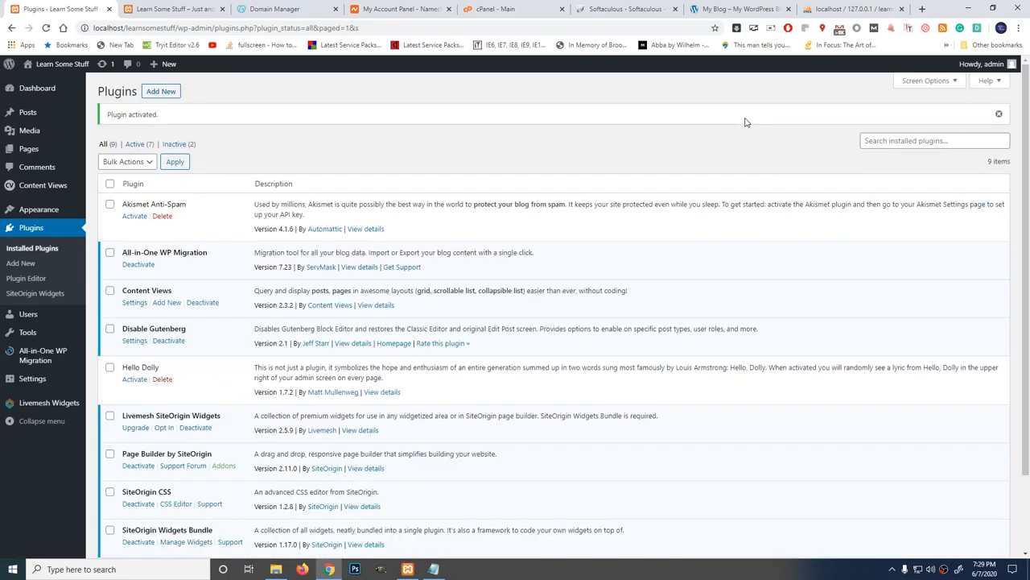
Step: Export the local site to a file and save the localhost .wpress backup into the desktop wordpress folder
click(35, 356)
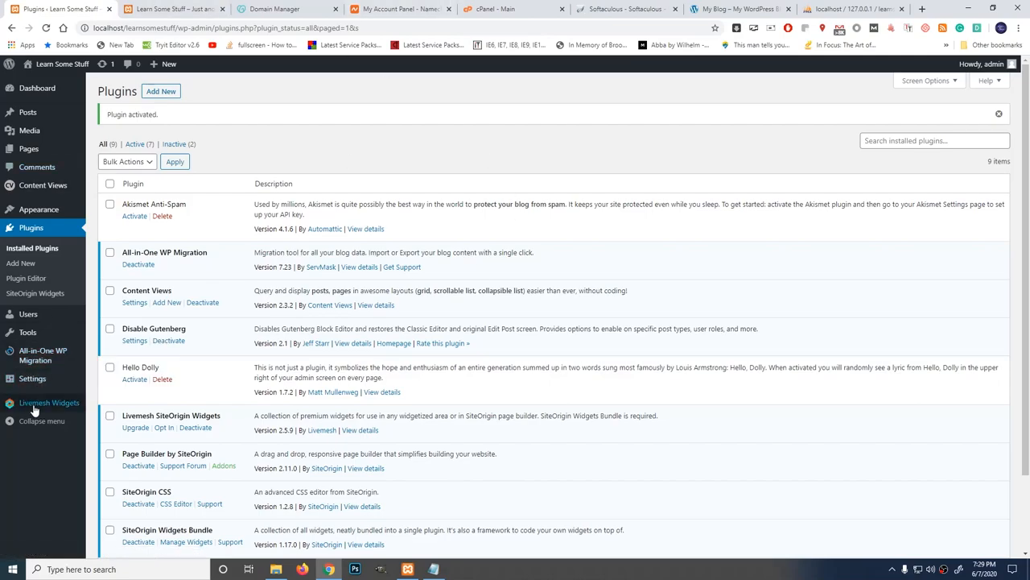
mouse_move(43, 355)
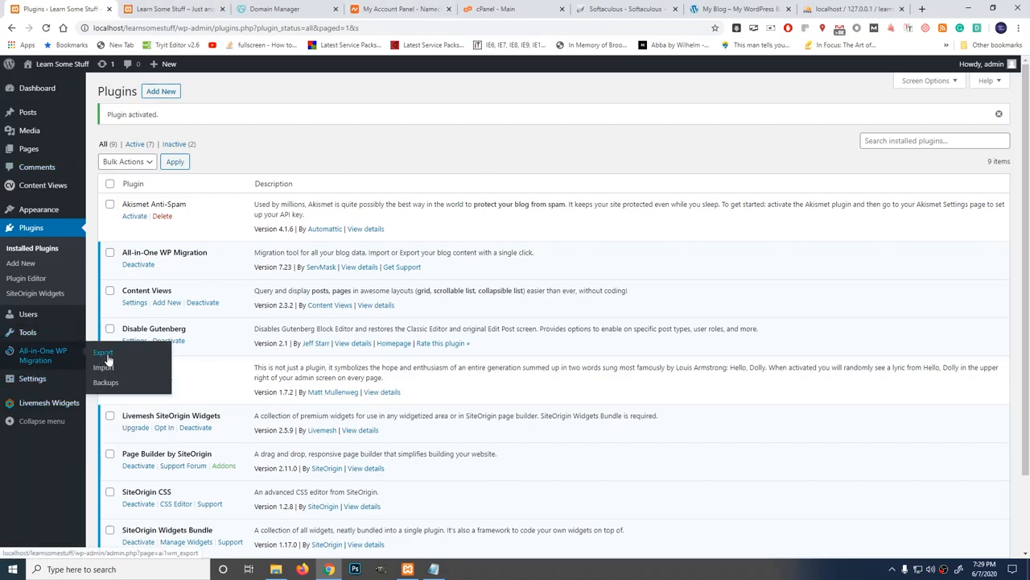
click(103, 353)
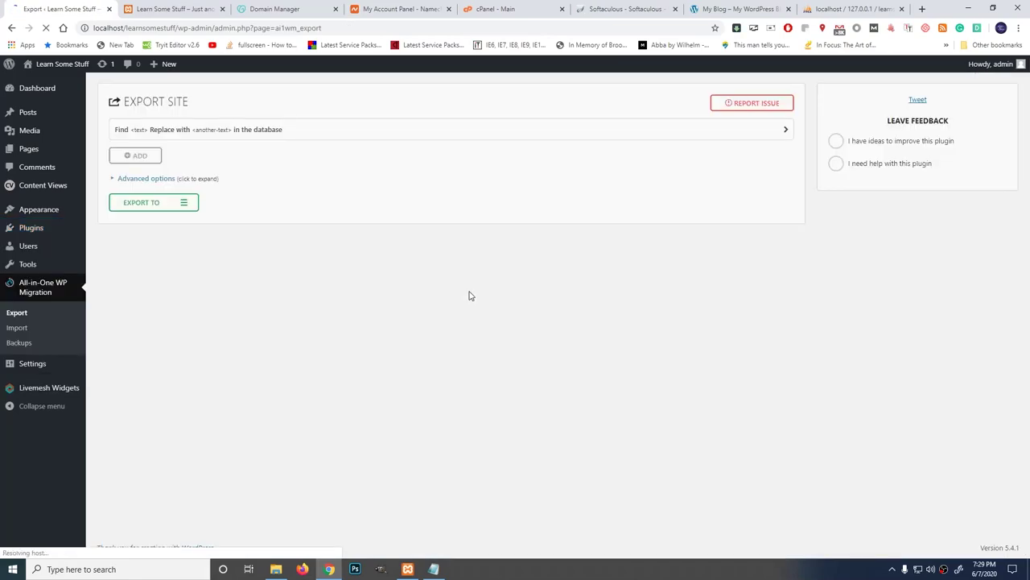
click(153, 203)
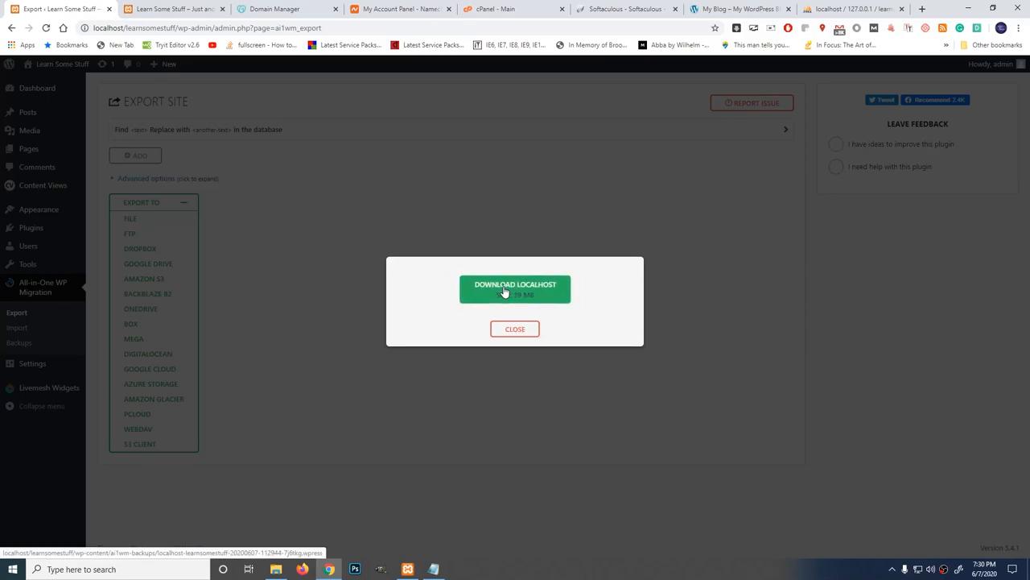
click(515, 288)
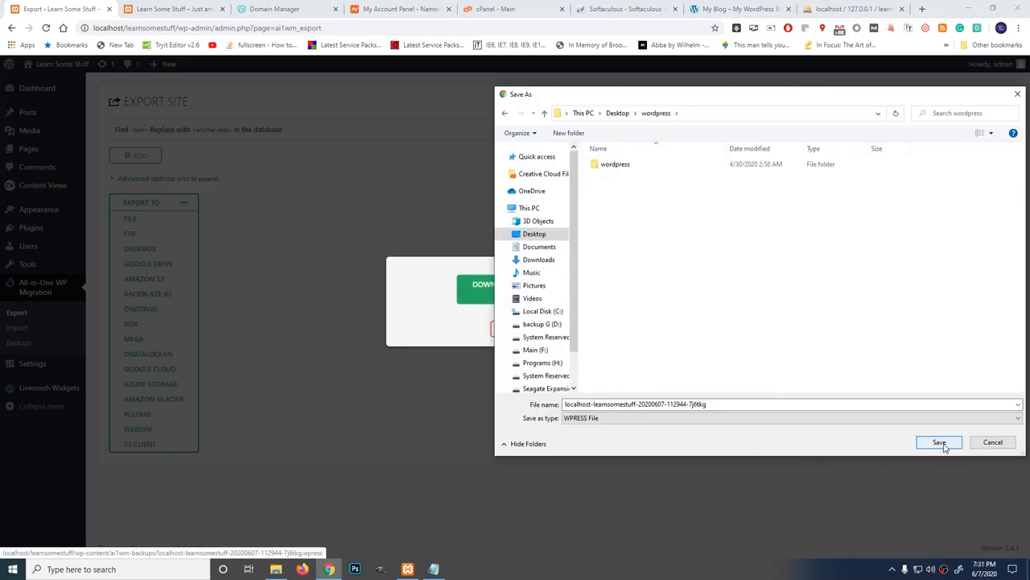
click(940, 441)
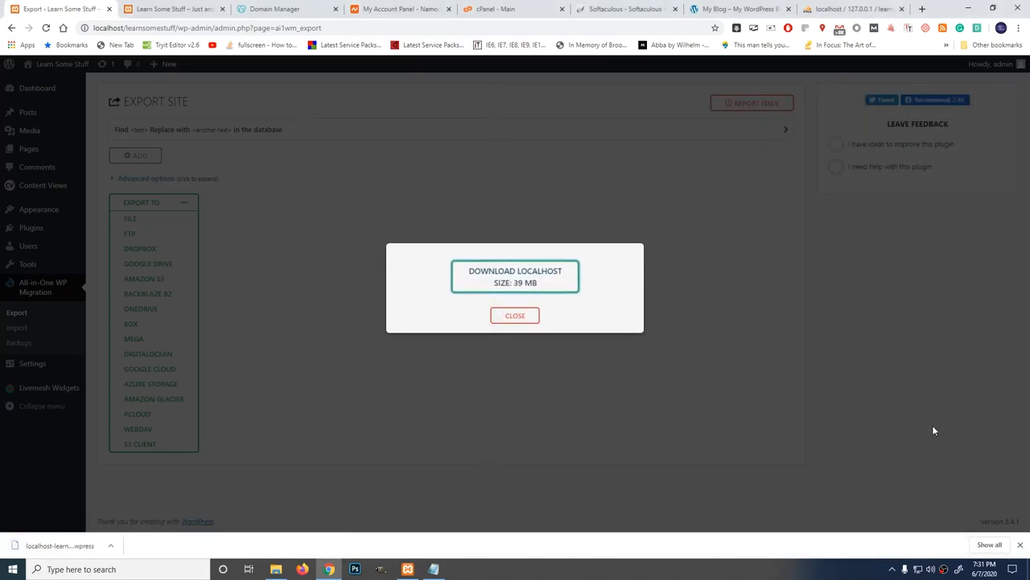
mouse_move(924, 437)
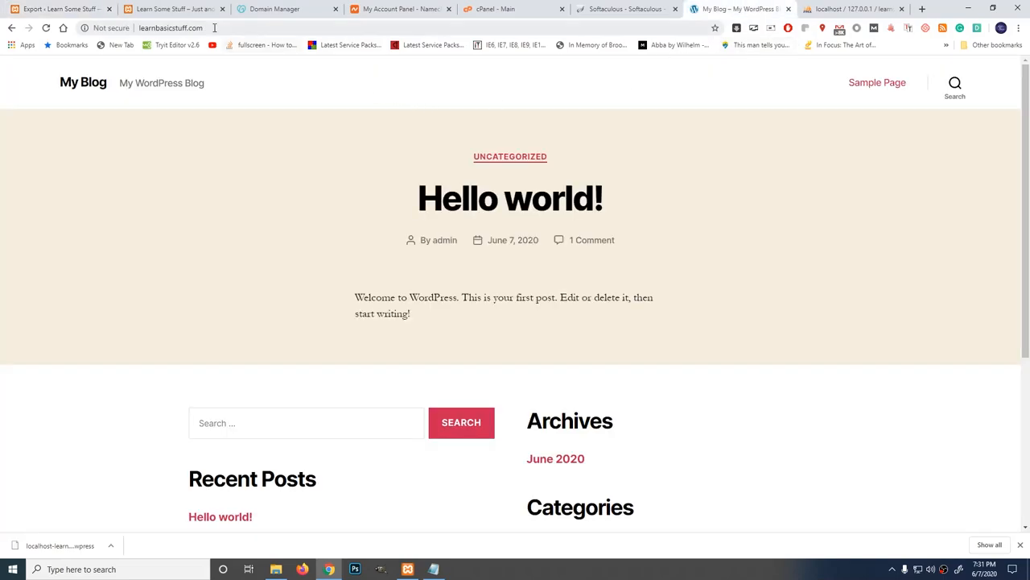
Step: Log in at learnbasicstuff.com/wp-admin as admin with Remember Me ticked
click(225, 27)
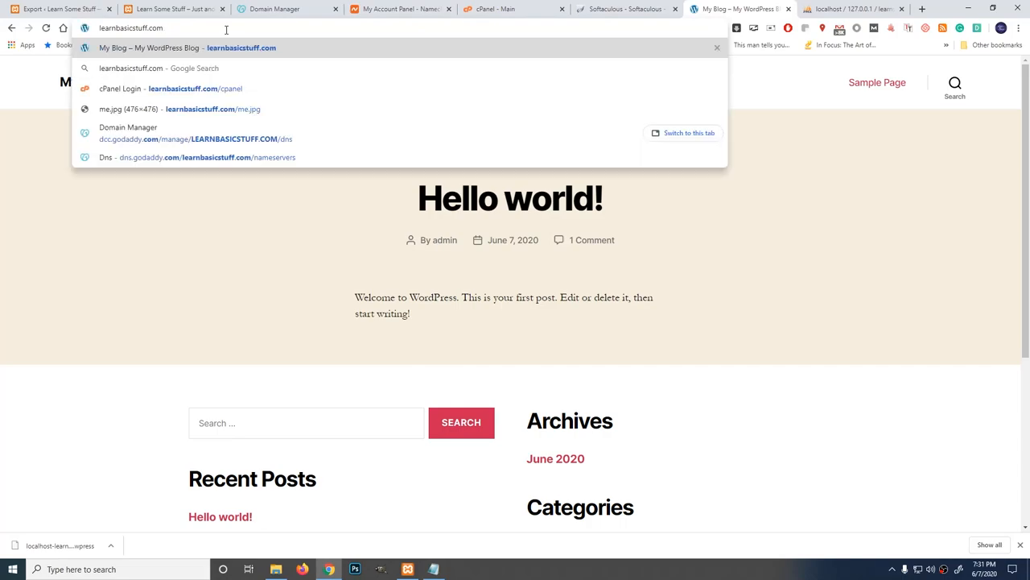
text(/wp)
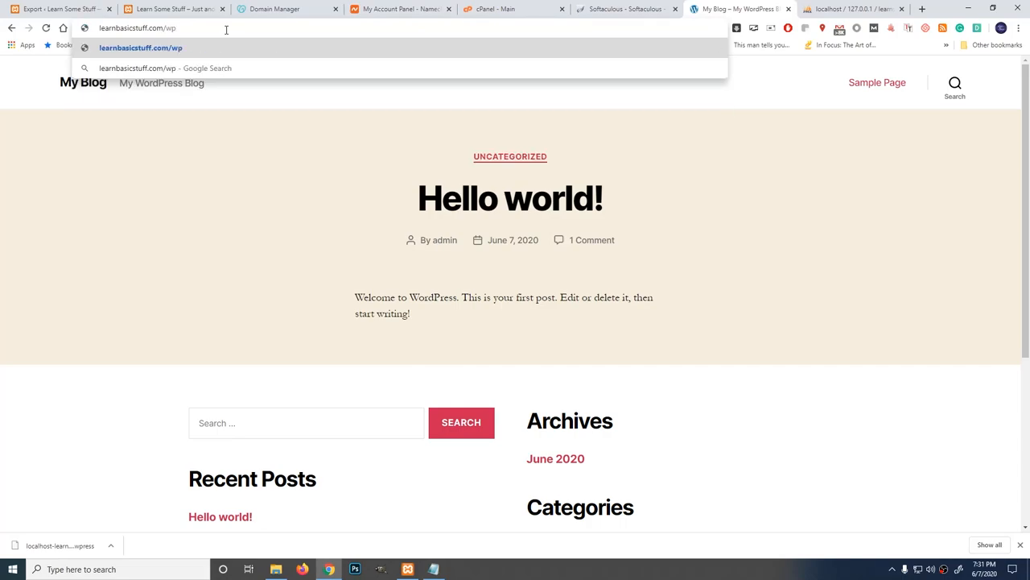
text(-admin%2F&reauth=1)
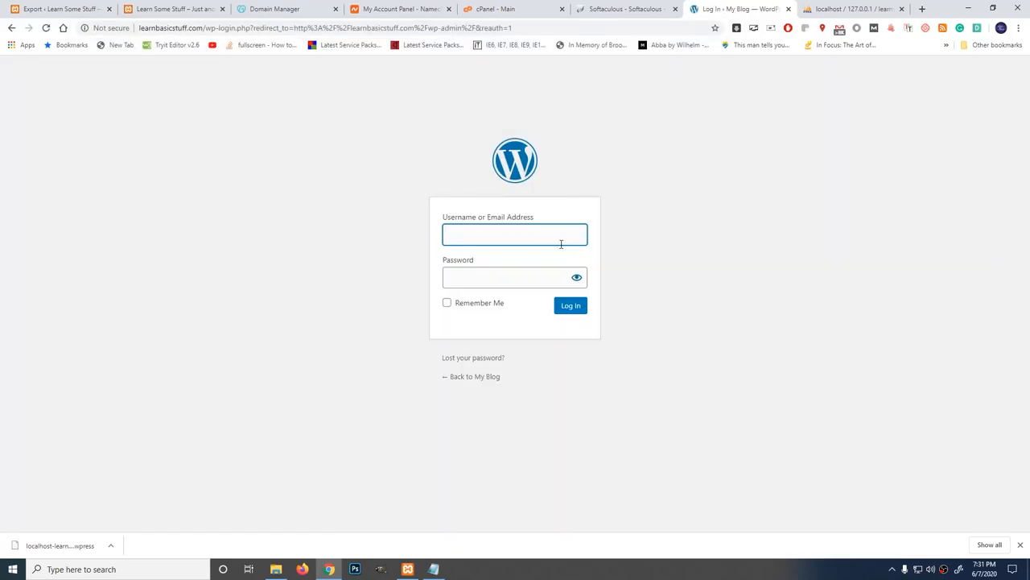
text(admin)
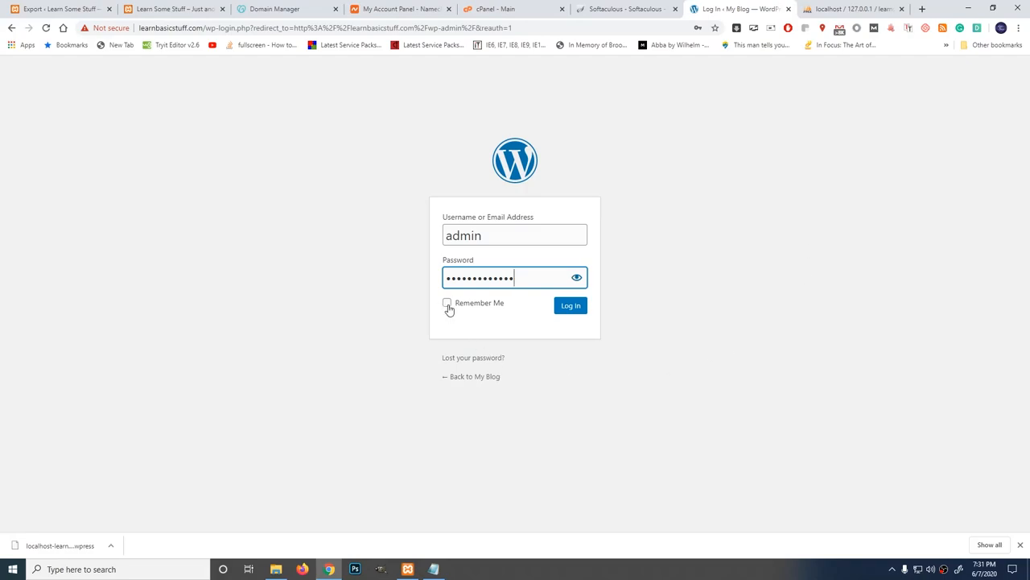
click(448, 303)
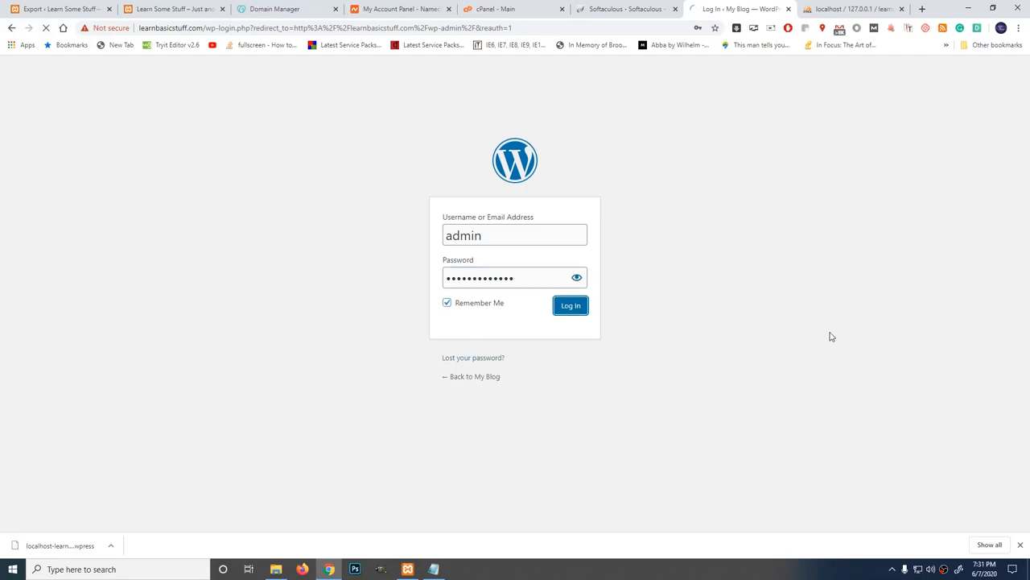
click(570, 306)
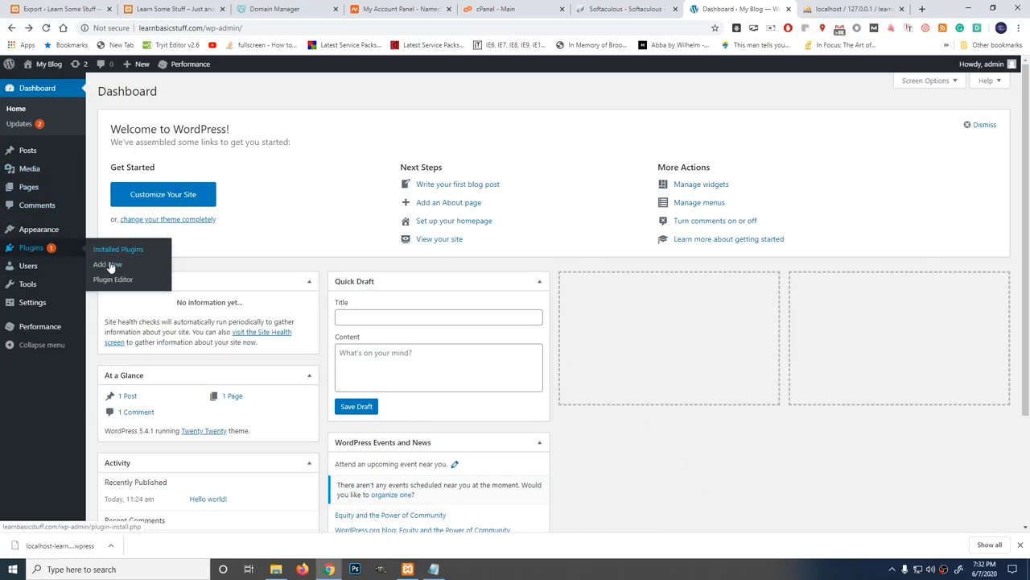
Step: Search 'all in' under Add New plugins and install All-in-One WP Migration on the live site
click(104, 264)
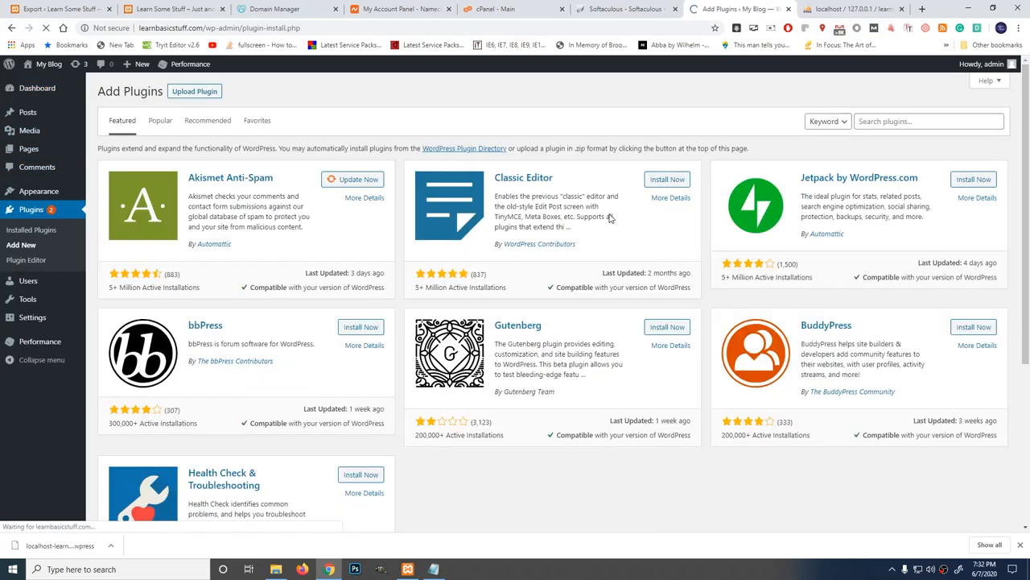
text(all in one)
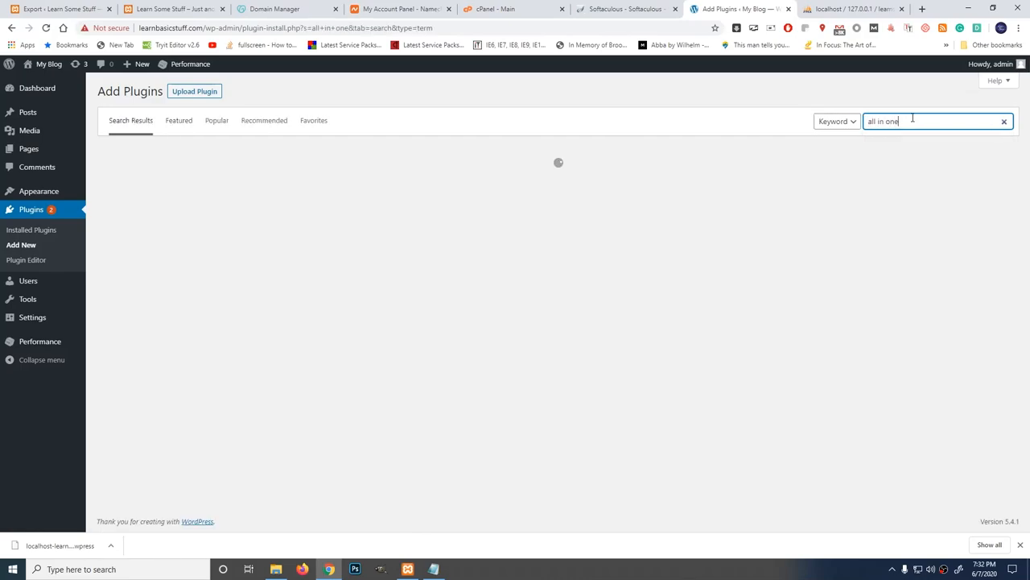
key(Enter)
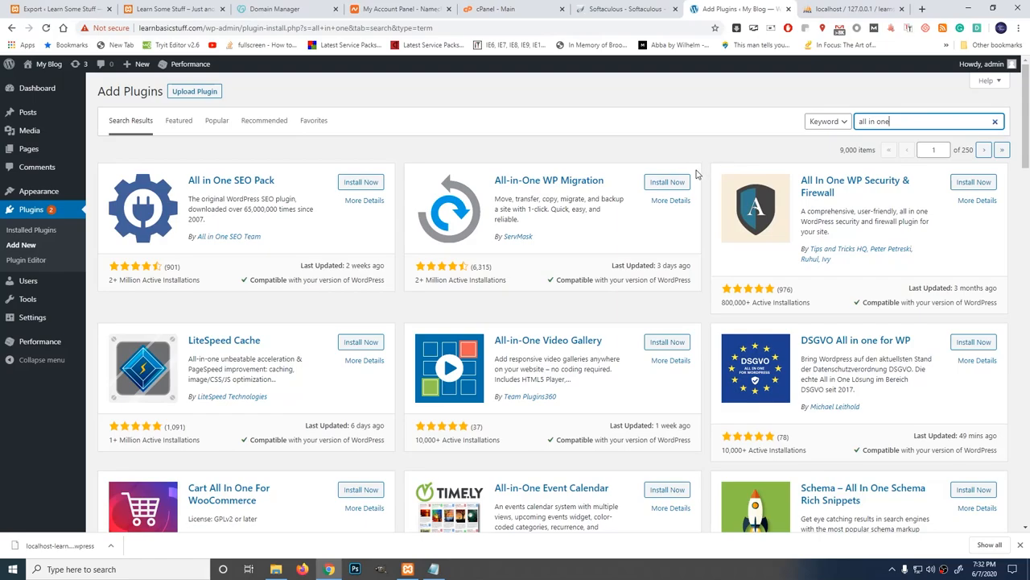
click(667, 180)
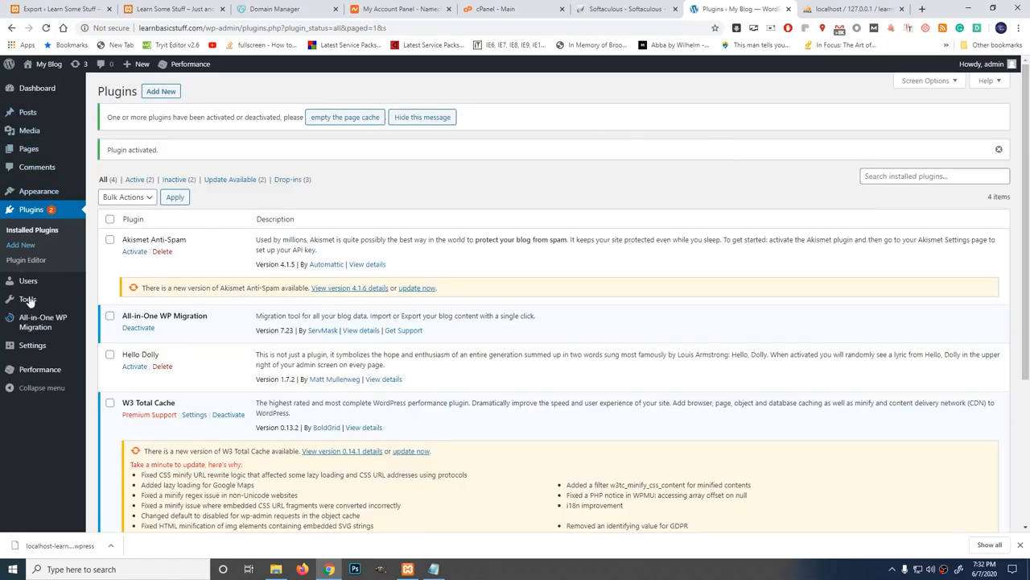
mouse_move(44, 322)
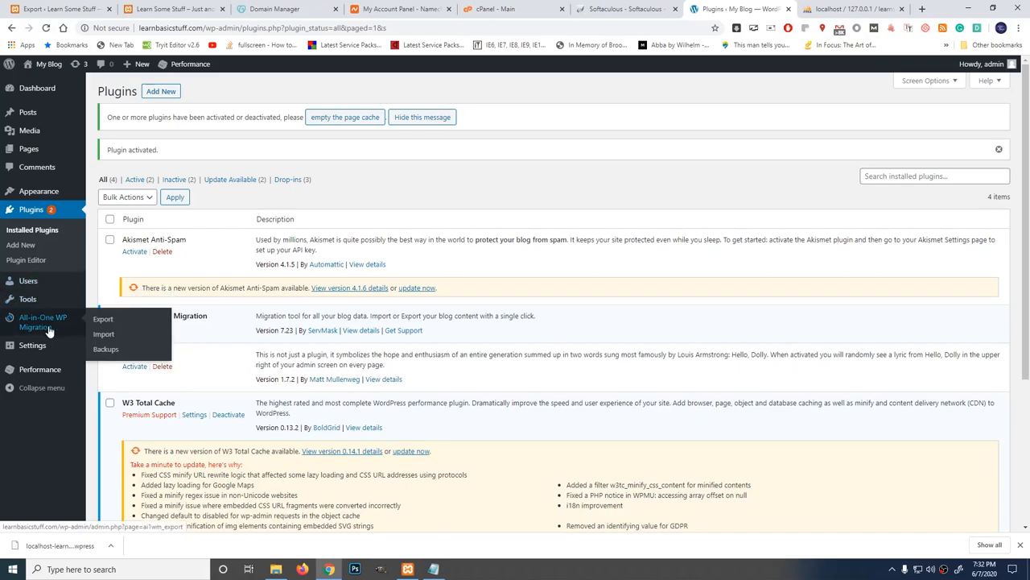
Step: On the Import page choose Import From > File and select the localhost .wpress backup
click(103, 333)
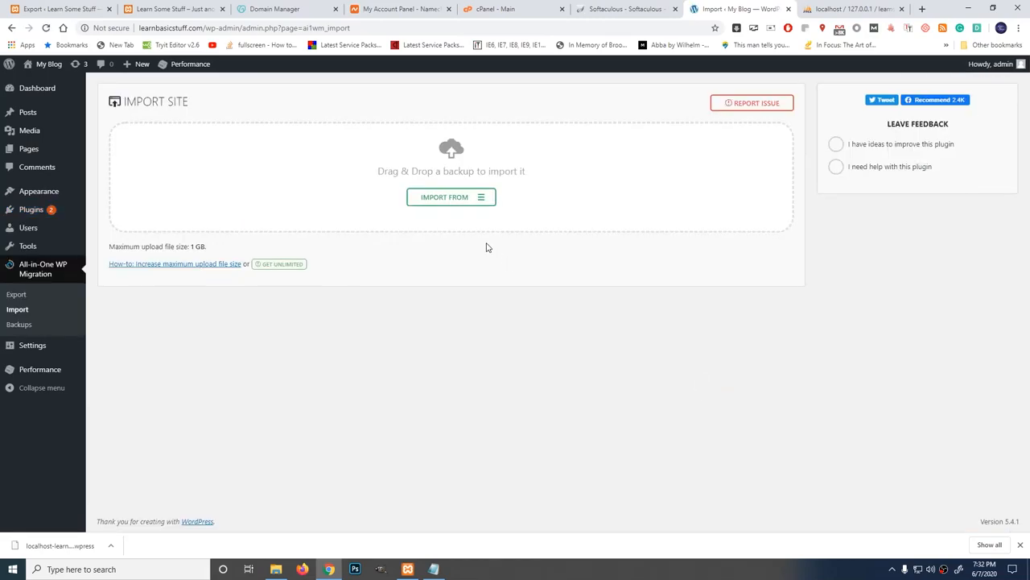
click(450, 196)
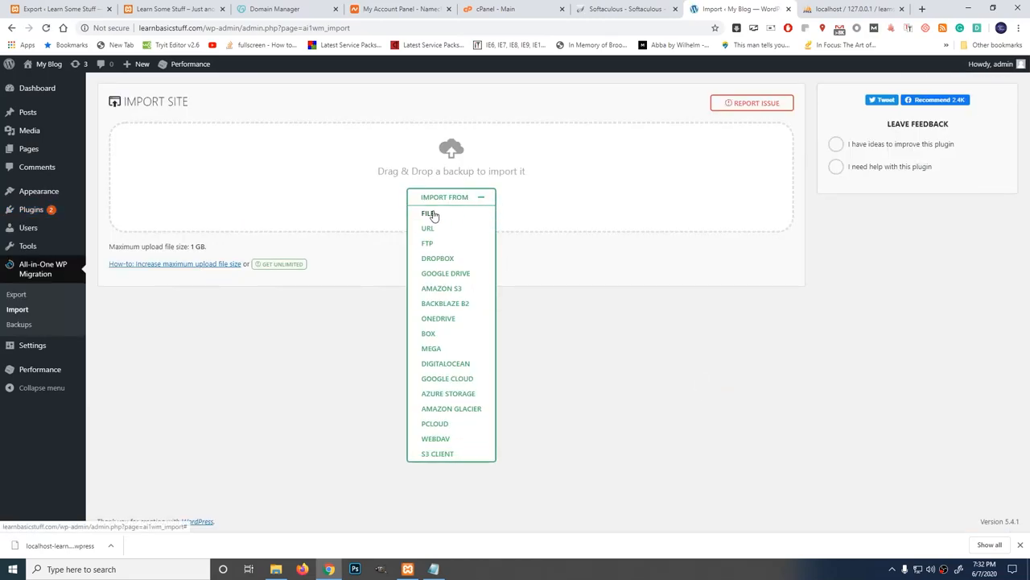
click(427, 213)
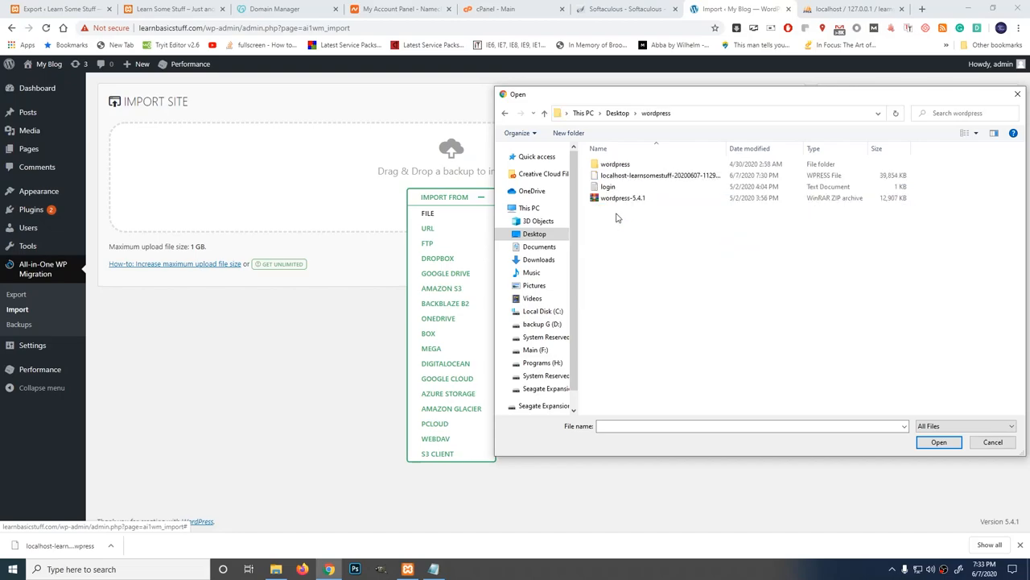
mouse_move(764, 299)
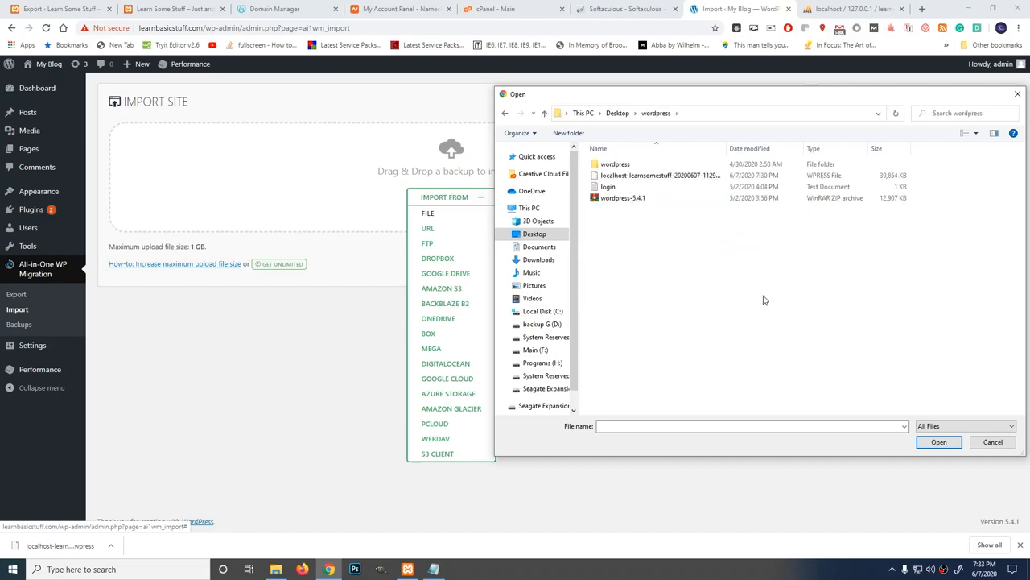
click(623, 198)
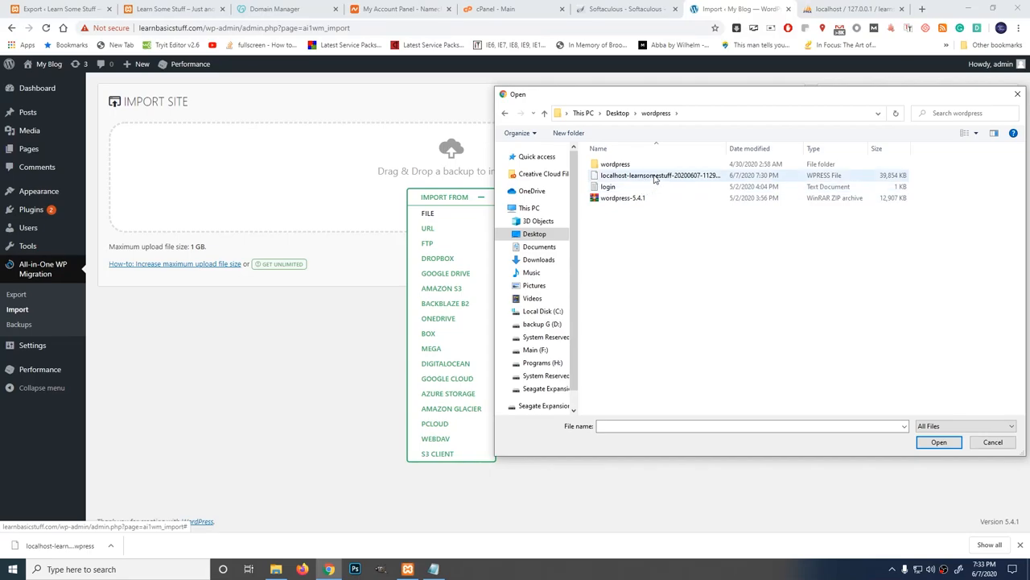
click(939, 441)
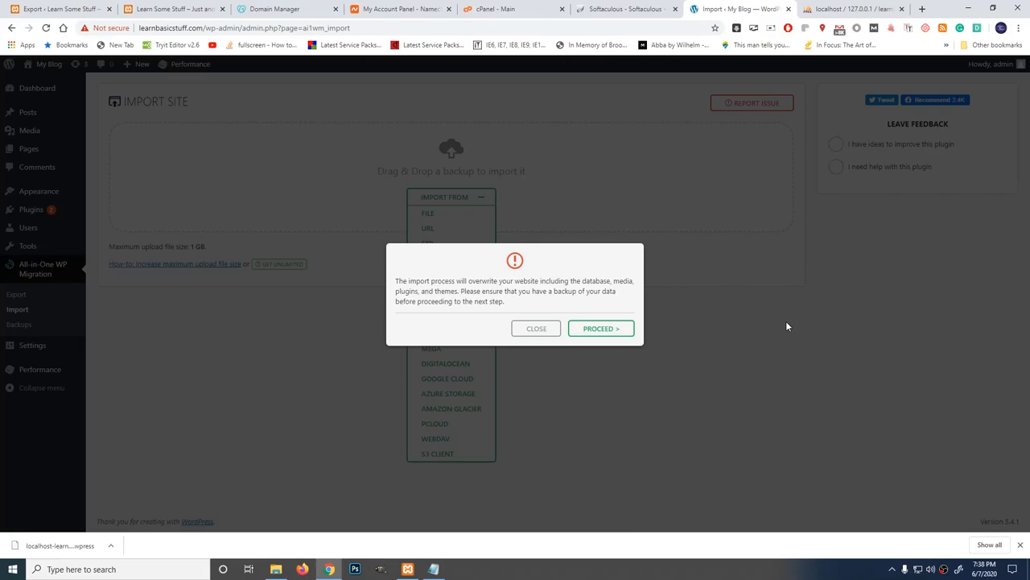
mouse_move(664, 377)
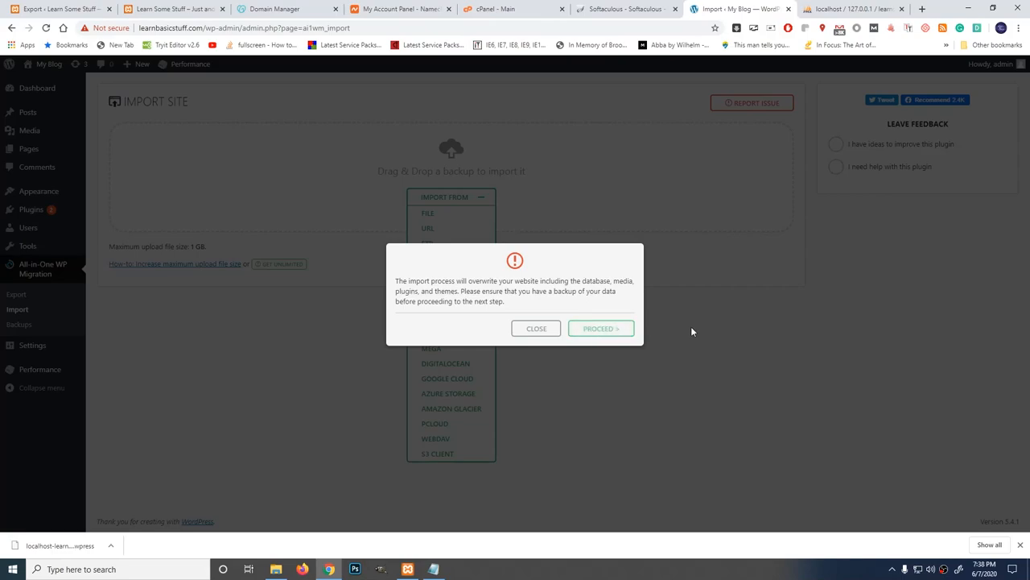
Step: Proceed past the overwrite warning, let the import complete, and finish to view the migrated site
click(601, 329)
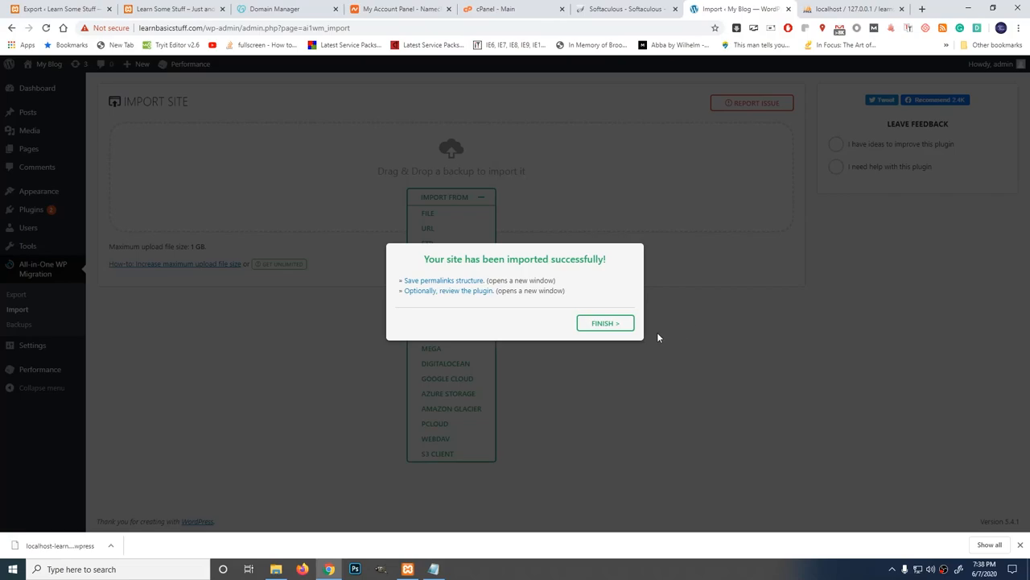
click(605, 322)
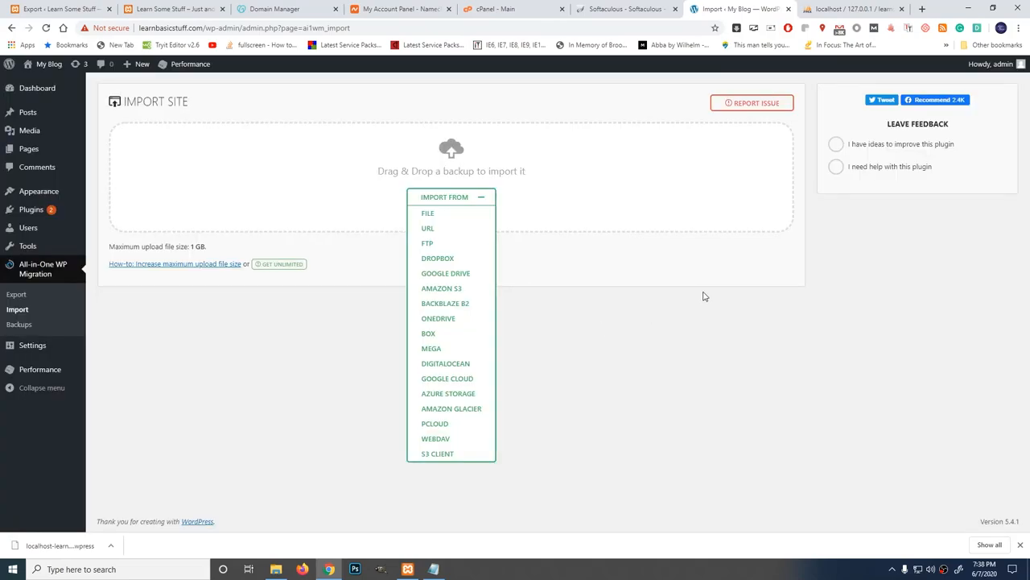
mouse_move(731, 315)
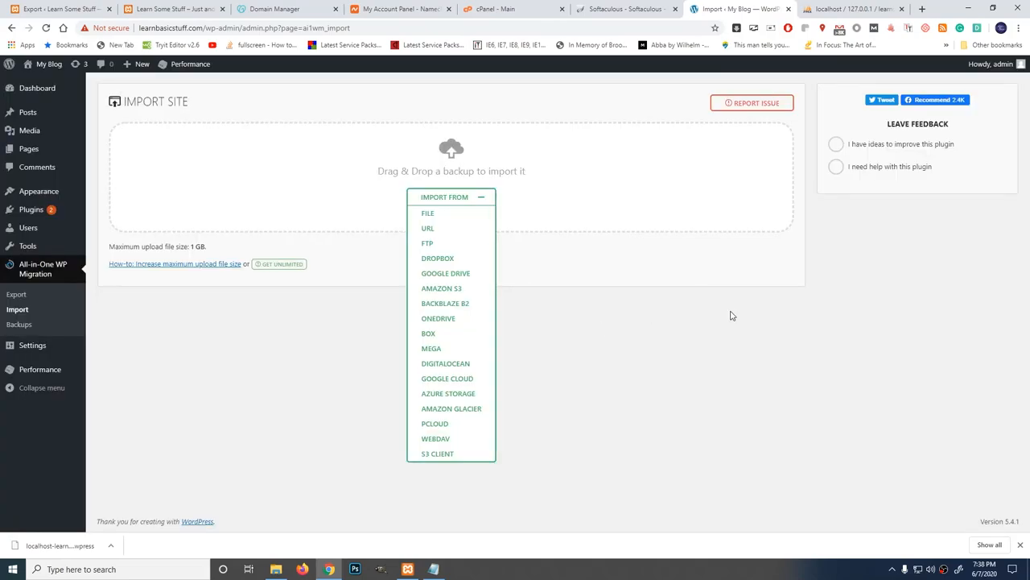
click(924, 9)
text(learnbasicstuff.com)
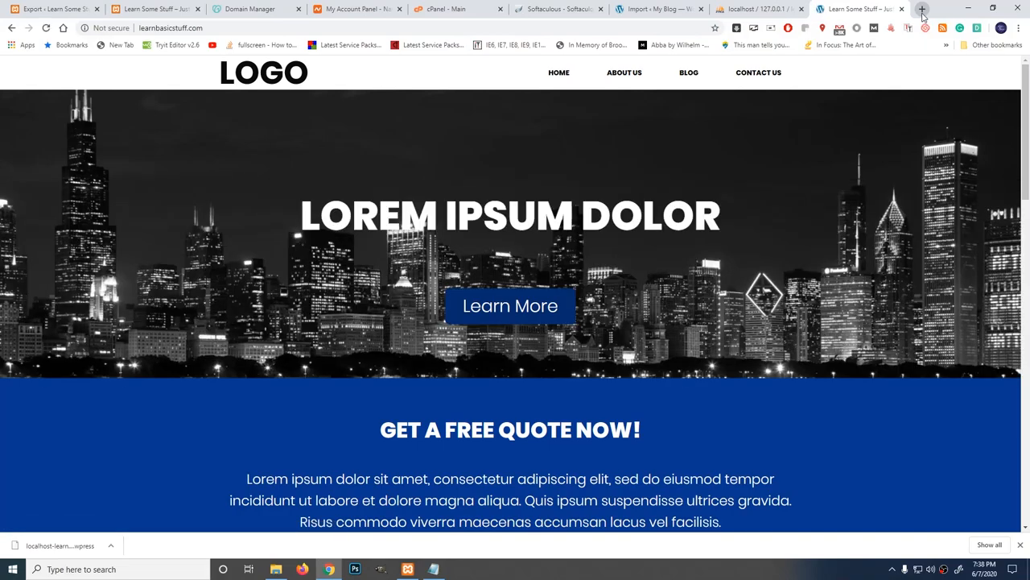
Step: Scroll through the migrated homepage's blog, testimonials and contact footer, then back to the skyline banner
scroll(down, 3)
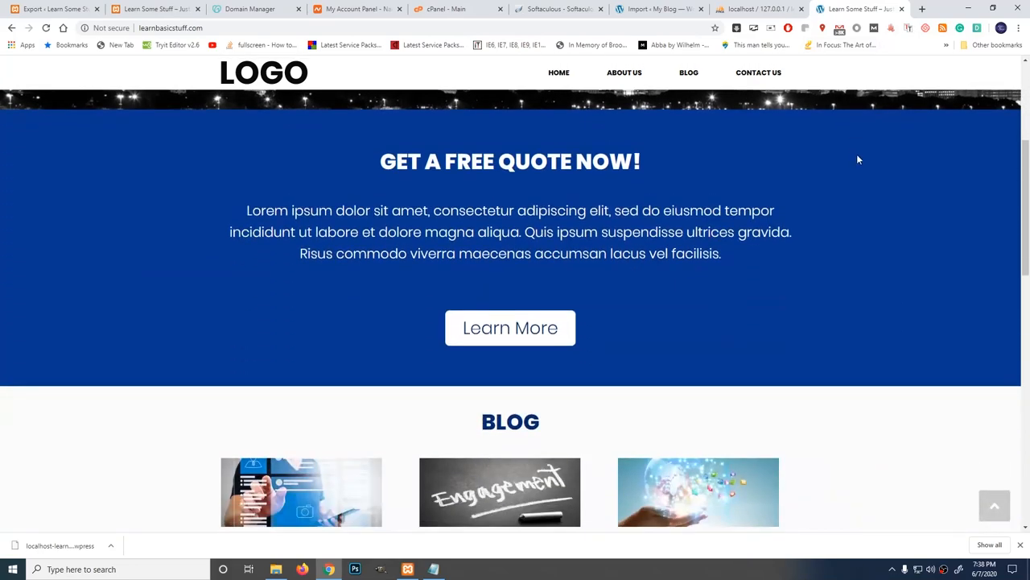
scroll(down, 3)
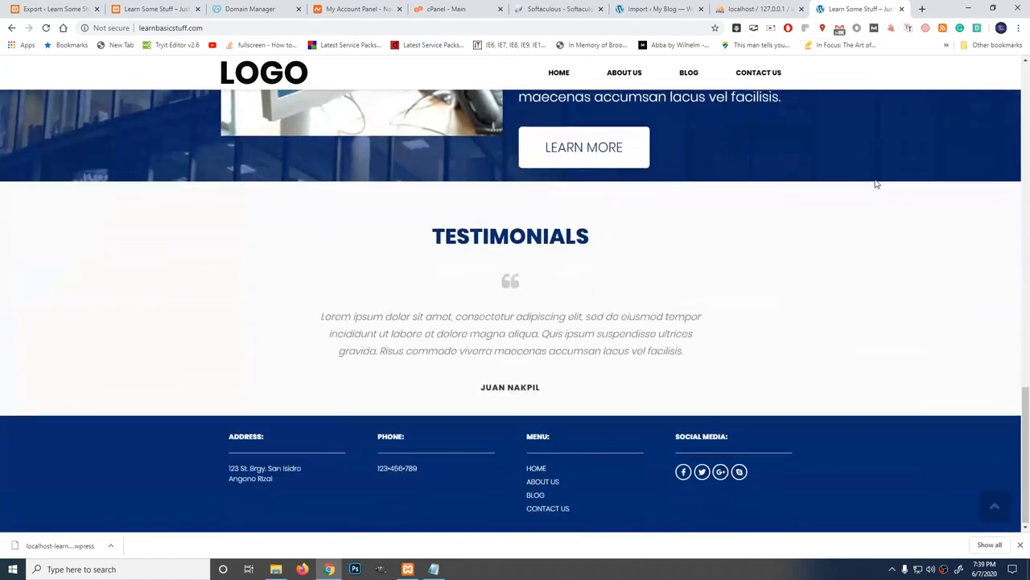
scroll(up, 3)
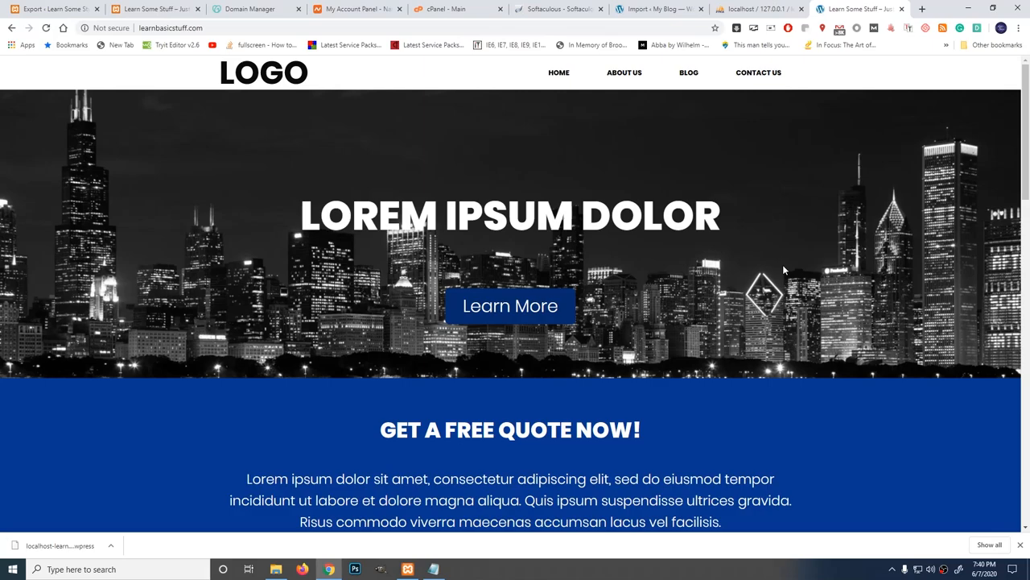
mouse_move(883, 462)
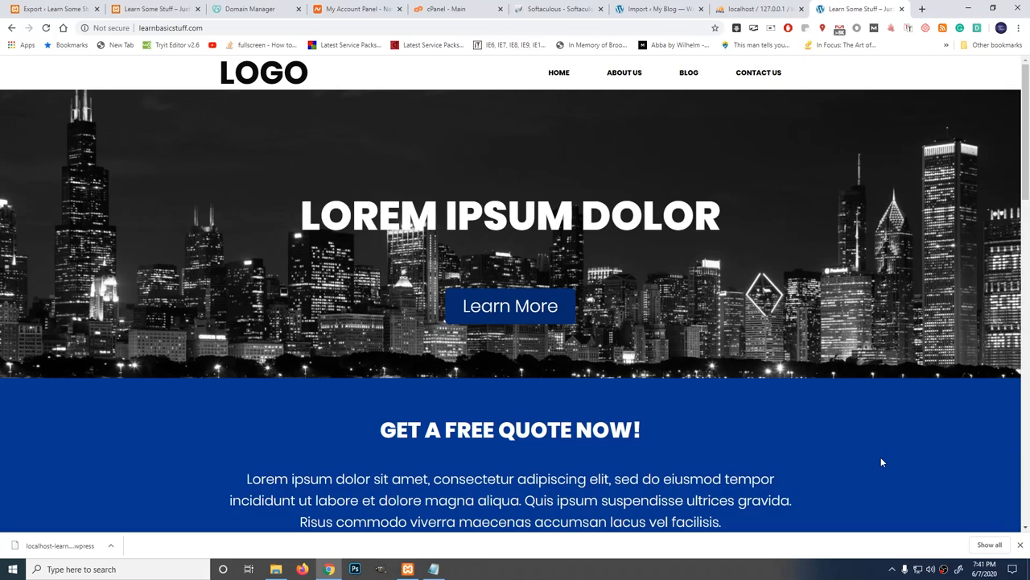